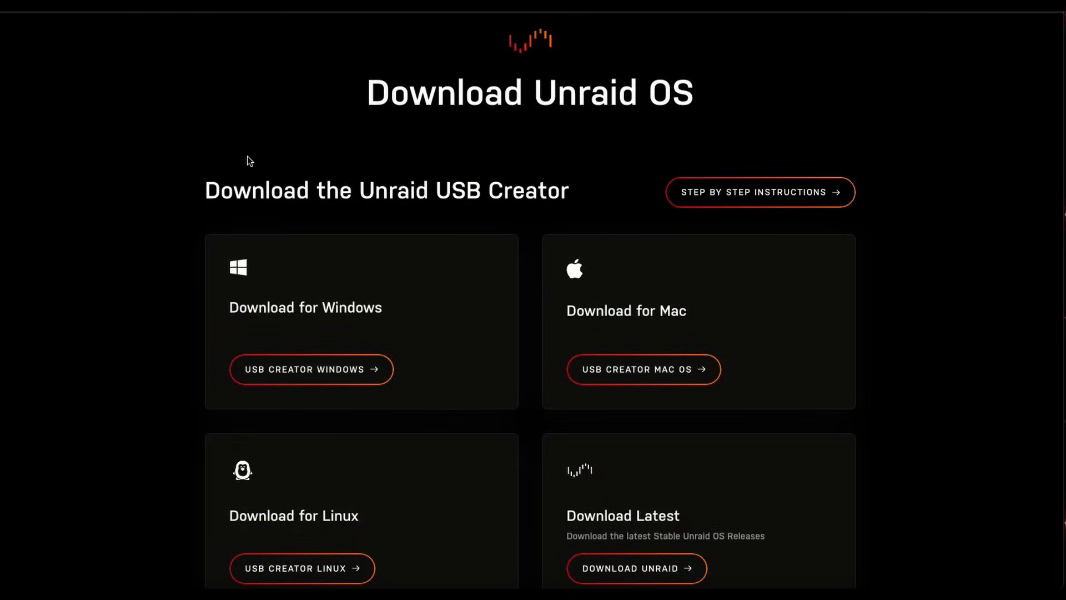
Follow DOWNLOAD UNRAID to the Download Archive listing 7.0.0 and older release zips
scroll("up", 3)
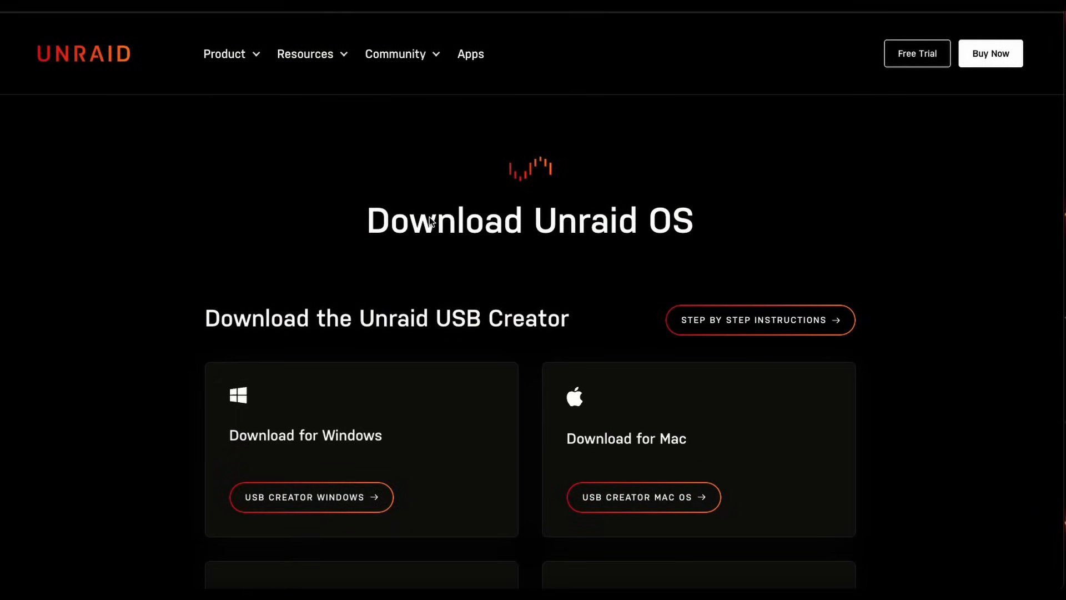
scroll("down", 3)
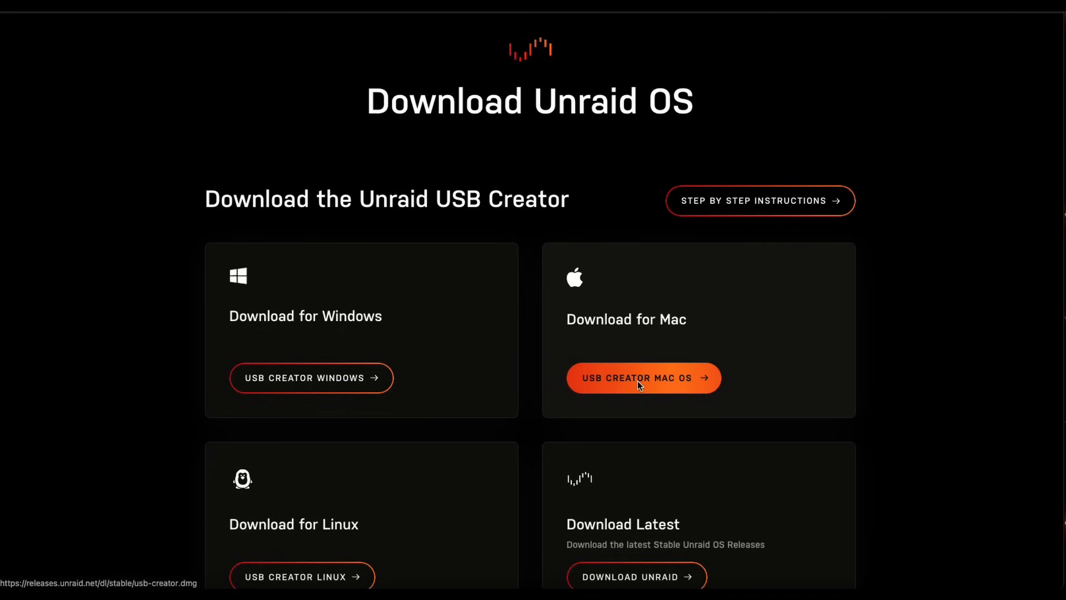
mouse_move(534, 383)
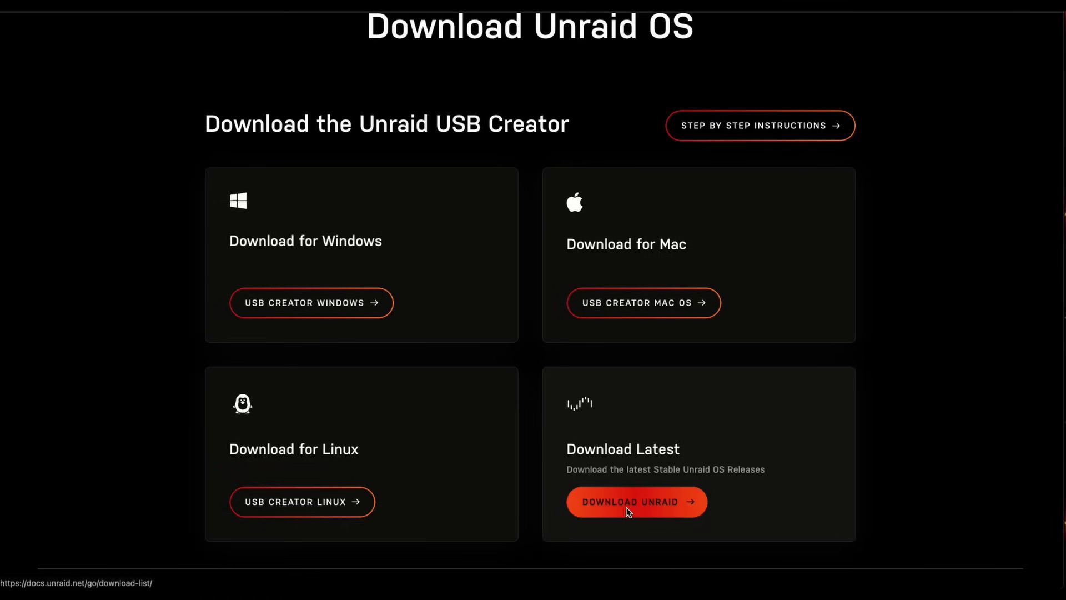
left_click(635, 502)
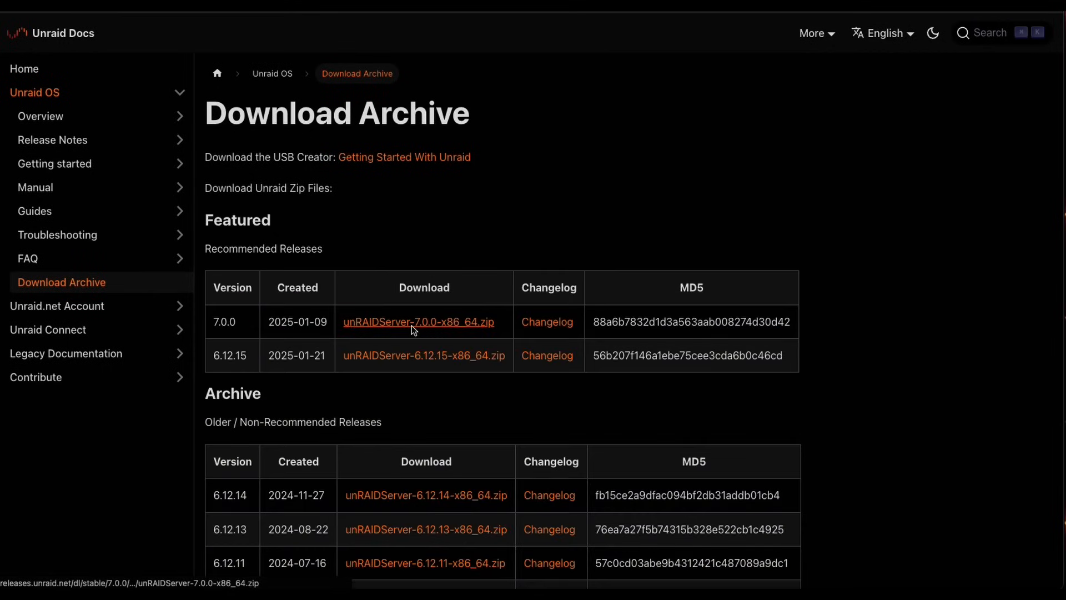
mouse_move(448, 326)
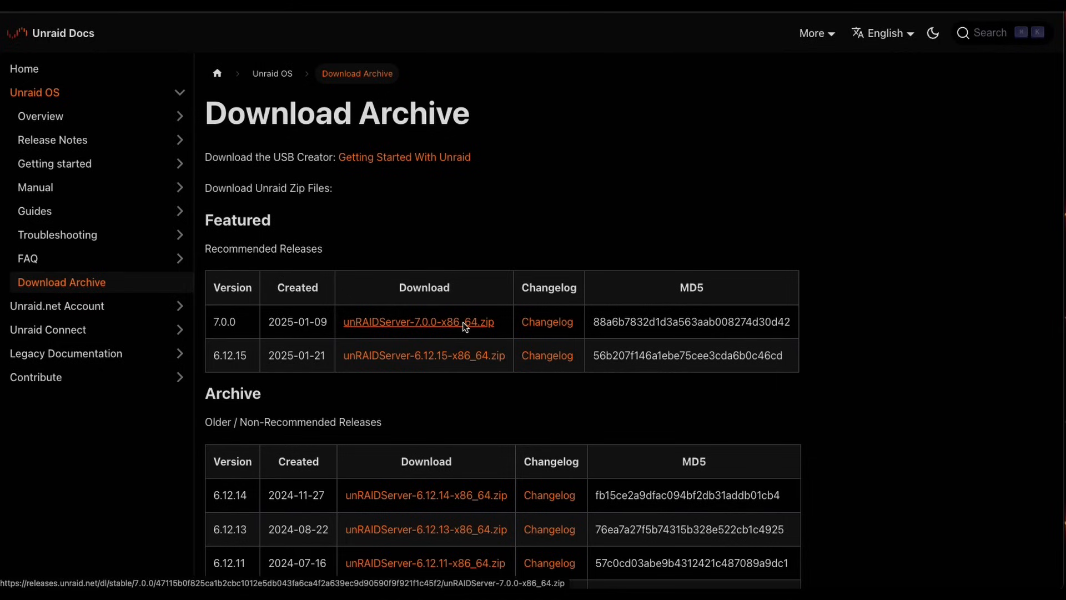
mouse_move(504, 234)
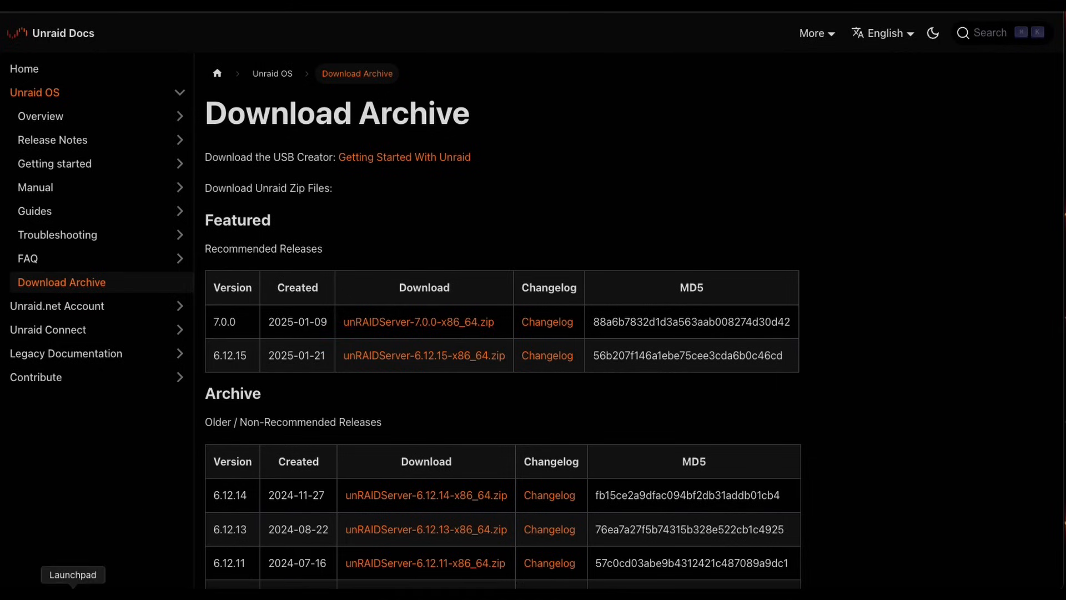
Launch Unraid USB Creator v1.0.1 from Launchpad
left_click(73, 575)
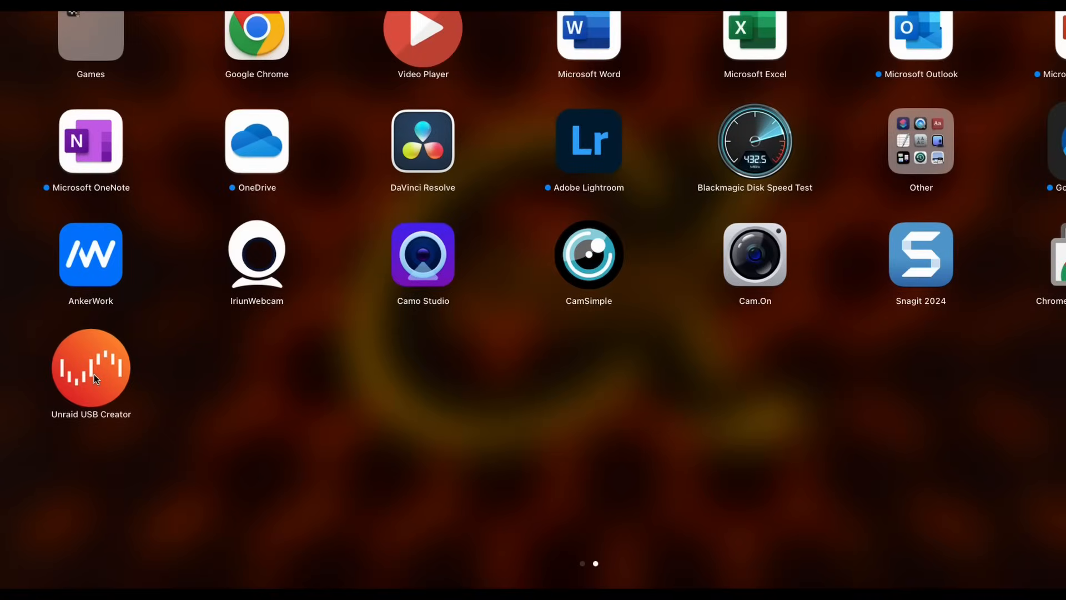
left_click(91, 370)
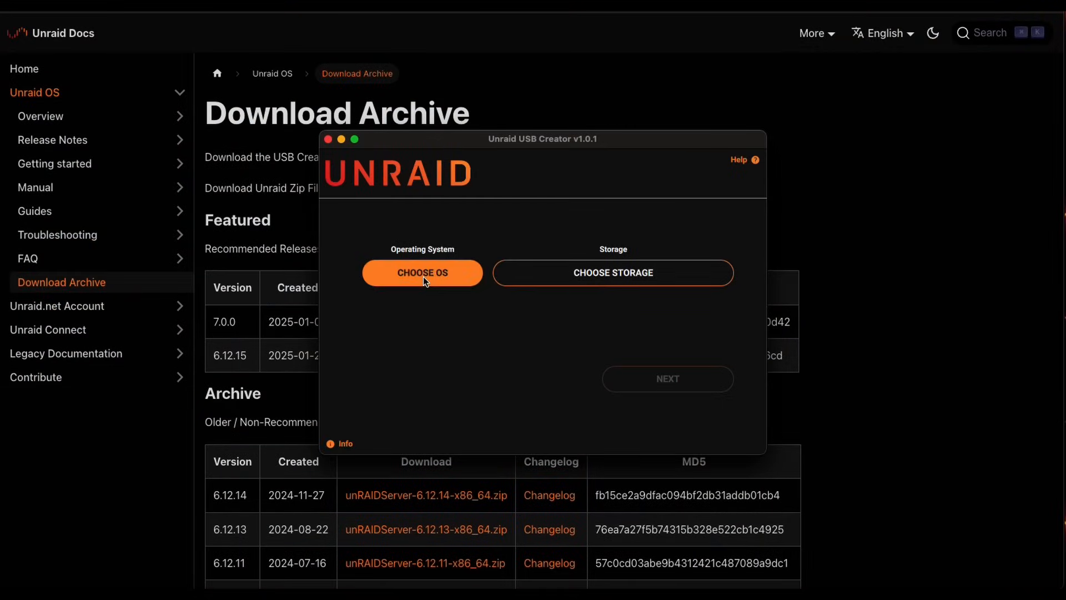
Use custom OS file unRAIDServer-7.0.0-x86_64.zip from Downloads
left_click(421, 272)
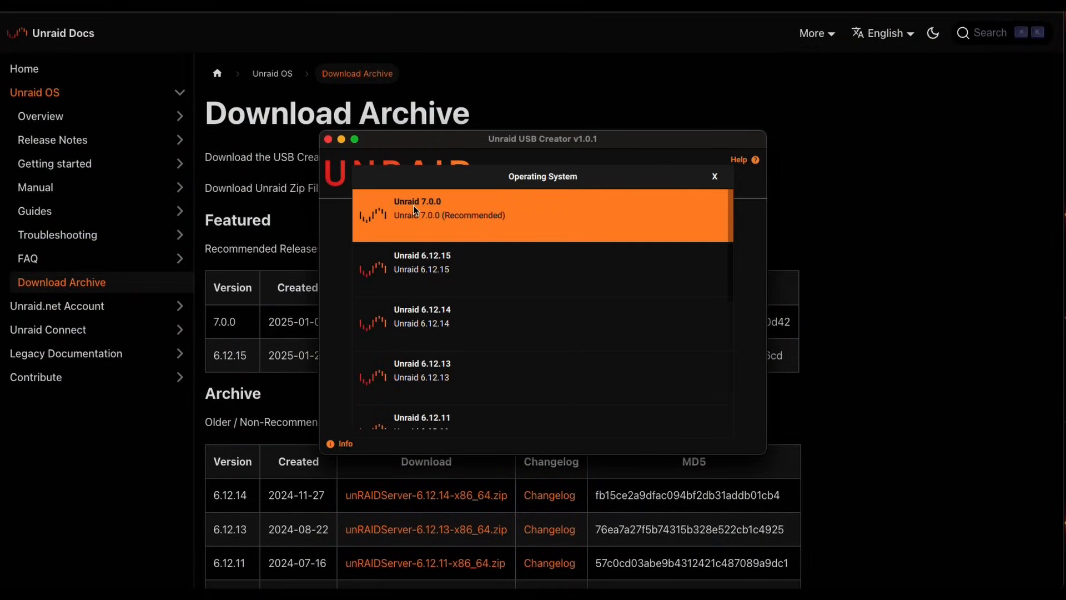
mouse_move(438, 216)
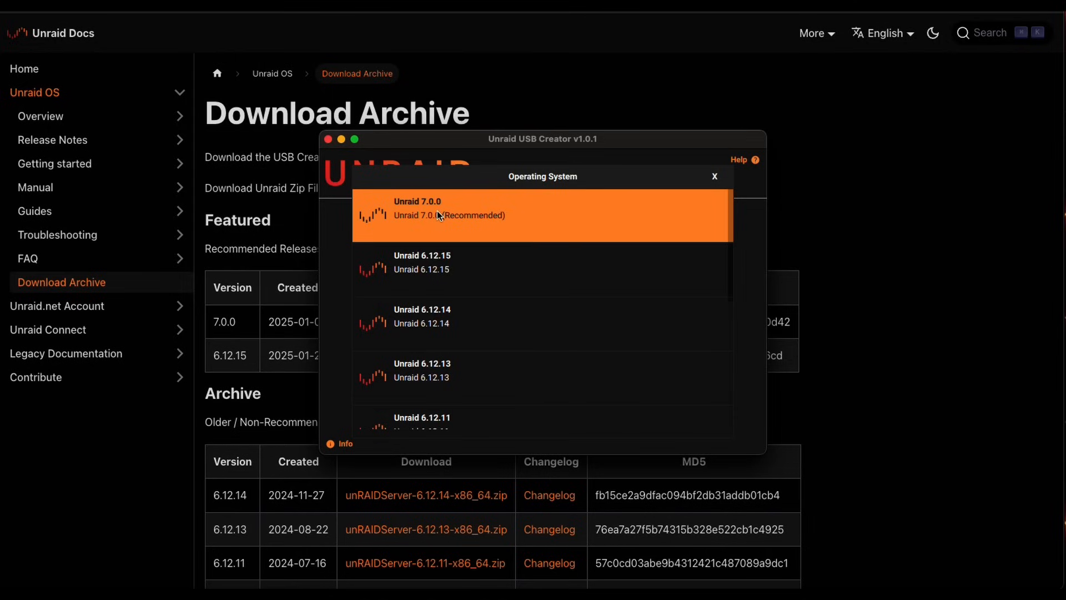
mouse_move(639, 193)
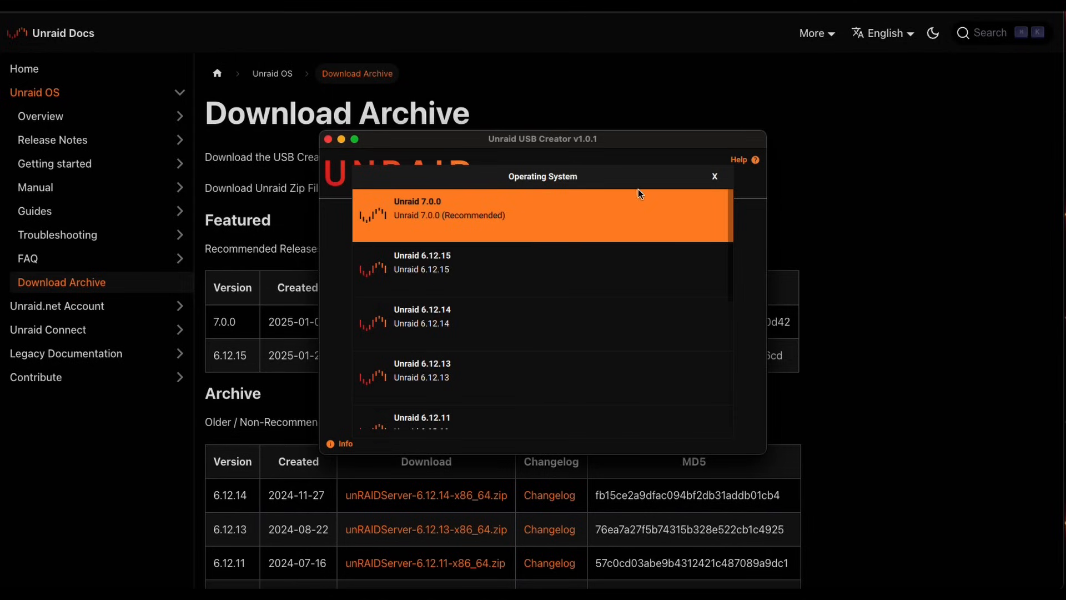
mouse_move(711, 187)
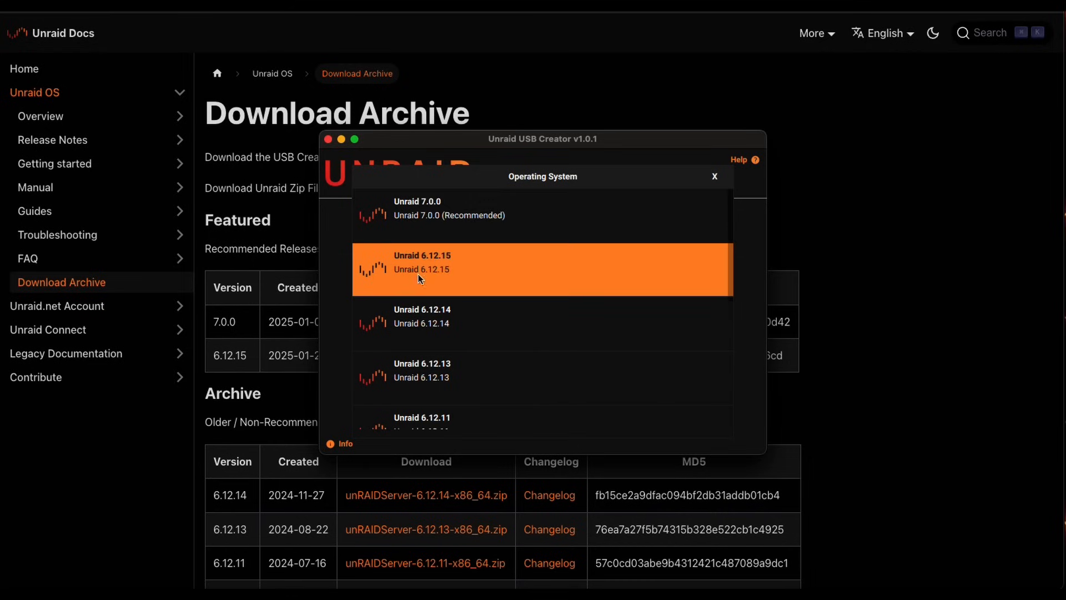
scroll("down", 3)
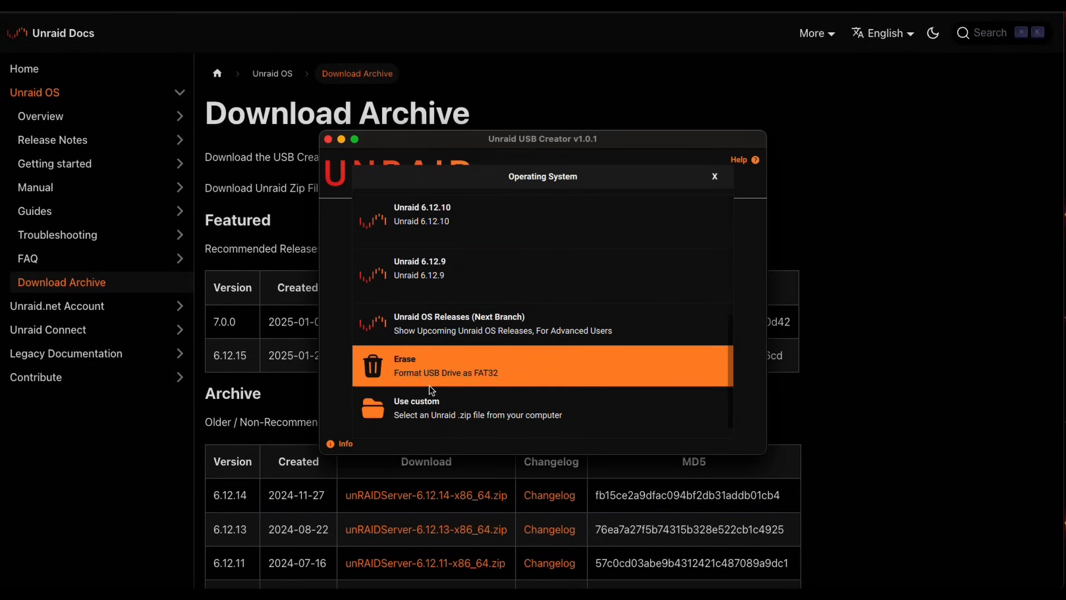
left_click(415, 408)
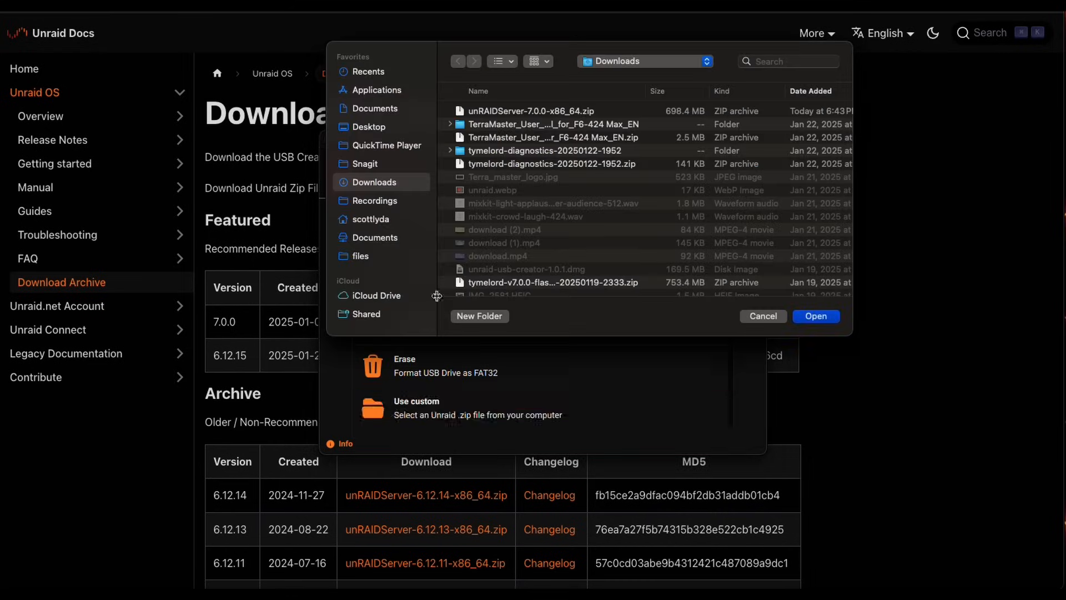
left_click(532, 111)
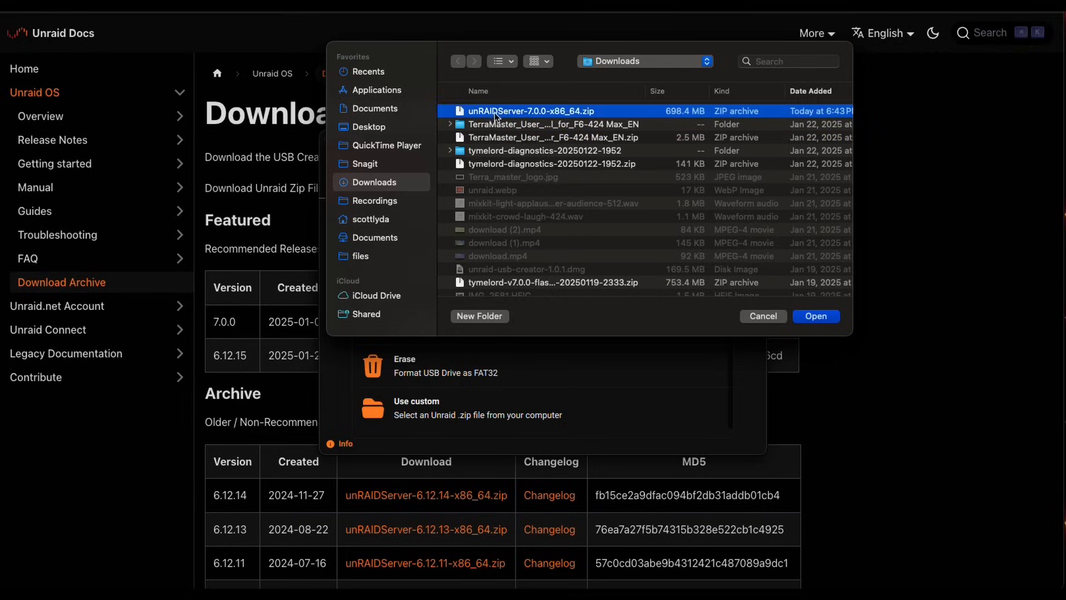
left_click(815, 315)
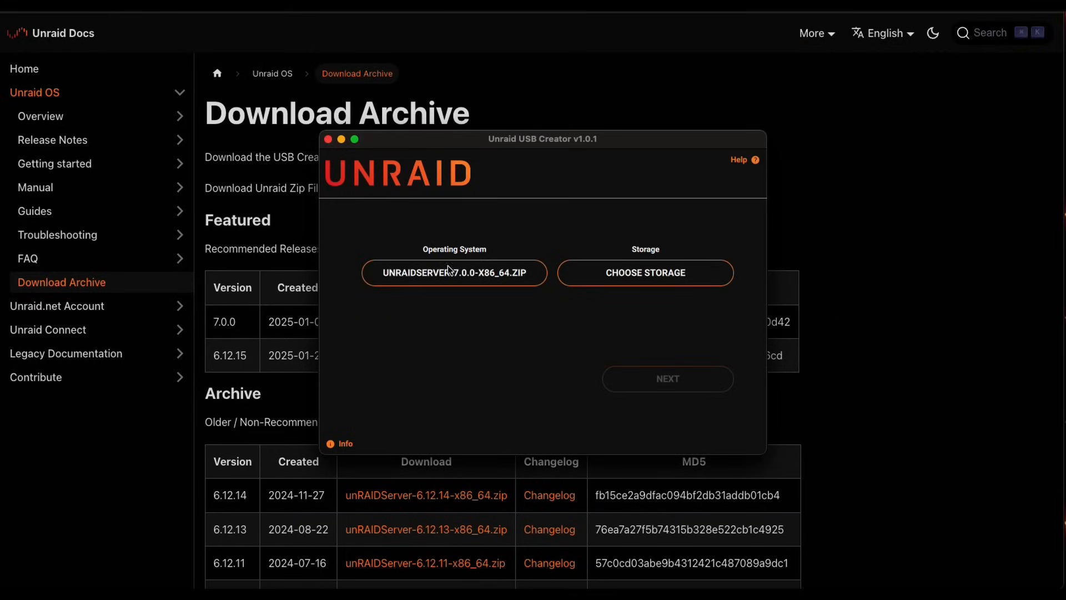
mouse_move(594, 290)
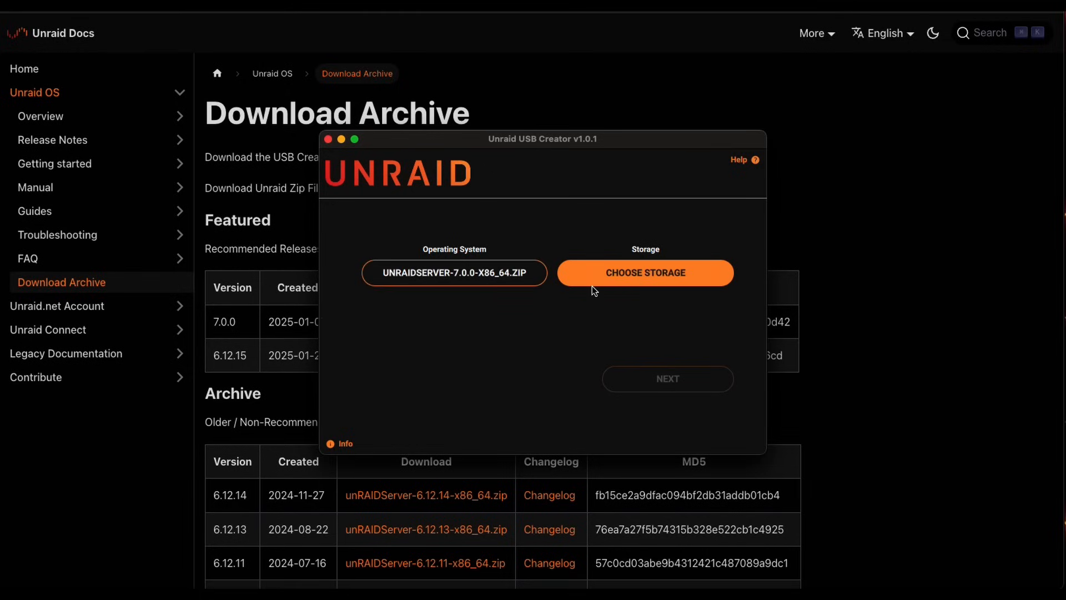
Target the General UDisk Media 8.1 GB drive and advance to the server Settings
left_click(645, 273)
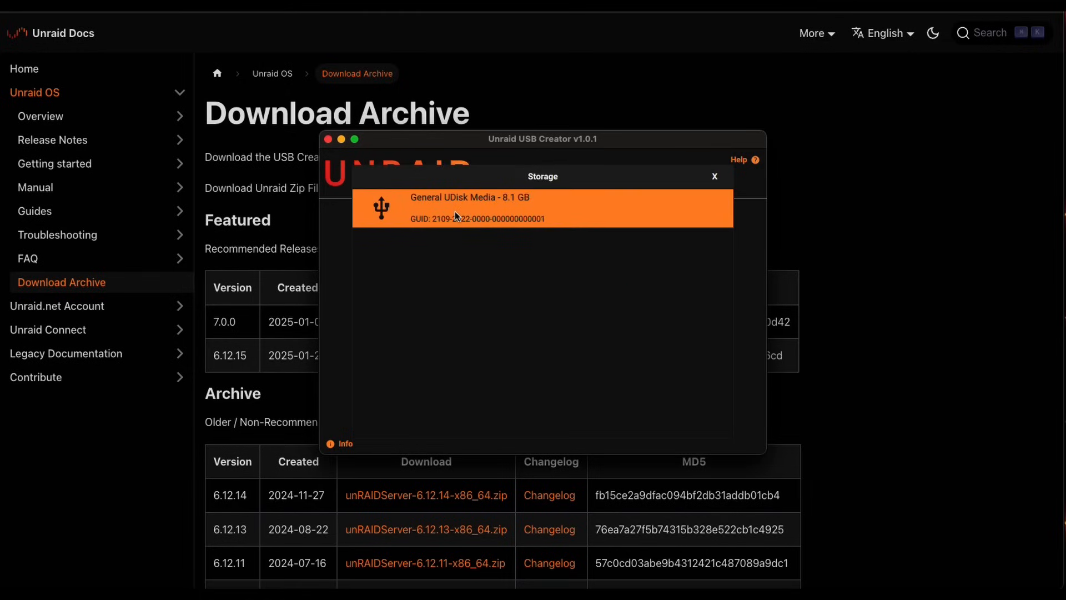
left_click(542, 207)
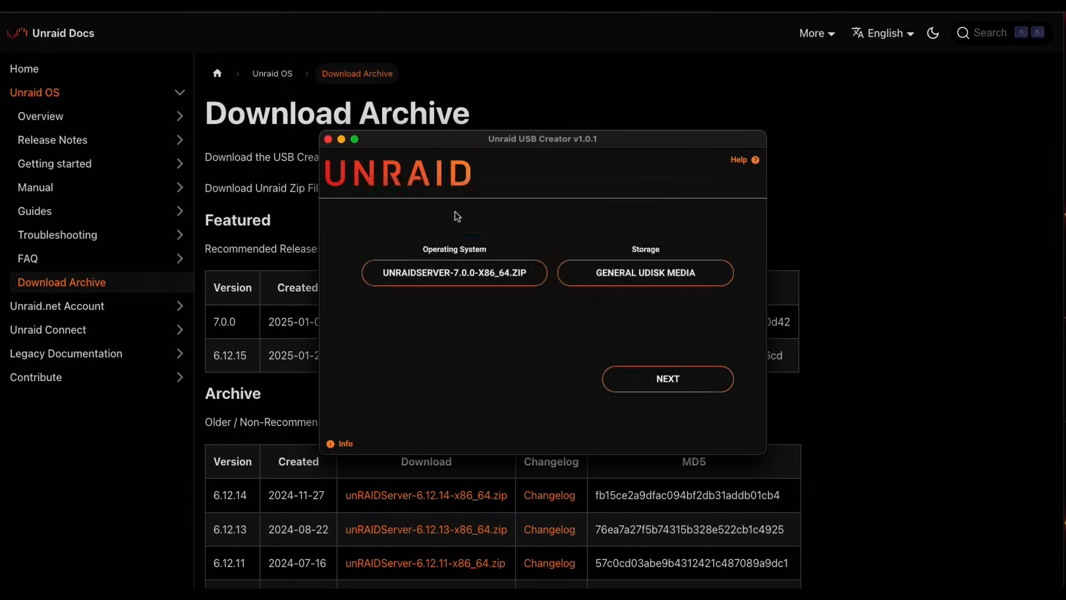
left_click(666, 379)
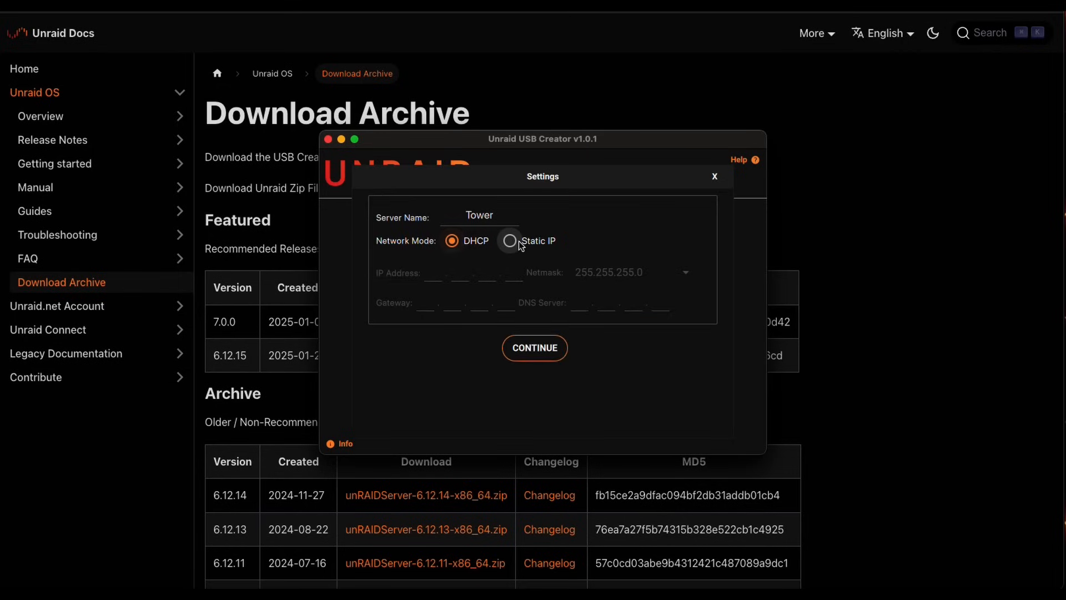
Switch to Static IP with address 192.168.63.160 and netmask 255.255.255.0
left_click(509, 240)
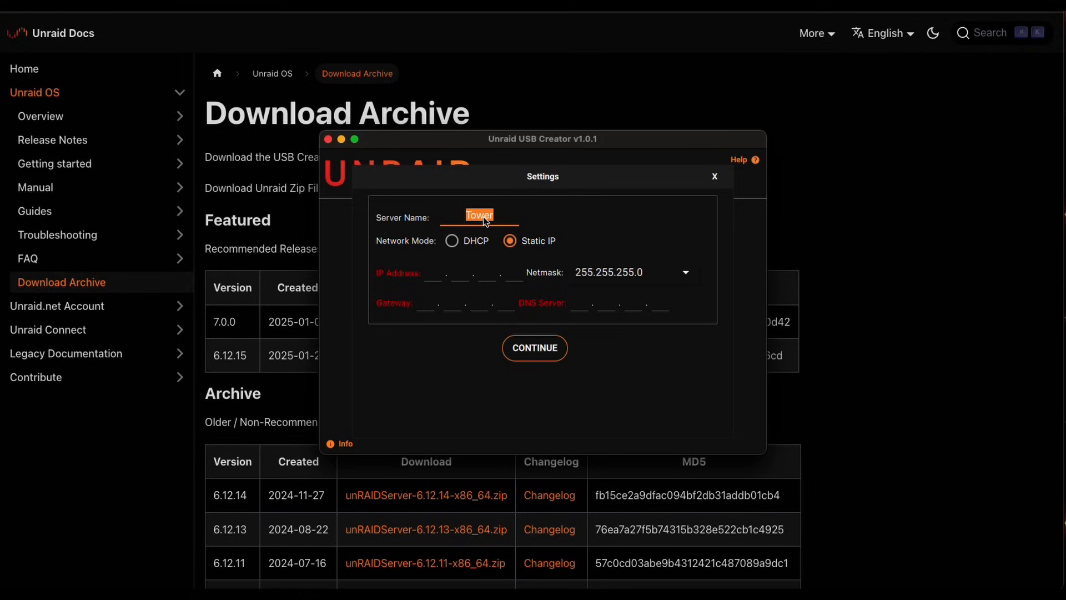
mouse_move(518, 221)
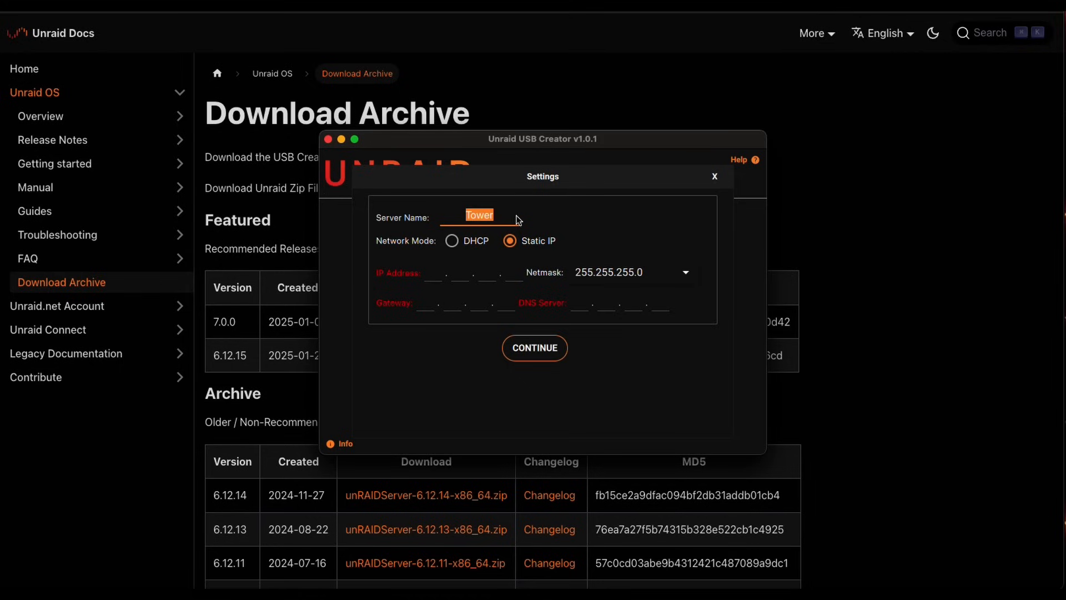
left_click(433, 273)
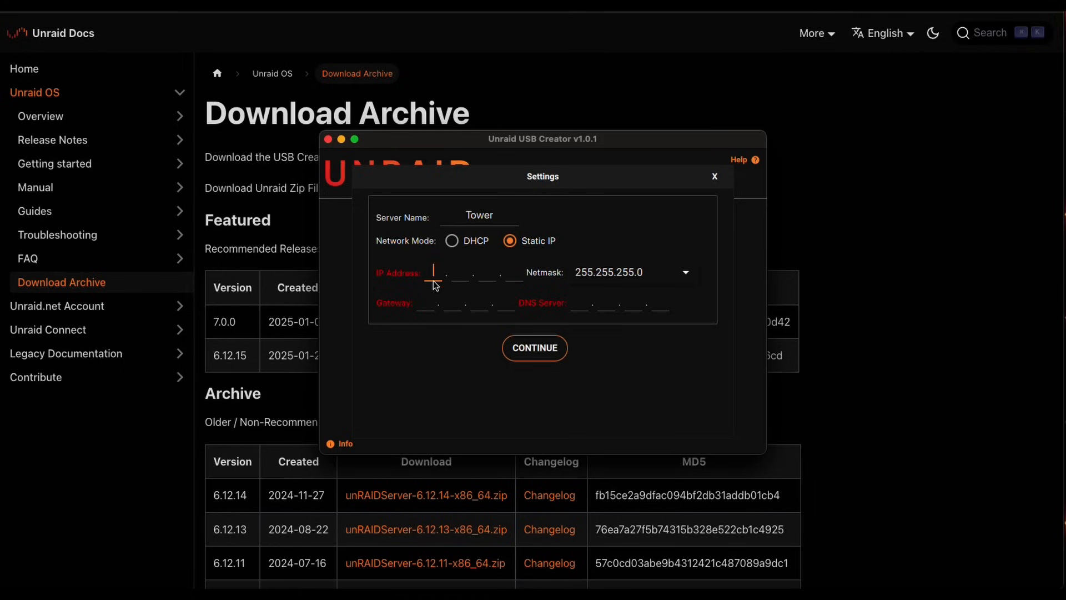
type("19")
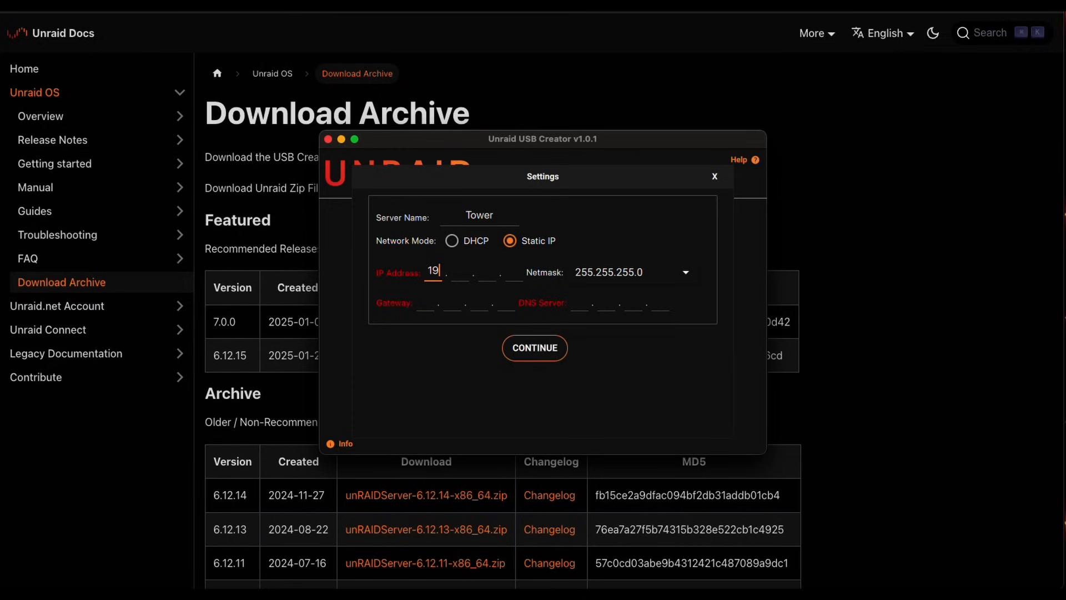
type("2")
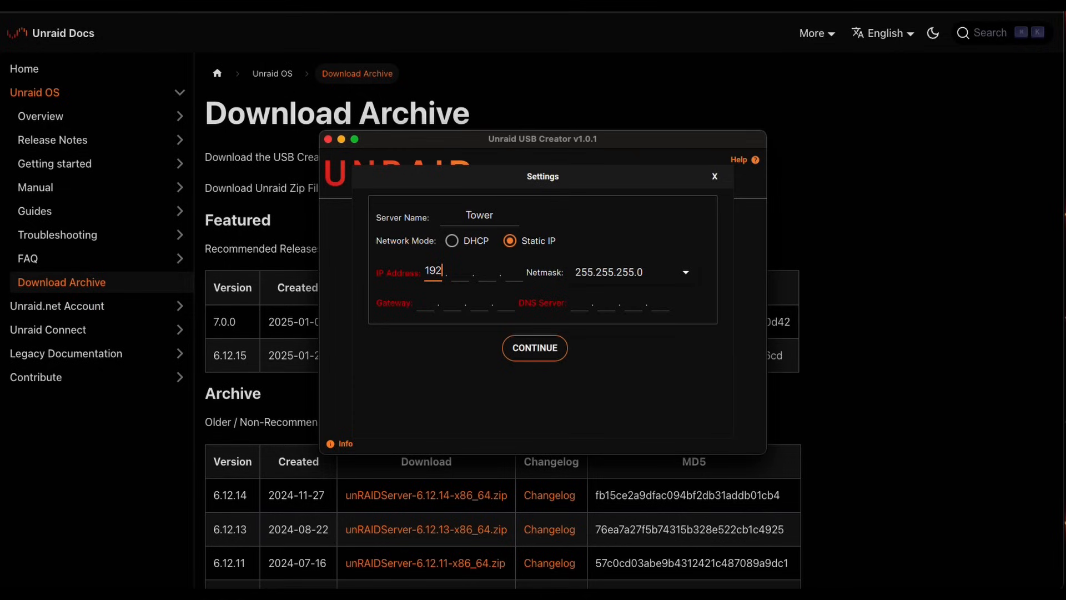
type("1")
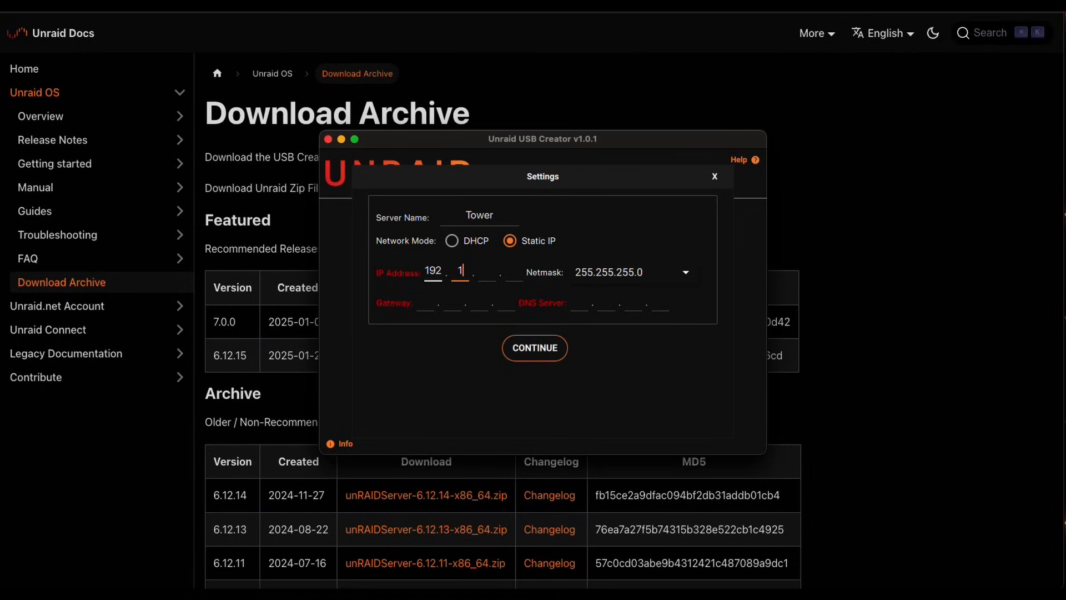
type("168")
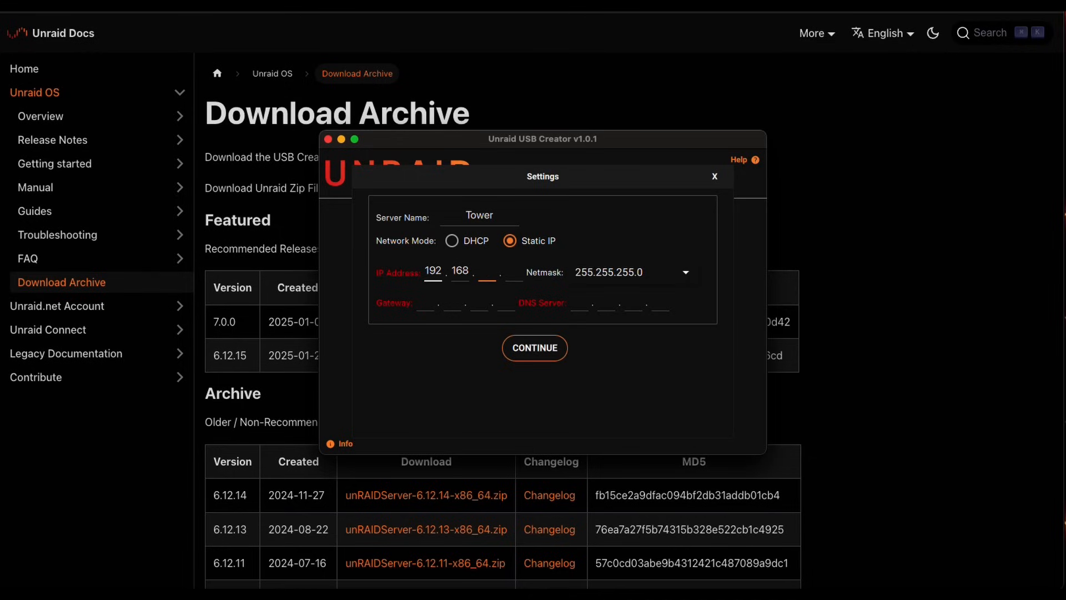
type("63.")
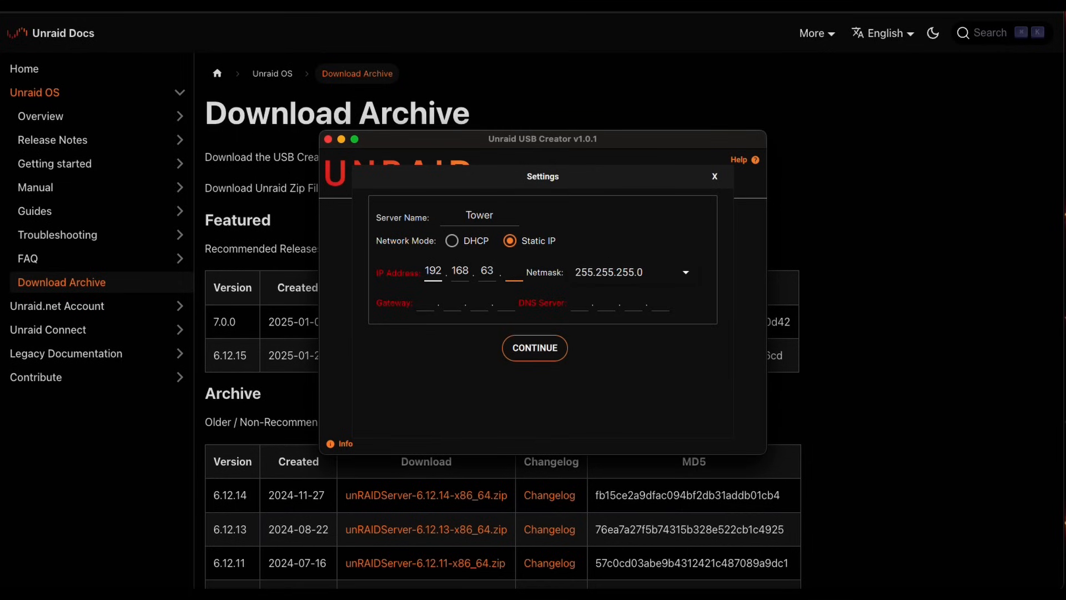
type("1")
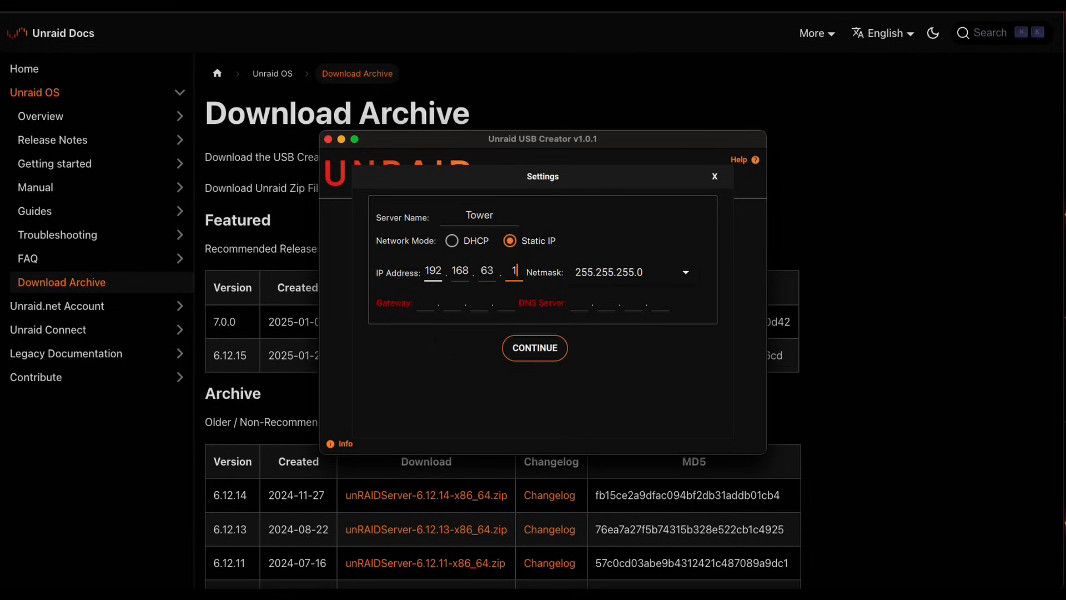
type("160")
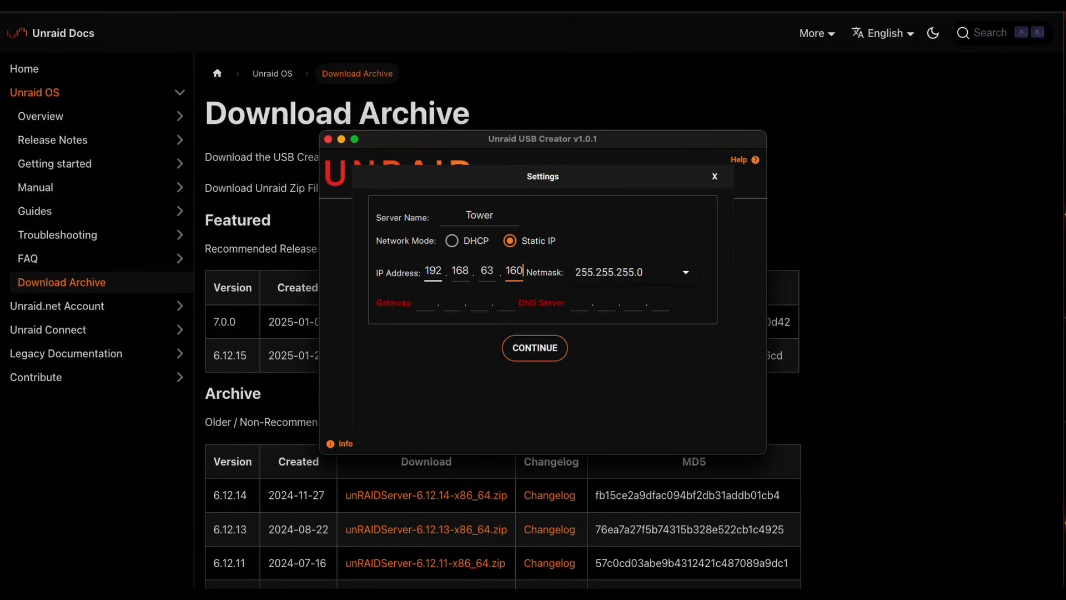
mouse_move(427, 310)
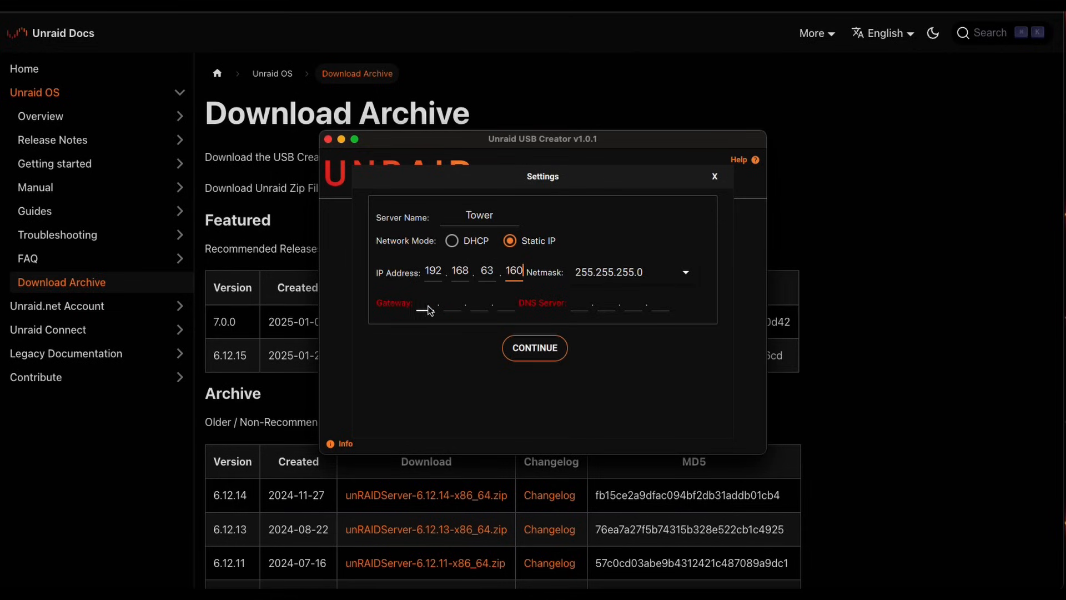
type("255")
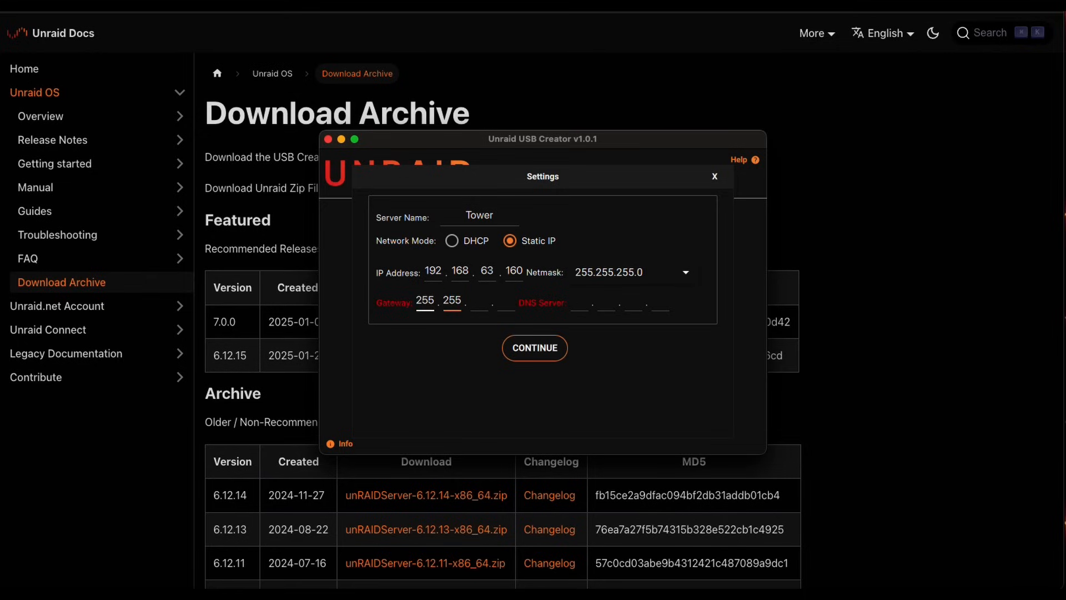
type("255")
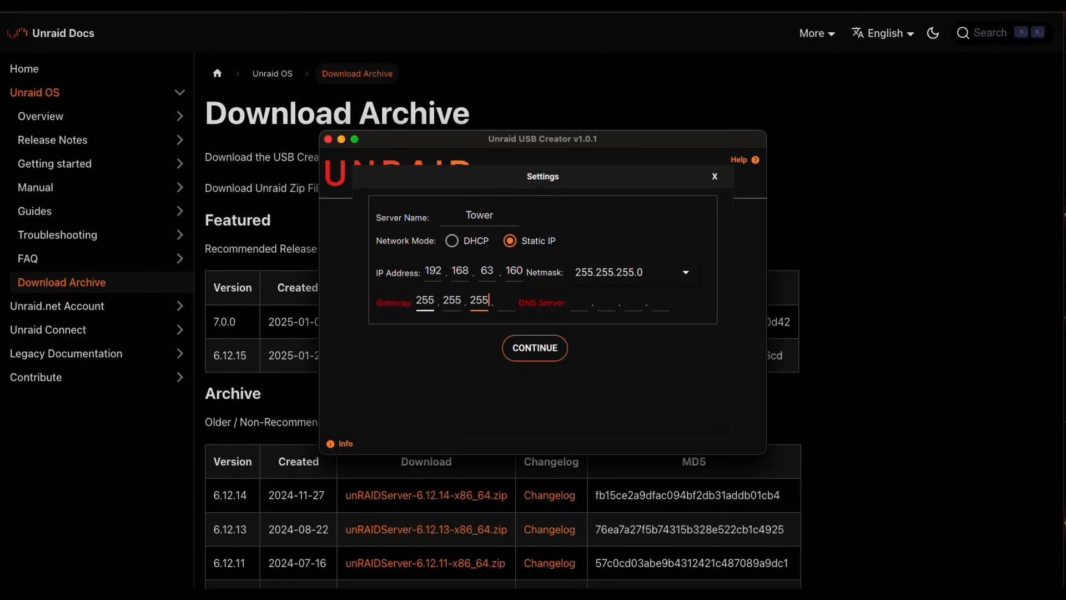
mouse_move(518, 309)
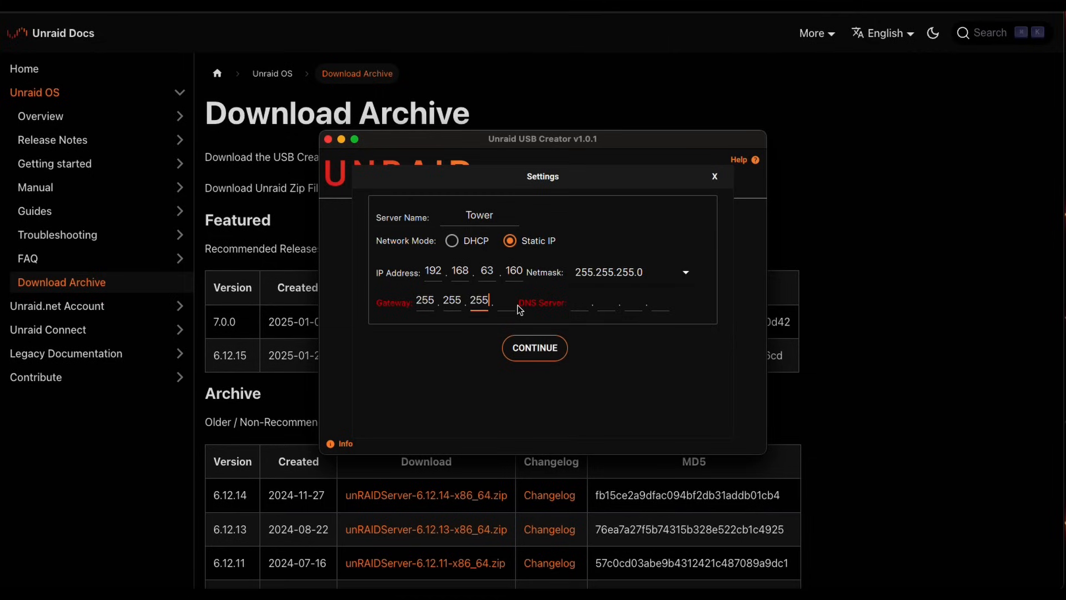
type("0")
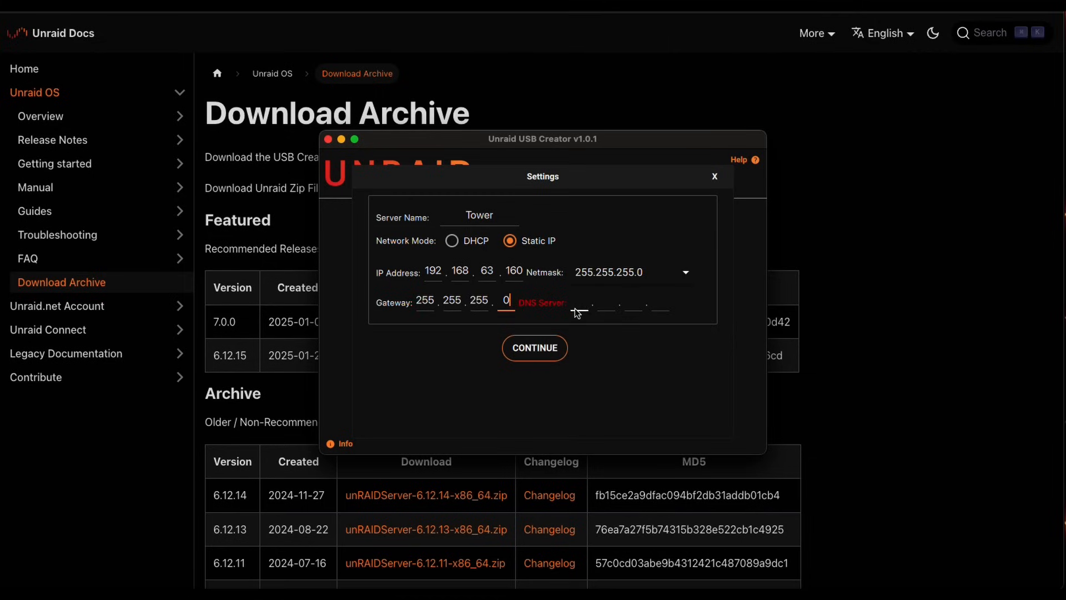
Set the DNS server to 192.168.63.1 and confirm the network settings
left_click(579, 301)
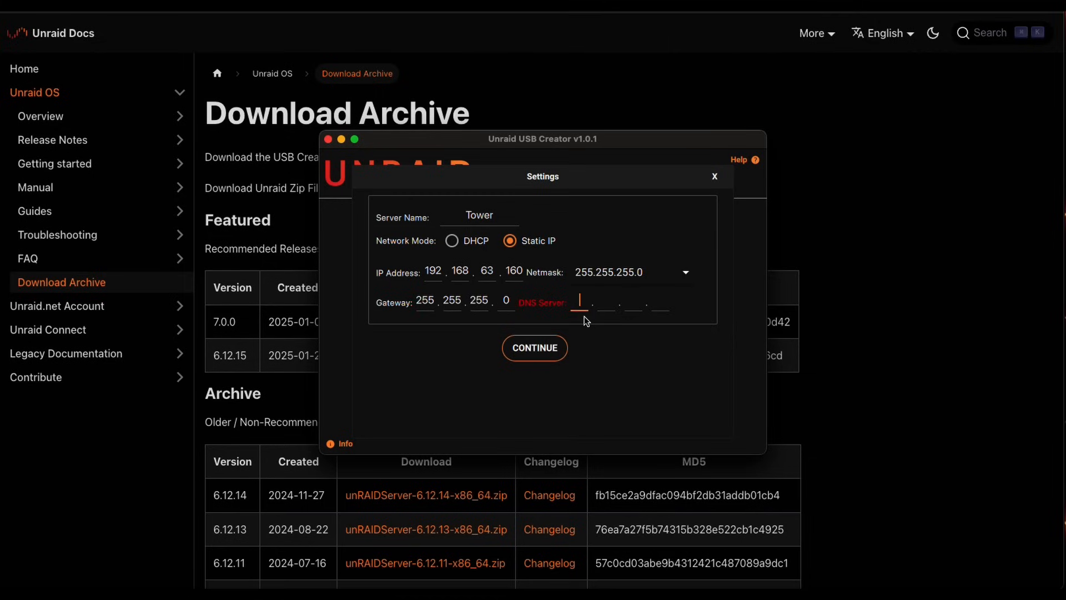
type("19")
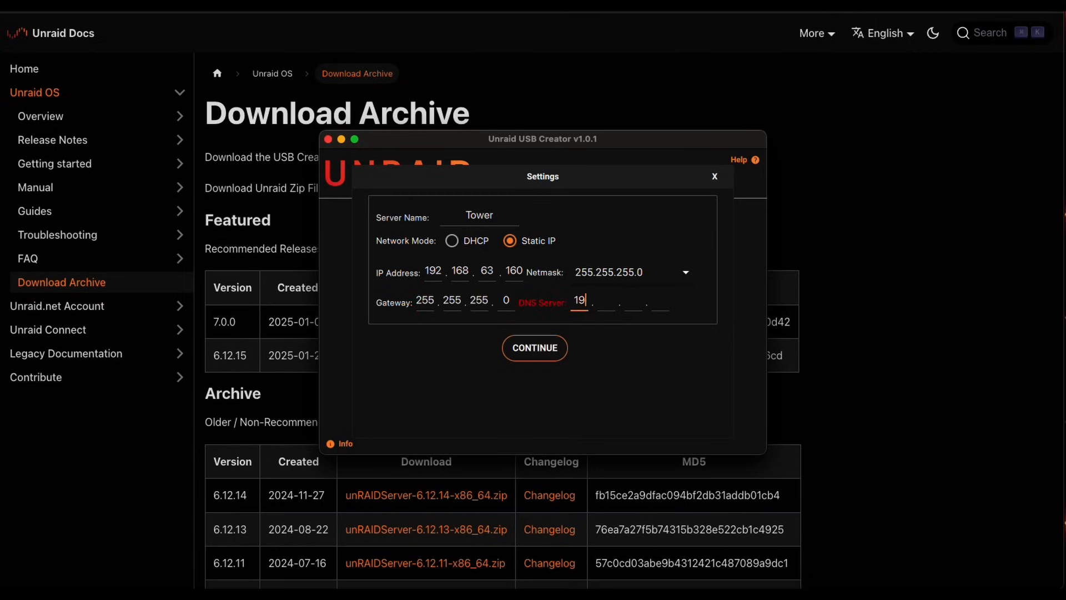
type("192.1")
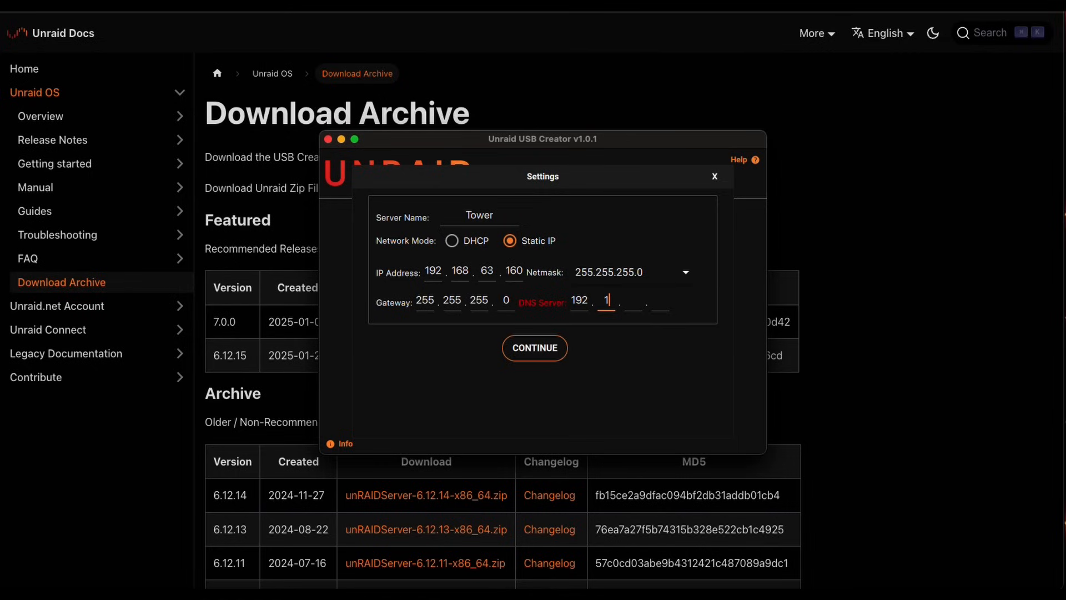
type("68")
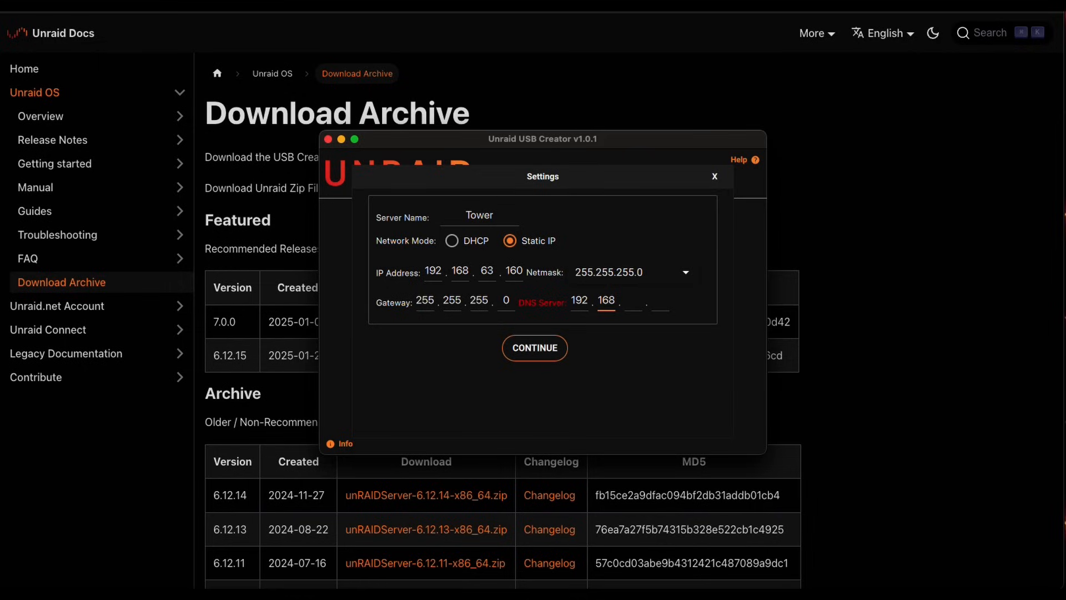
left_click(632, 300)
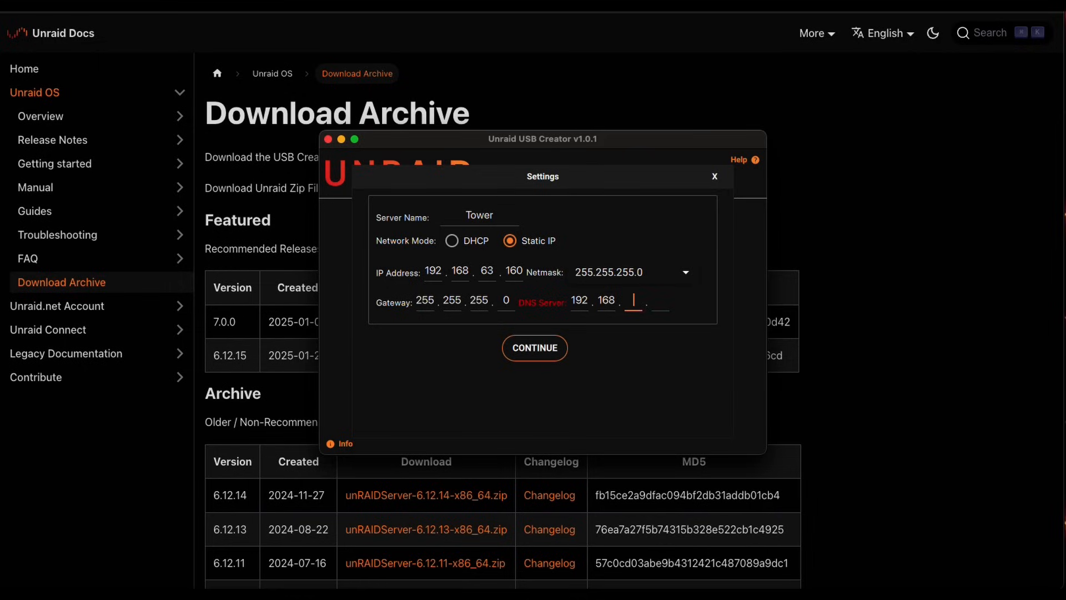
type("63")
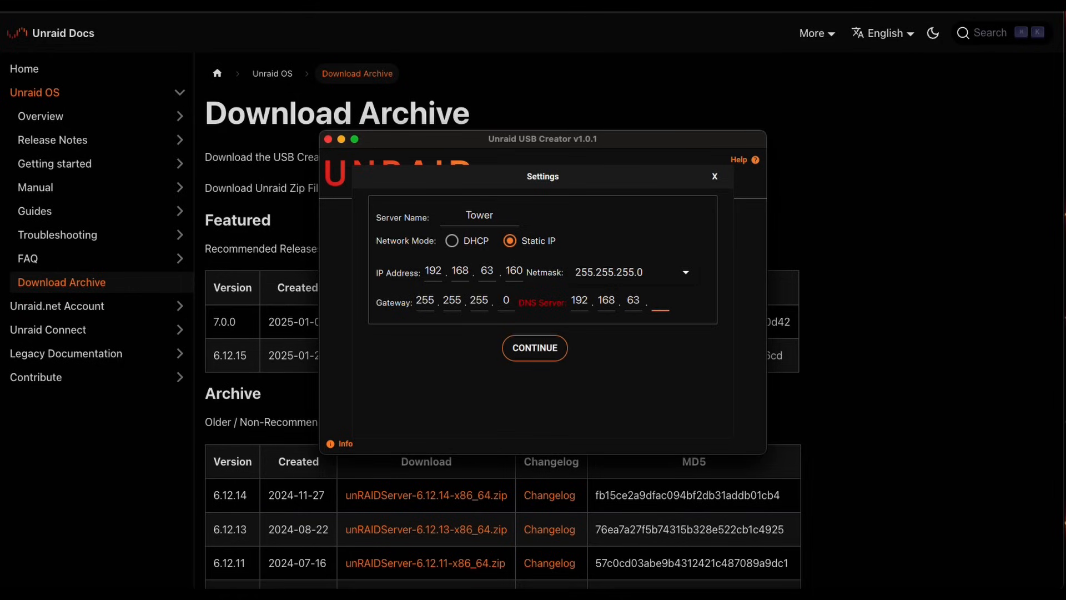
type("1")
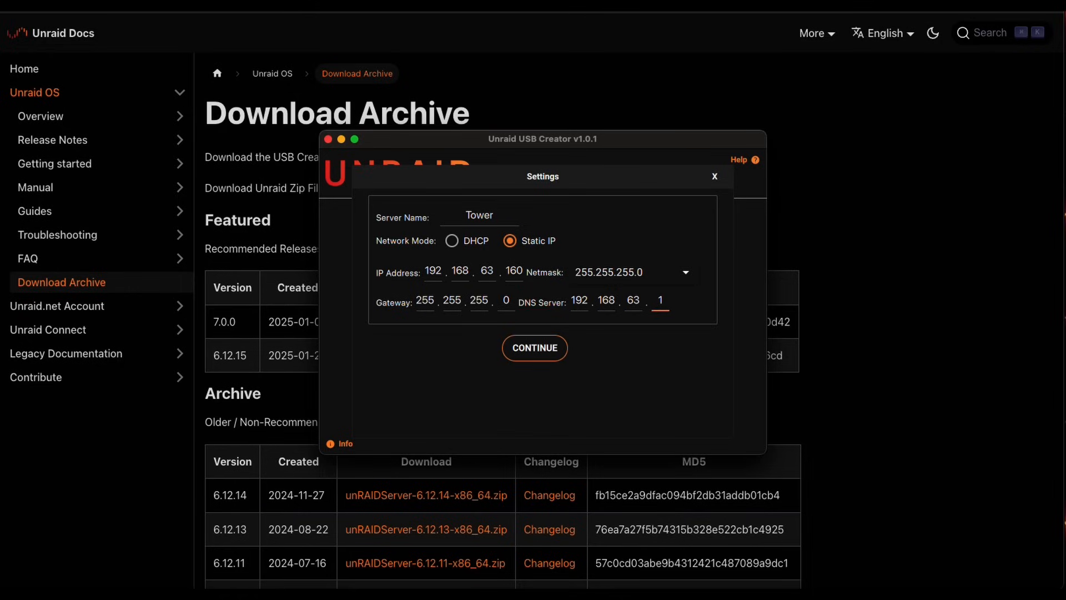
mouse_move(536, 325)
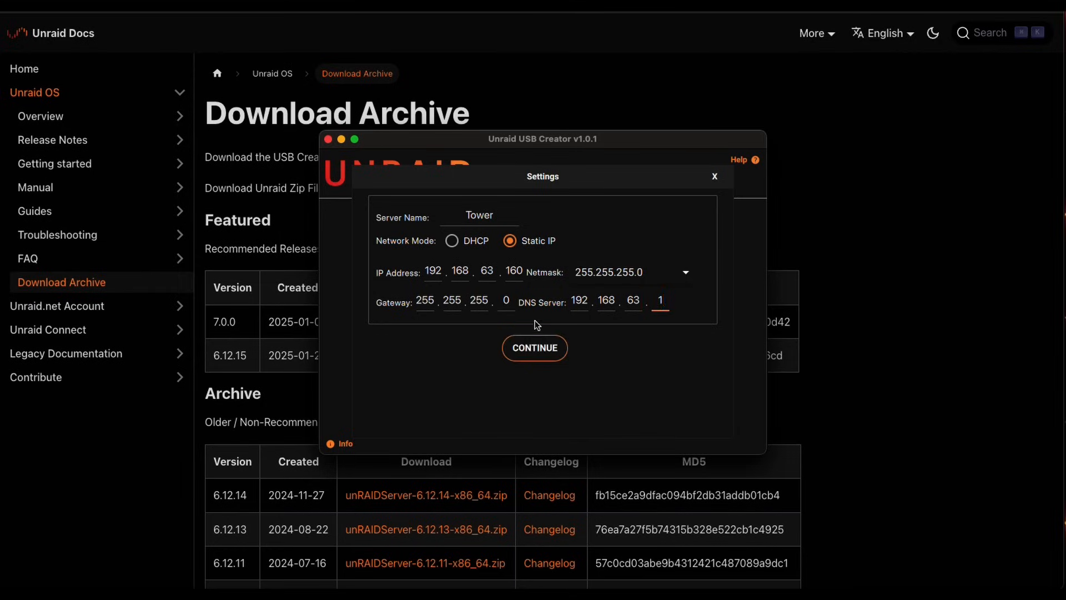
mouse_move(541, 310)
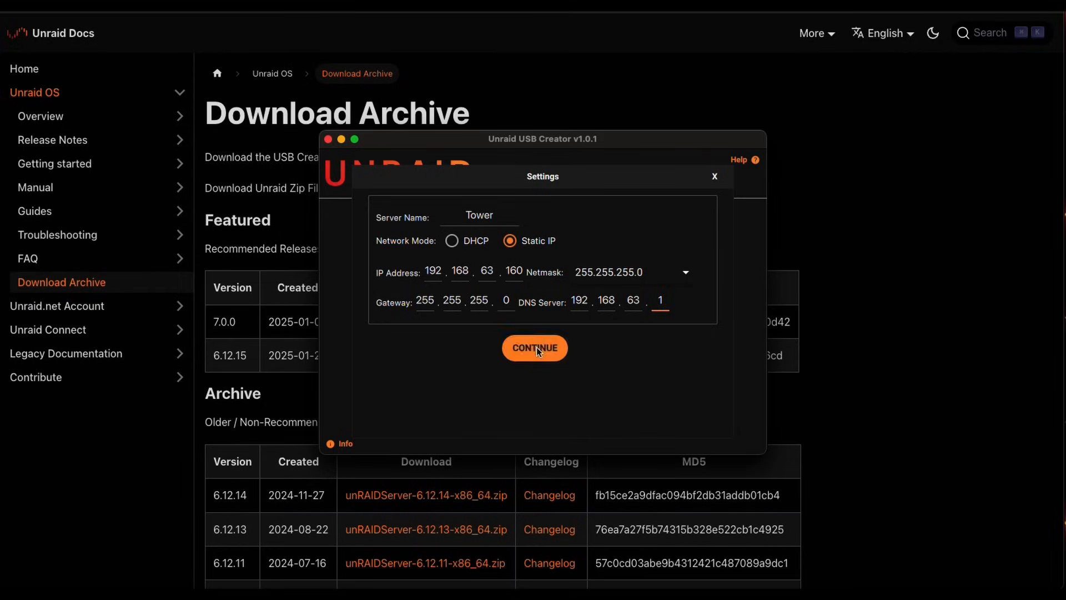
left_click(535, 348)
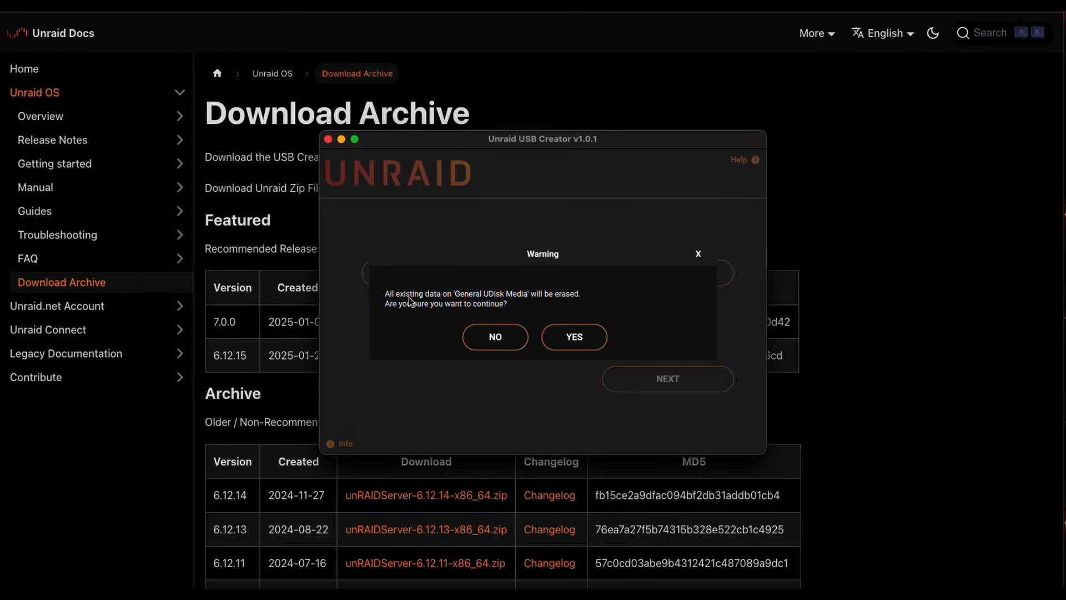
mouse_move(536, 305)
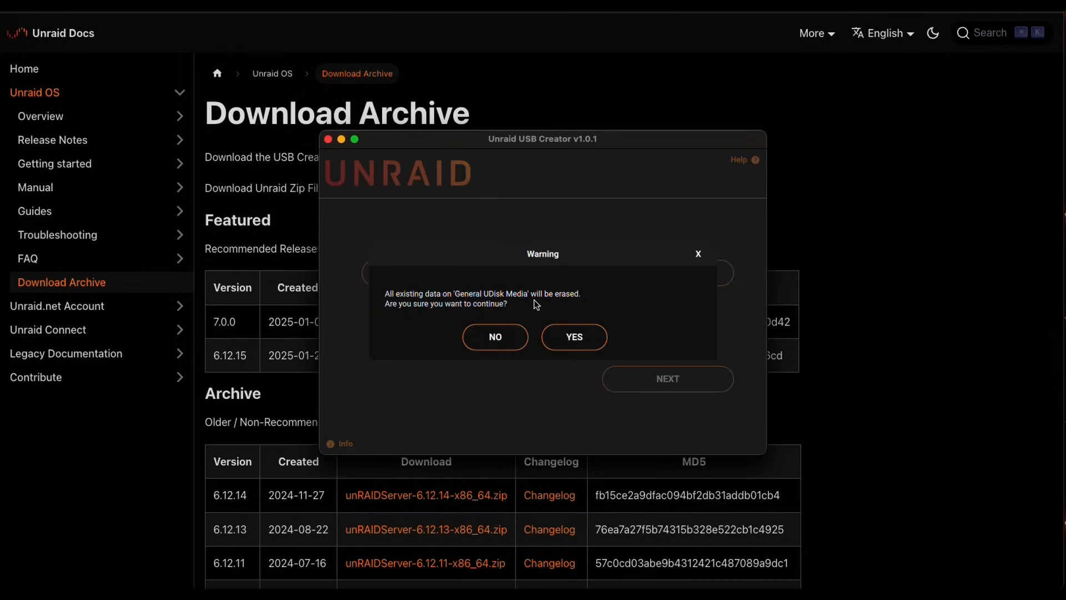
mouse_move(572, 337)
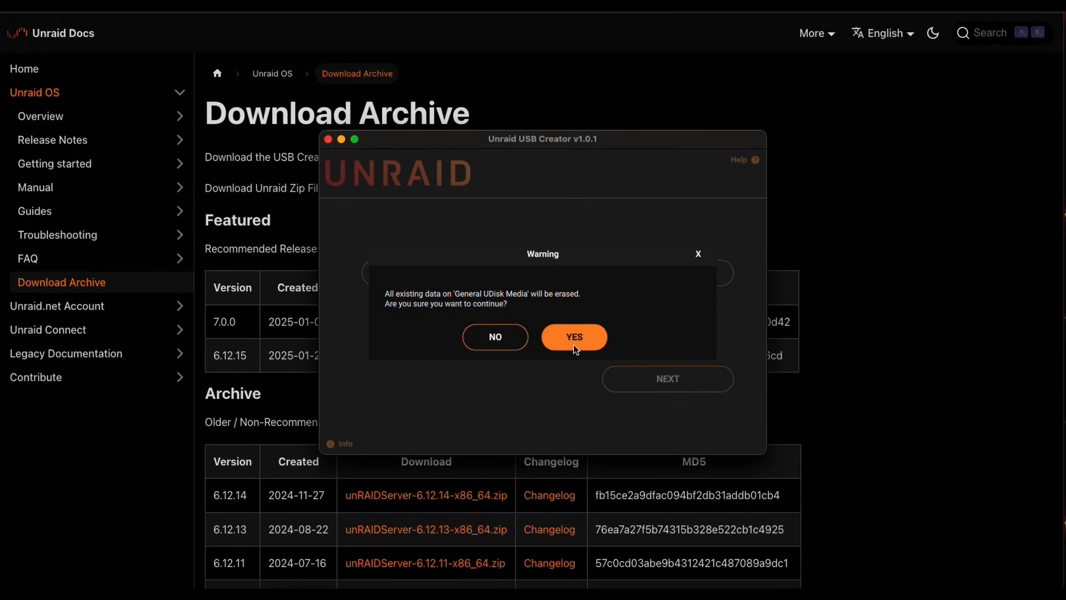
Approve erasing General UDisk Media so the 7.0.0 zip is written to it
left_click(573, 337)
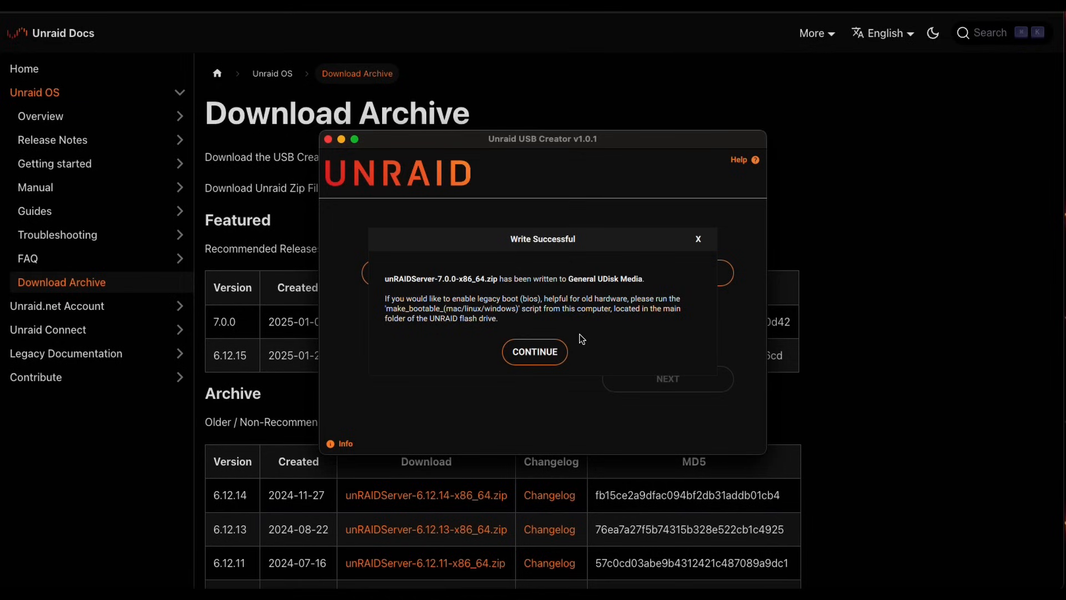
mouse_move(577, 336)
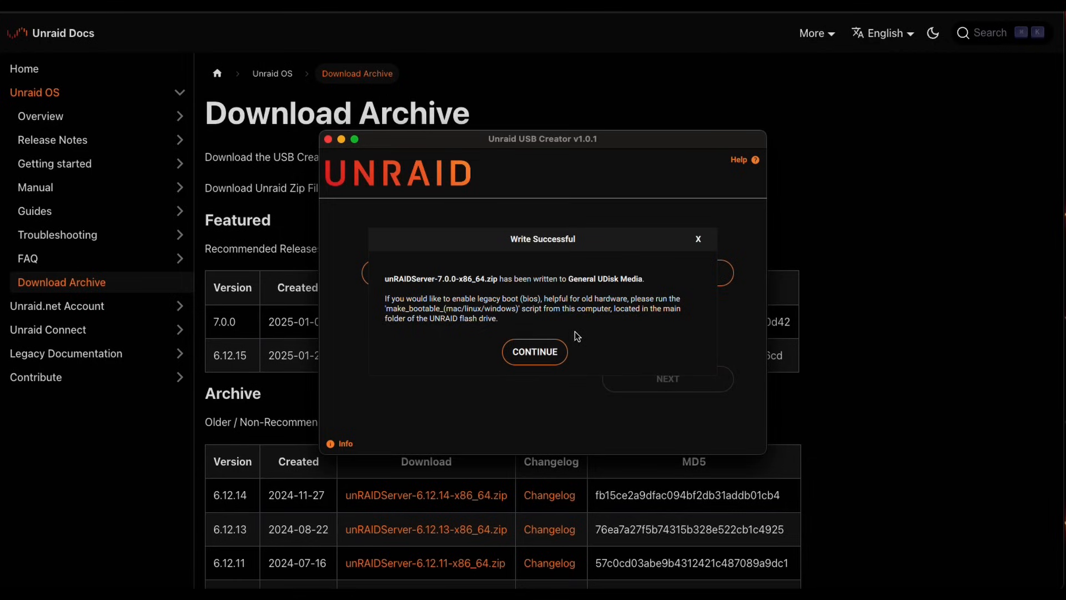
mouse_move(534, 352)
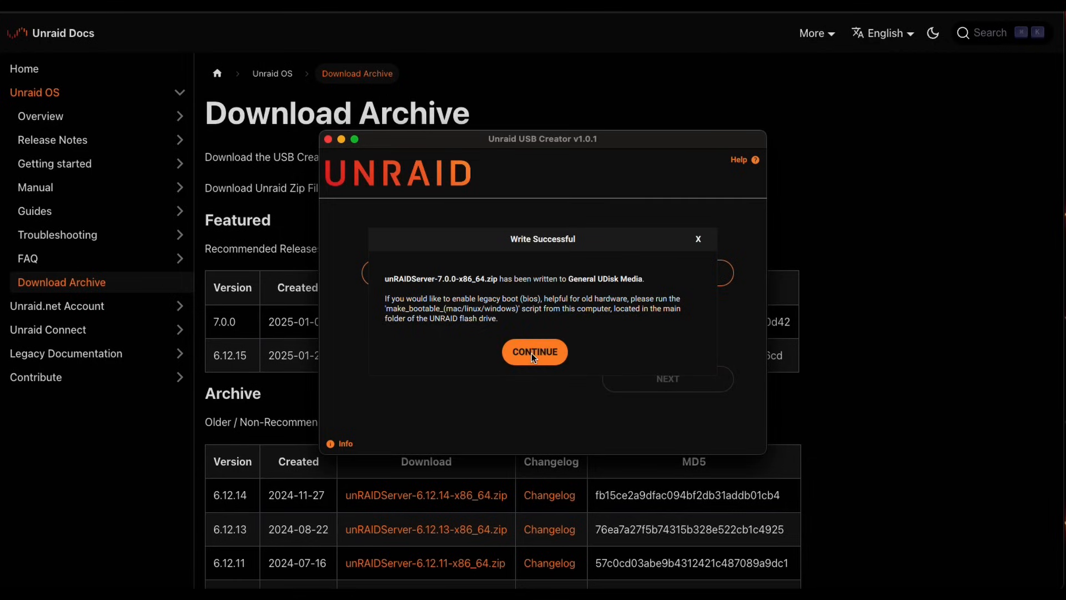
Dismiss the Write Successful dialog
left_click(534, 352)
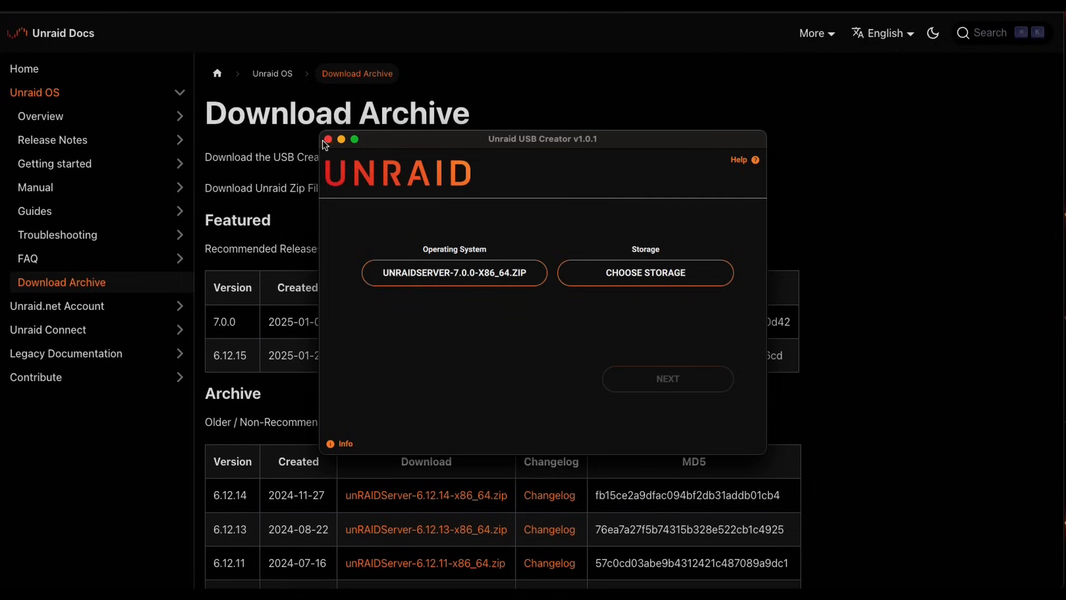
mouse_move(330, 139)
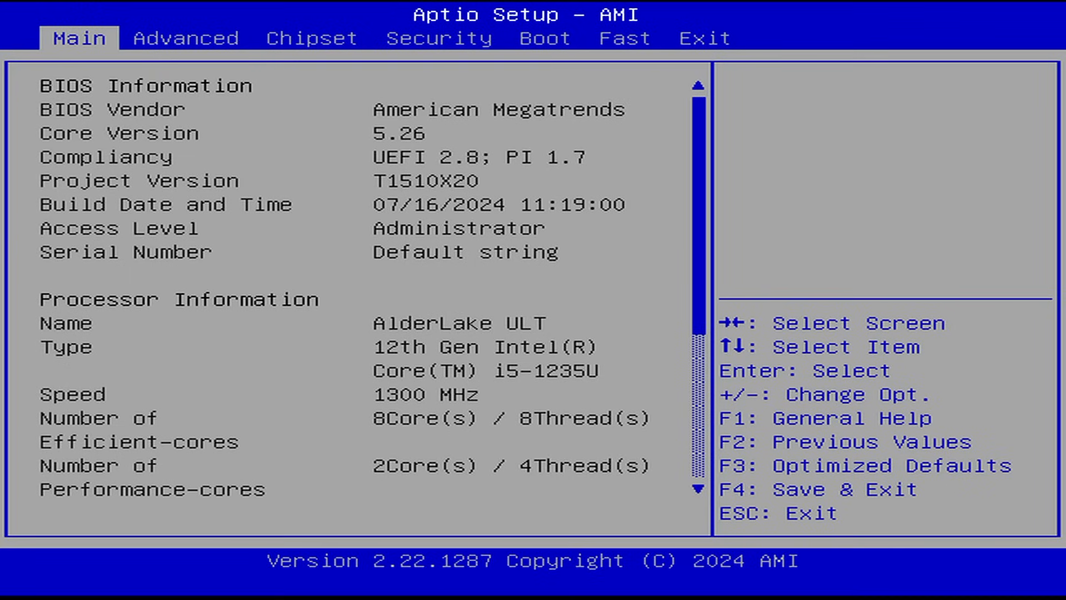
Browse the Advanced, Security and OEM BIOS pages, then move to the Boot tab
left_click(185, 37)
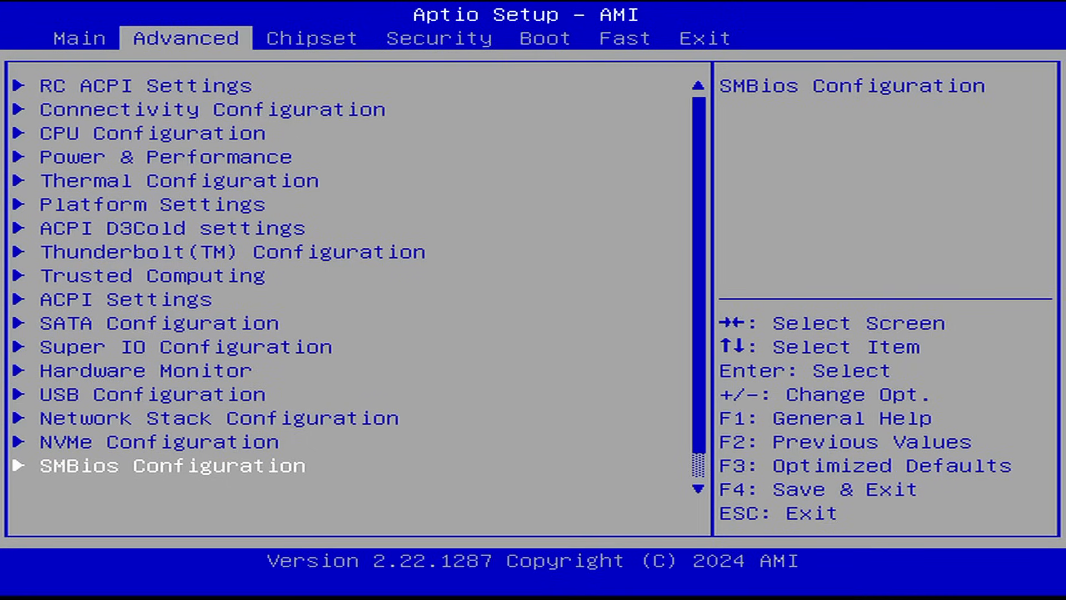
left_click(439, 39)
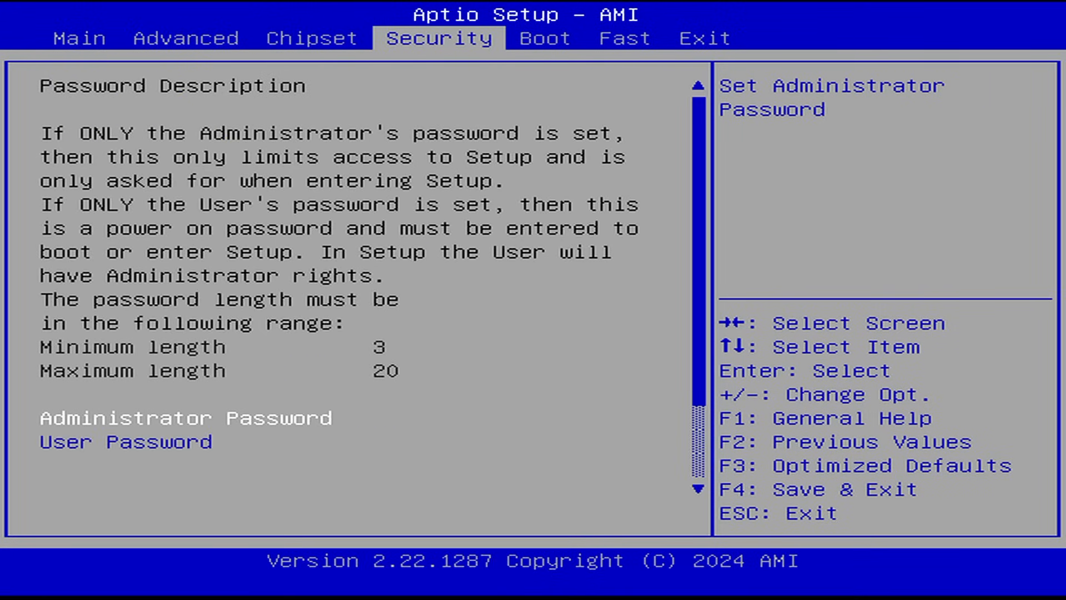
left_click(624, 37)
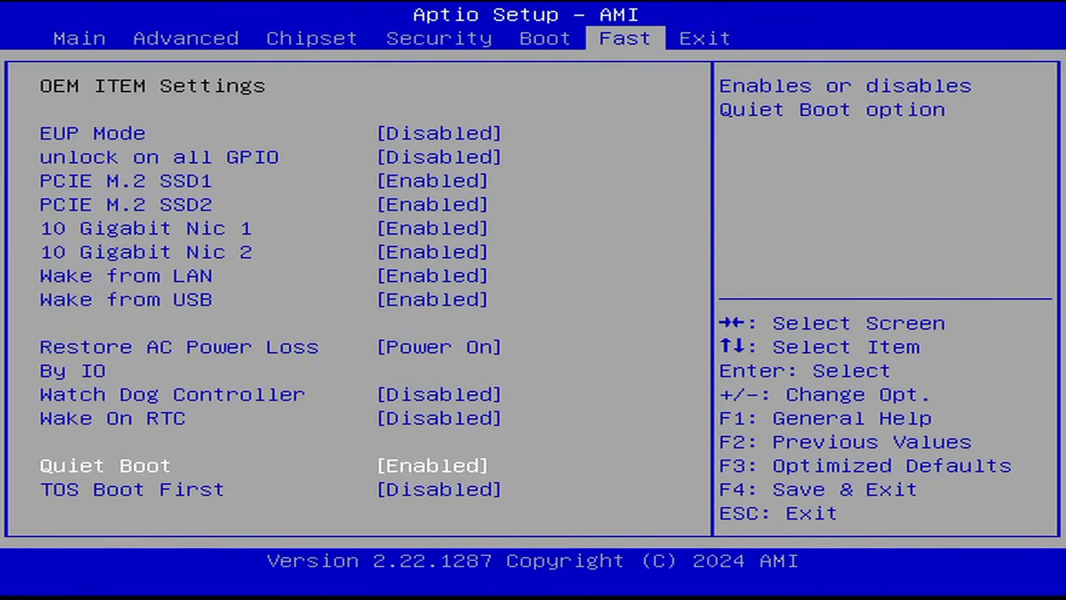
key("Up")
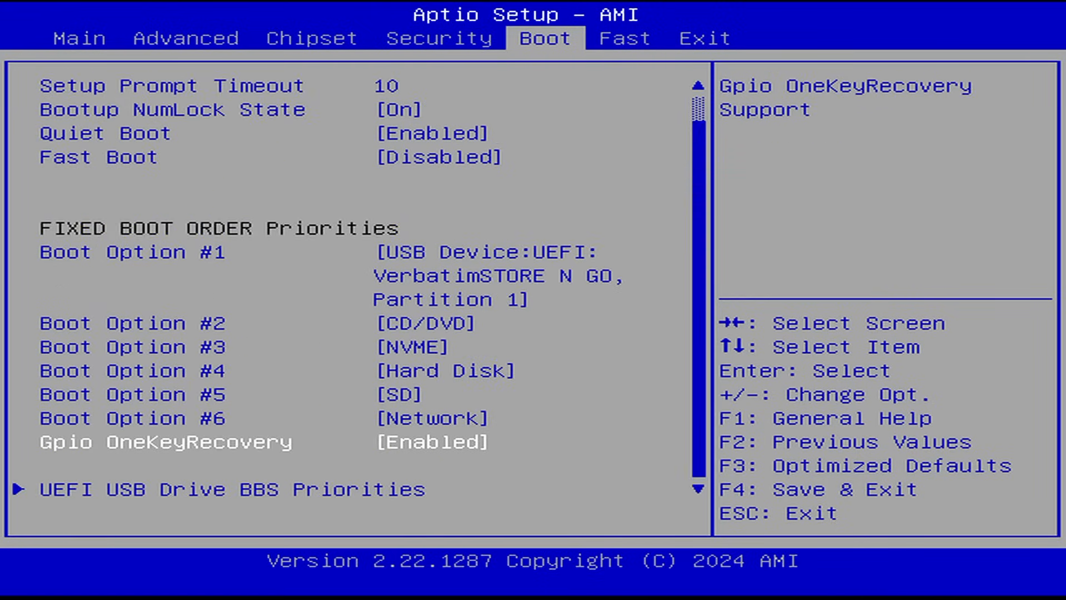
Select Boot Option #1 and open its device choices to pick General UDisk 5.00
scroll("up", 3)
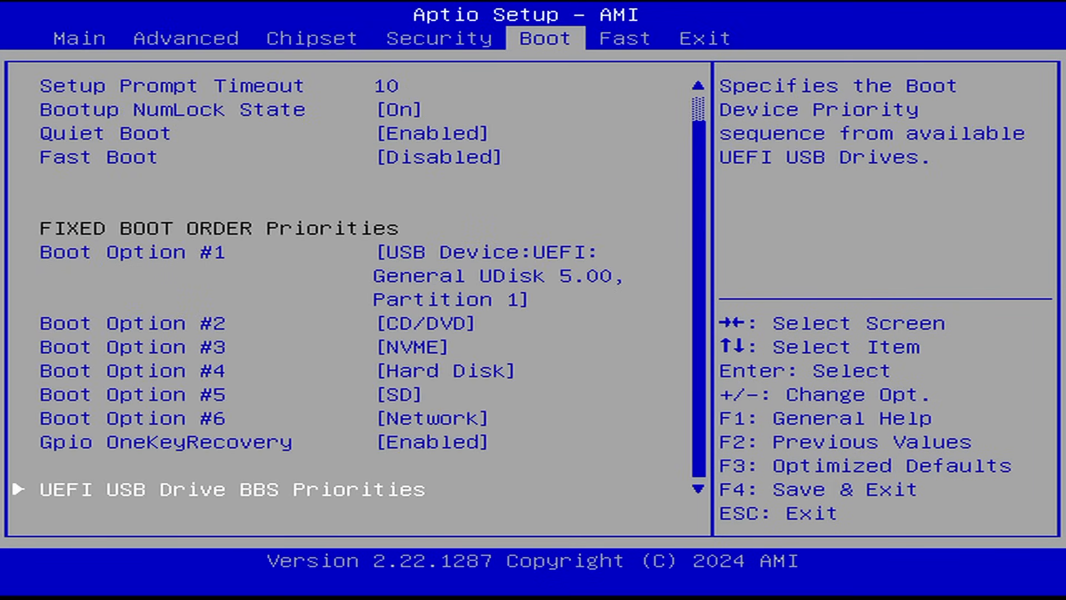
key("Up")
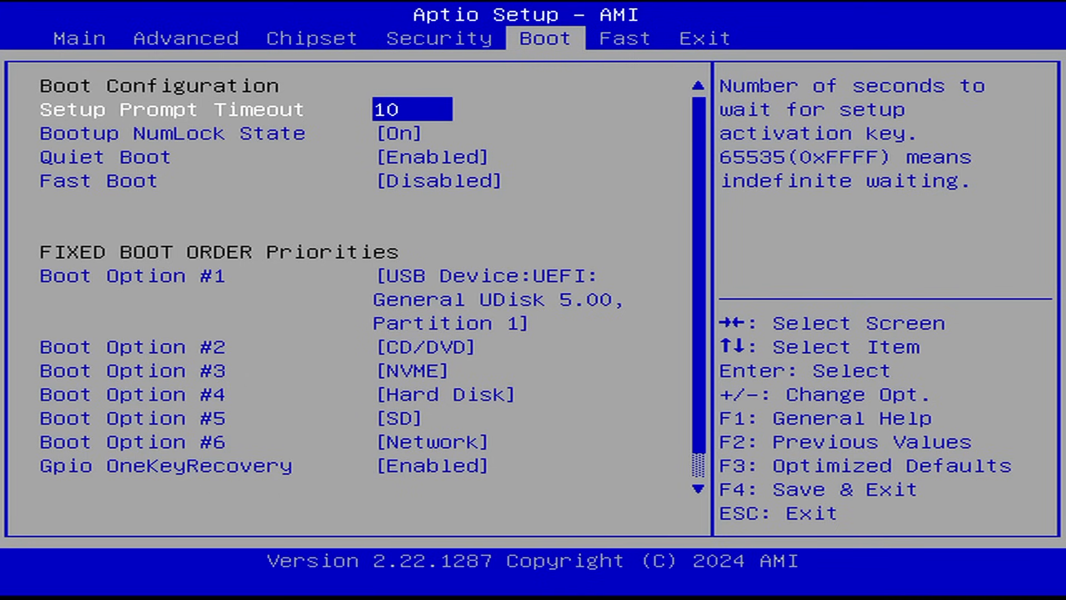
key("Down")
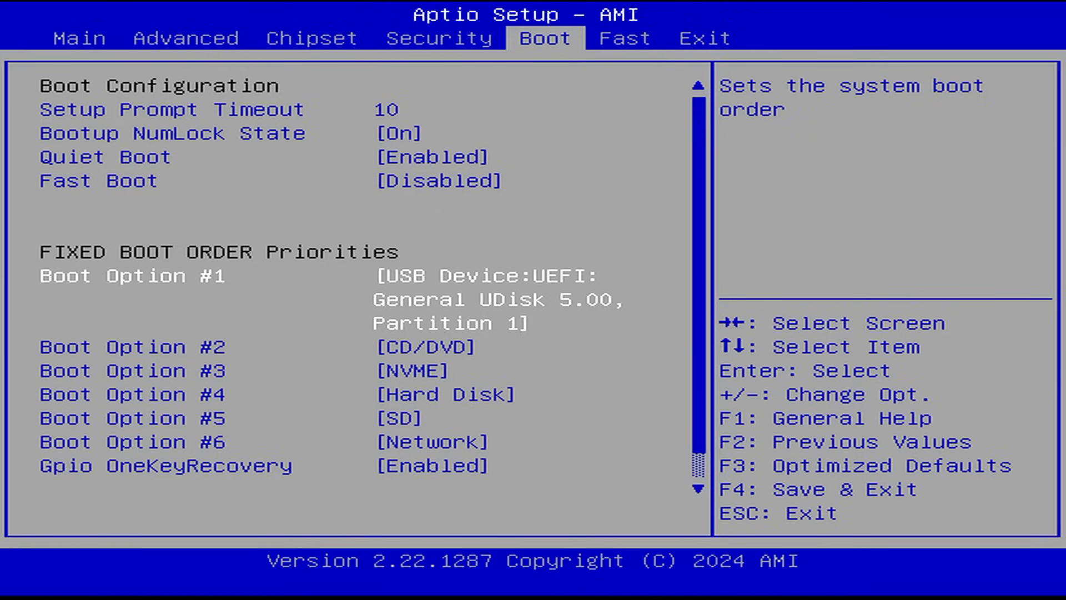
key("f4")
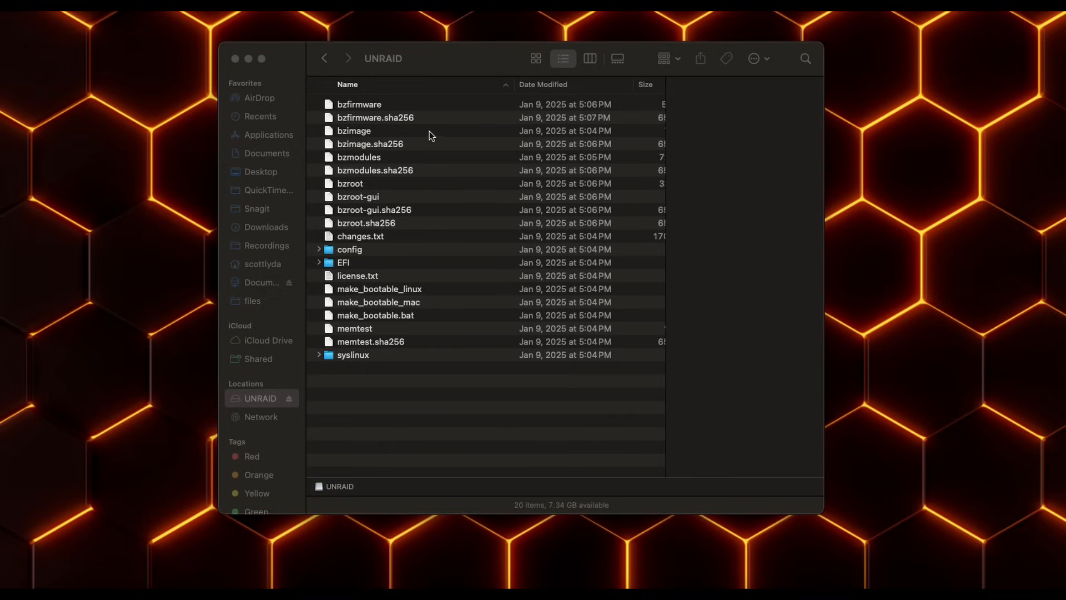
mouse_move(149, 399)
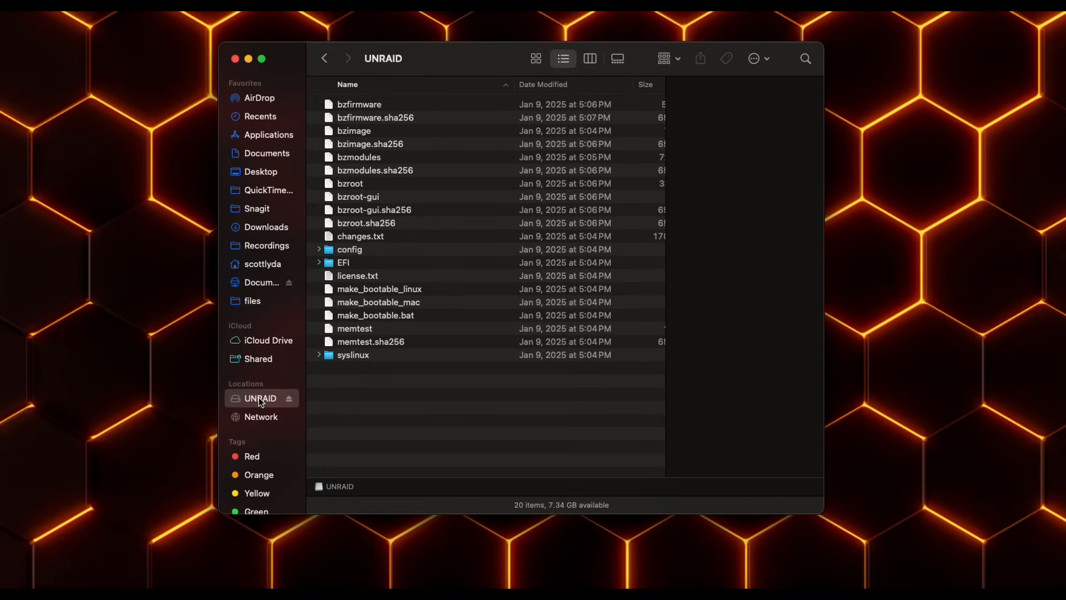
mouse_move(363, 394)
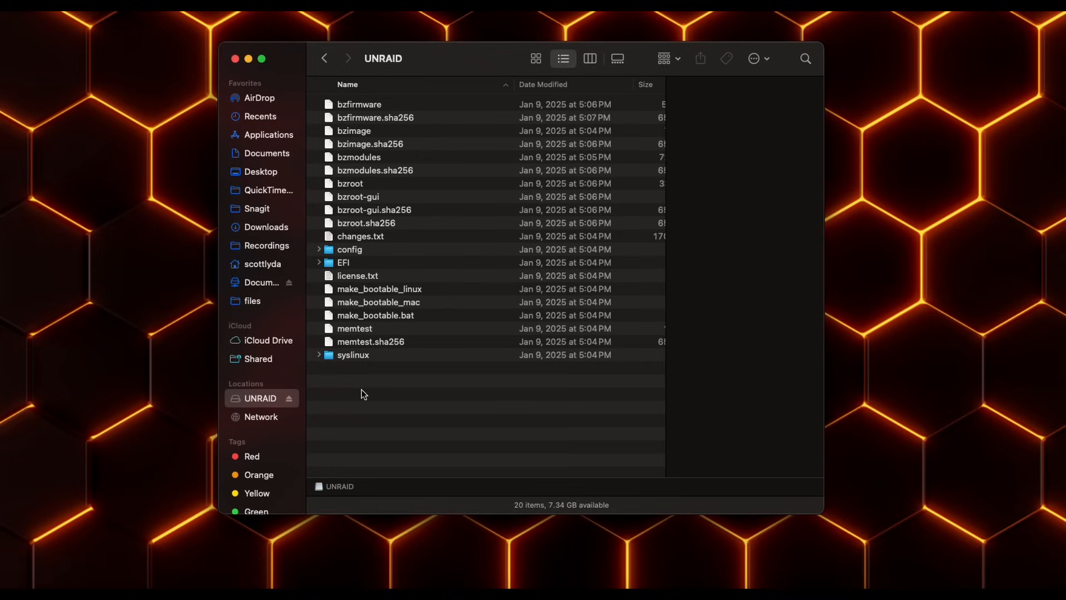
mouse_move(349, 360)
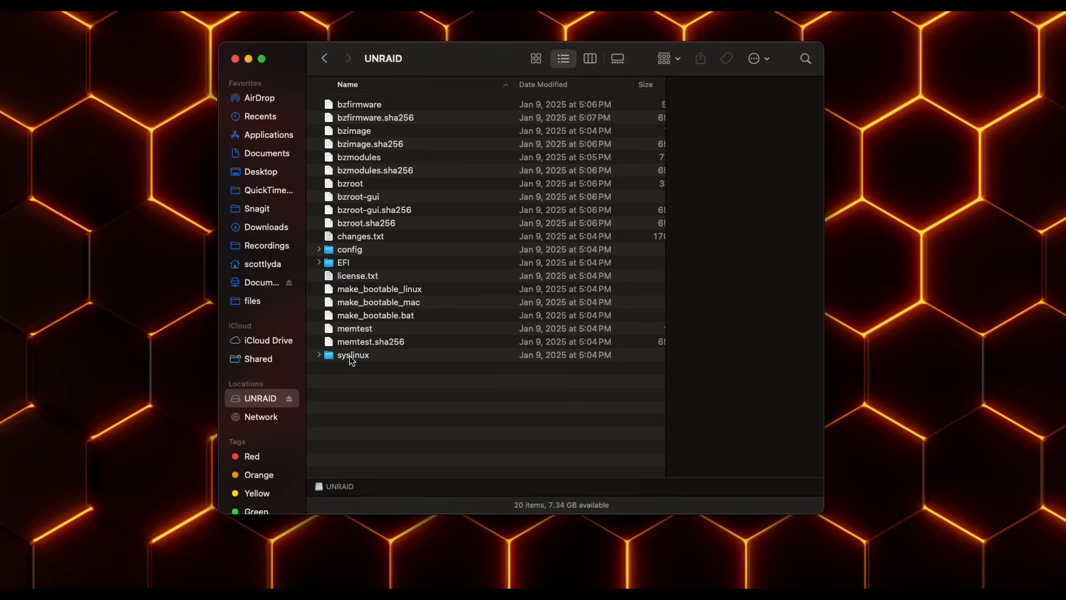
Open syslinux.cfg from the UNRAID drive's syslinux folder for editing
double_click(353, 354)
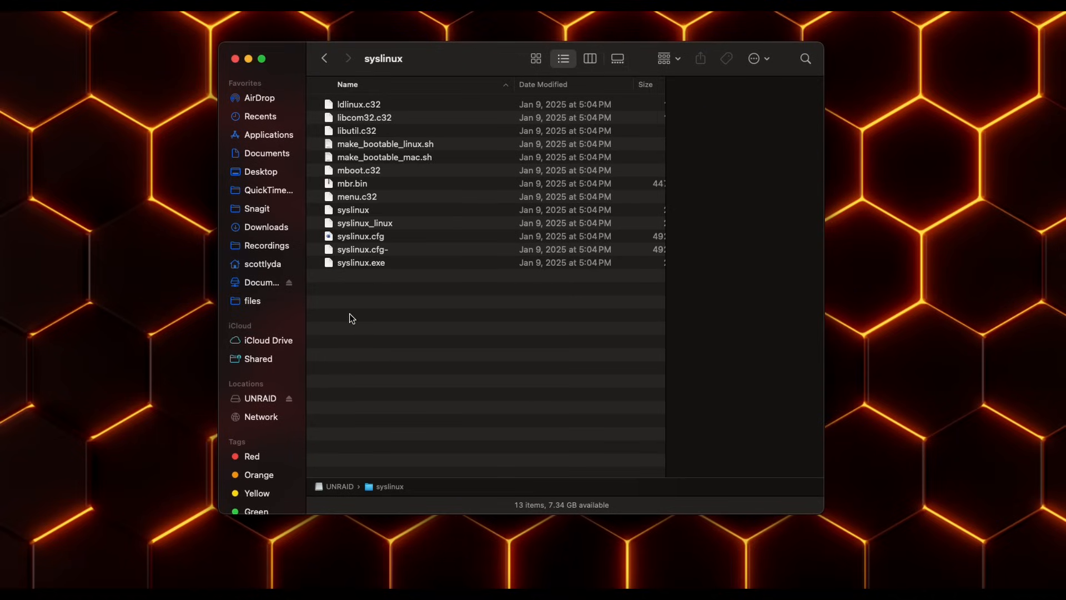
mouse_move(358, 245)
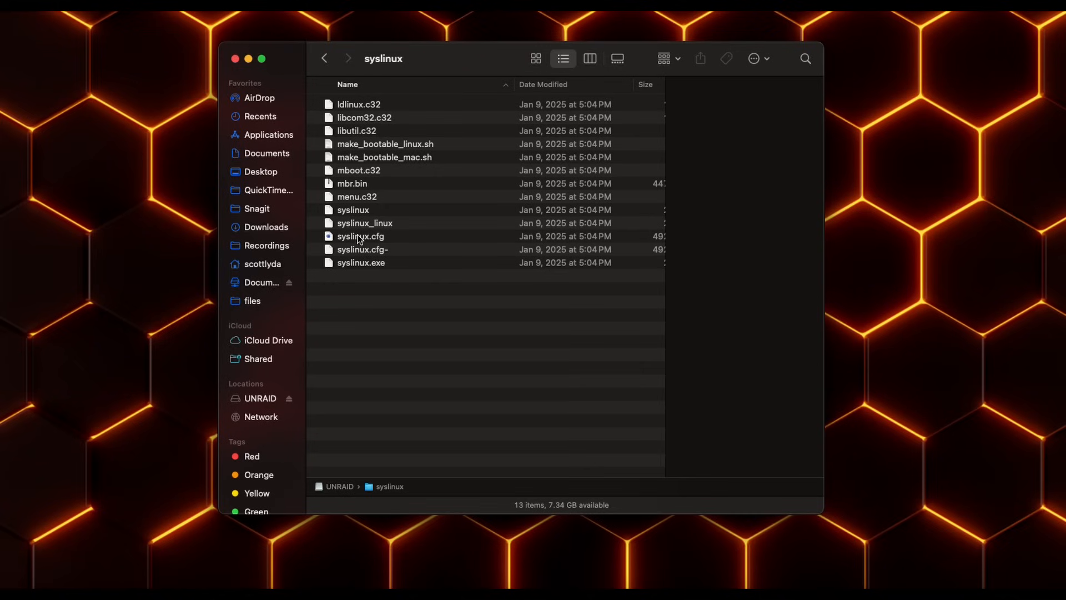
left_click(361, 236)
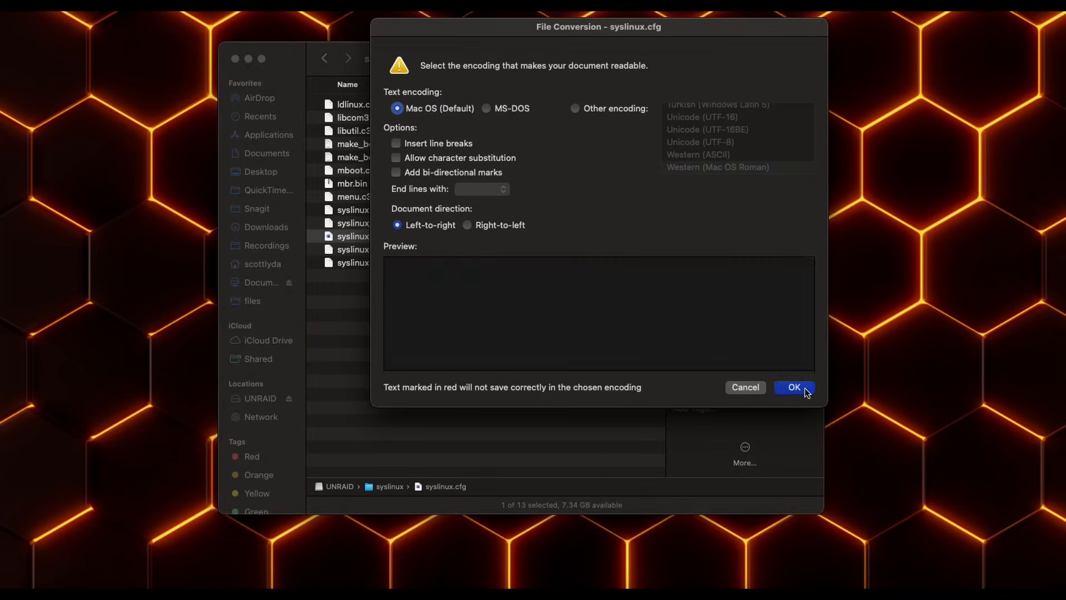
Open syslinux.cfg with the default encoding and change its default entry from menu.c32 to 'Unraid OS'
left_click(792, 387)
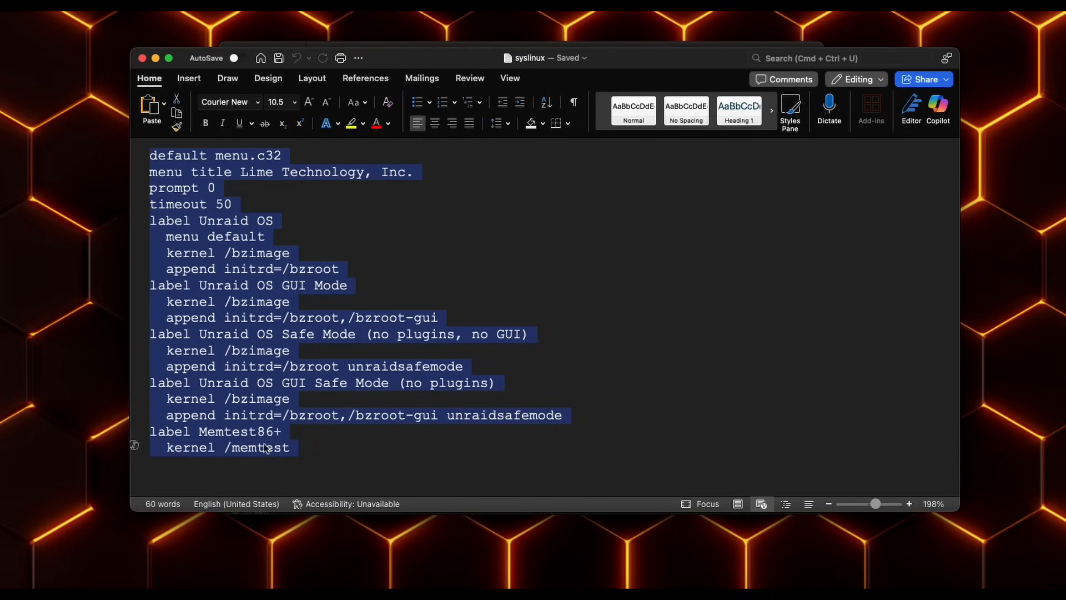
right_click(265, 245)
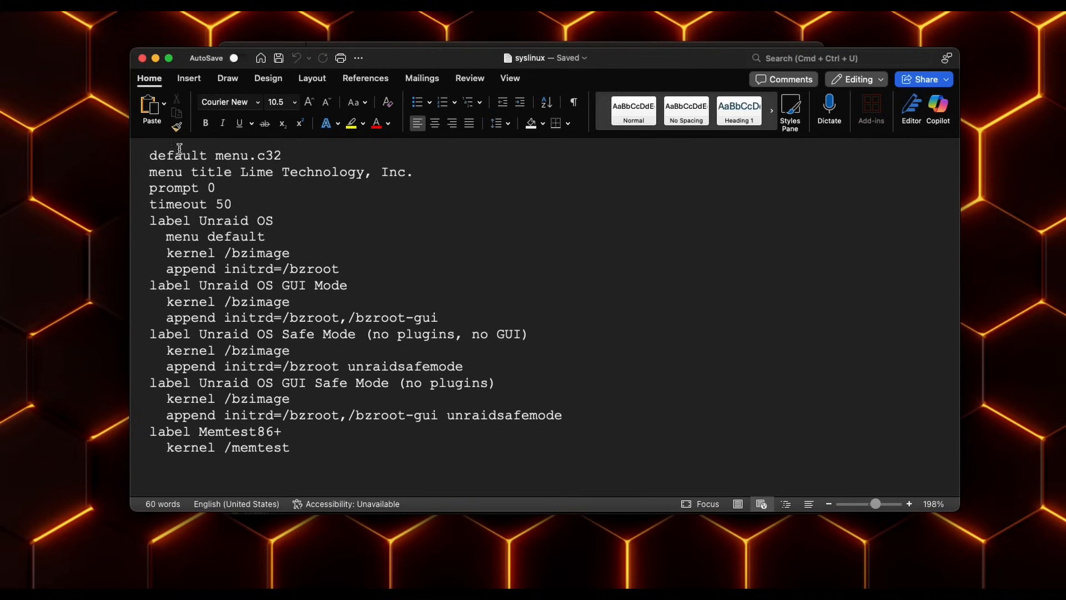
left_click(291, 448)
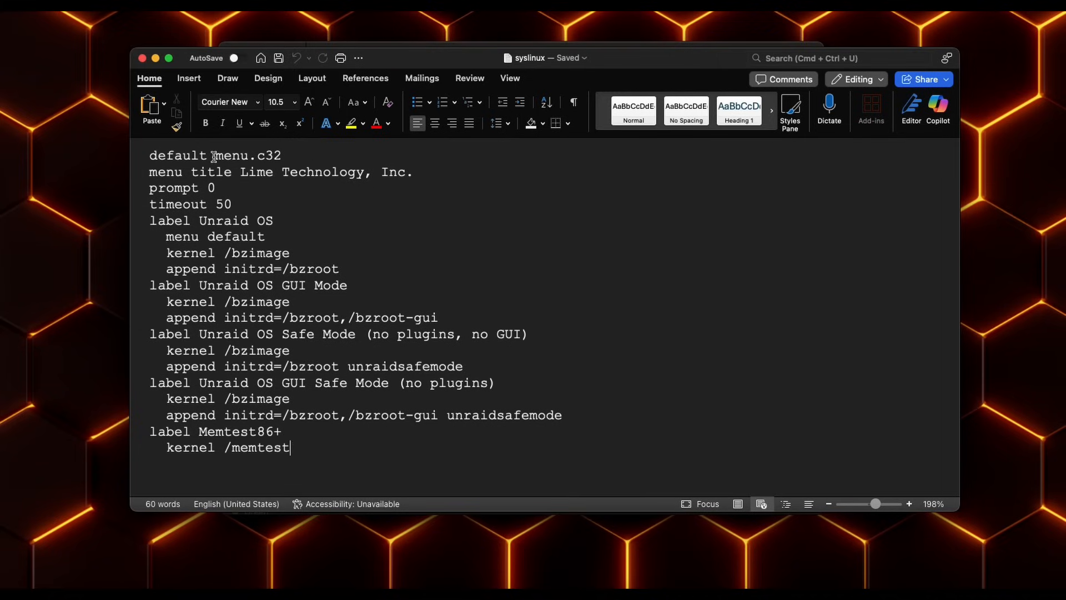
double_click(247, 155)
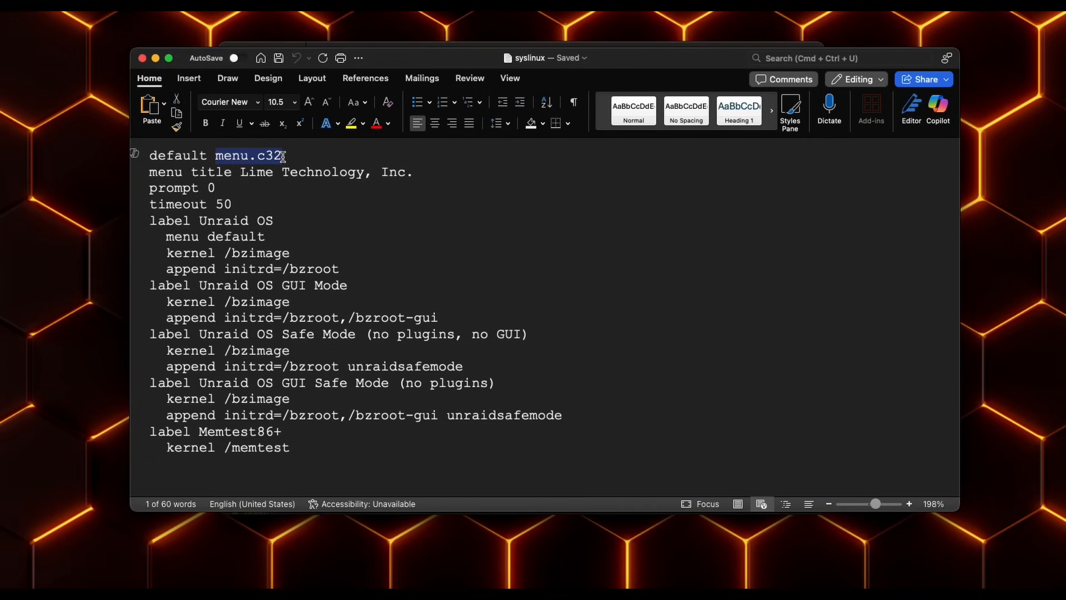
type("Unraid")
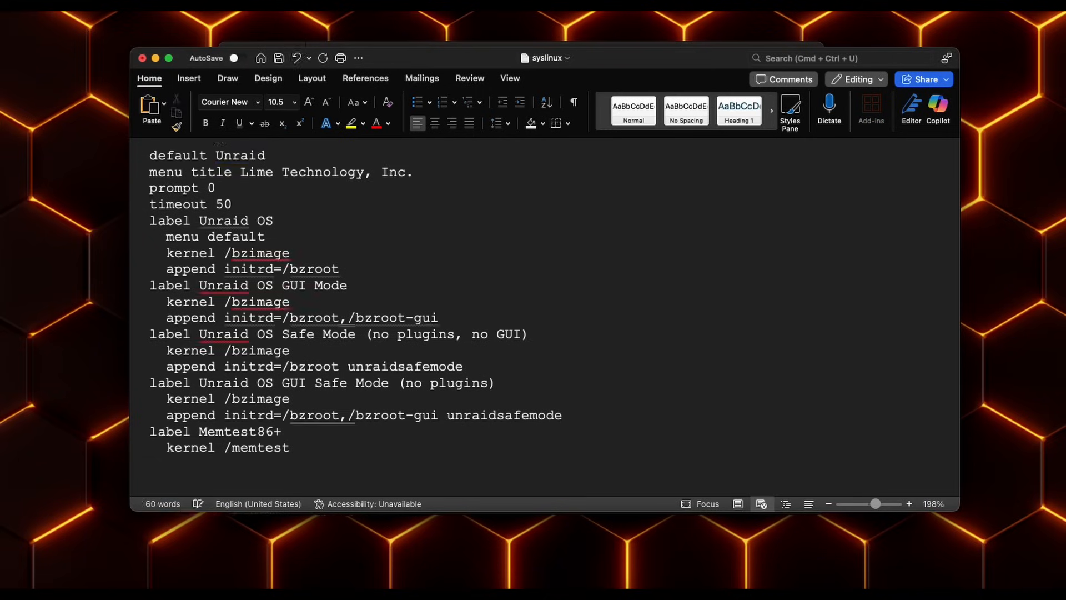
left_click(270, 155)
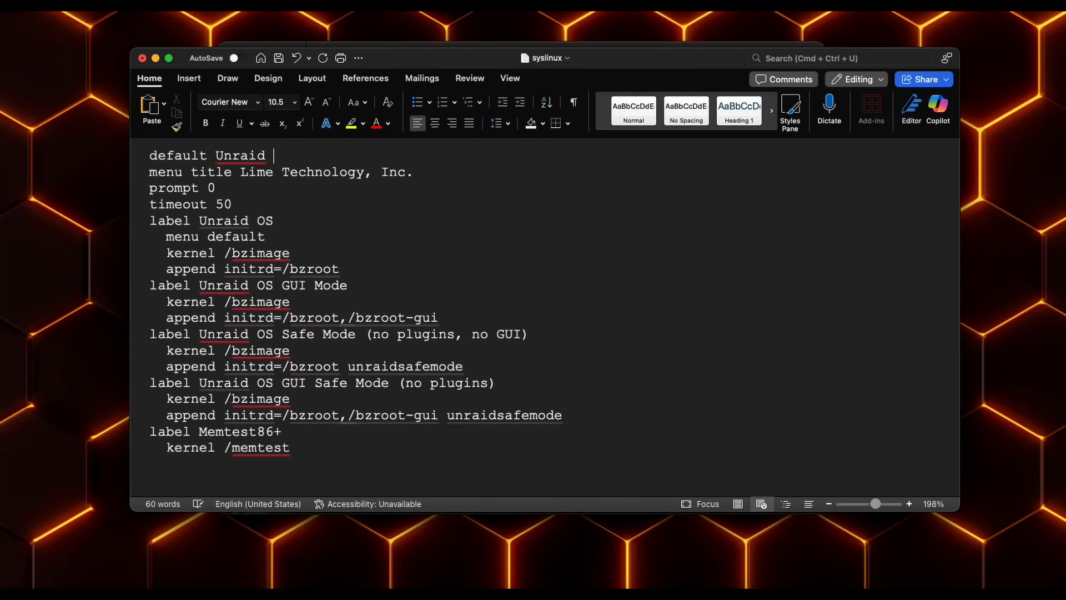
type("OS")
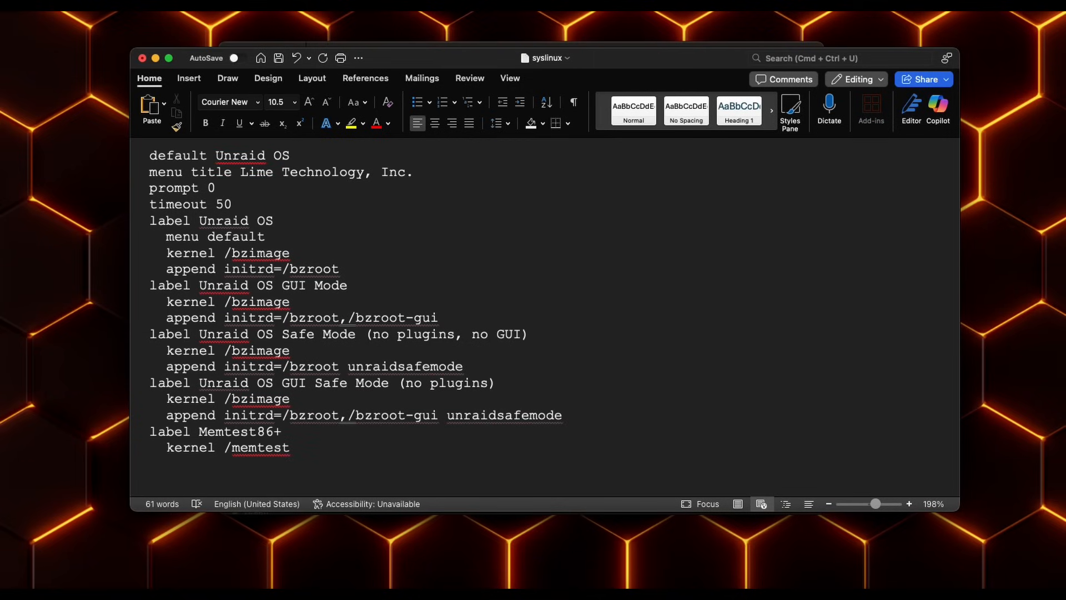
Save syslinux.cfg, keeping it in Plain Text format
left_click(278, 57)
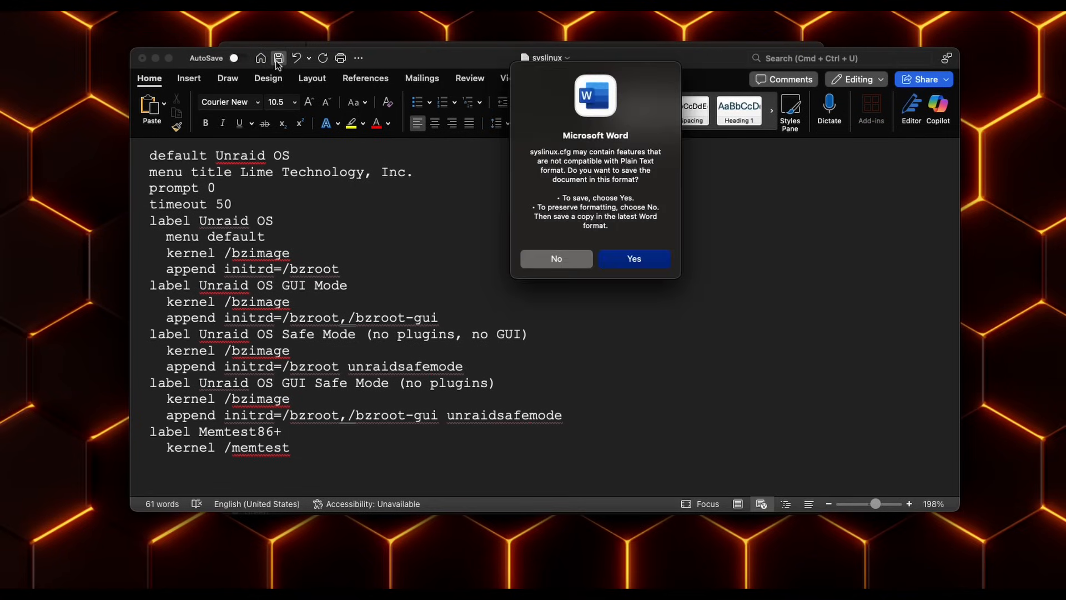
left_click(633, 258)
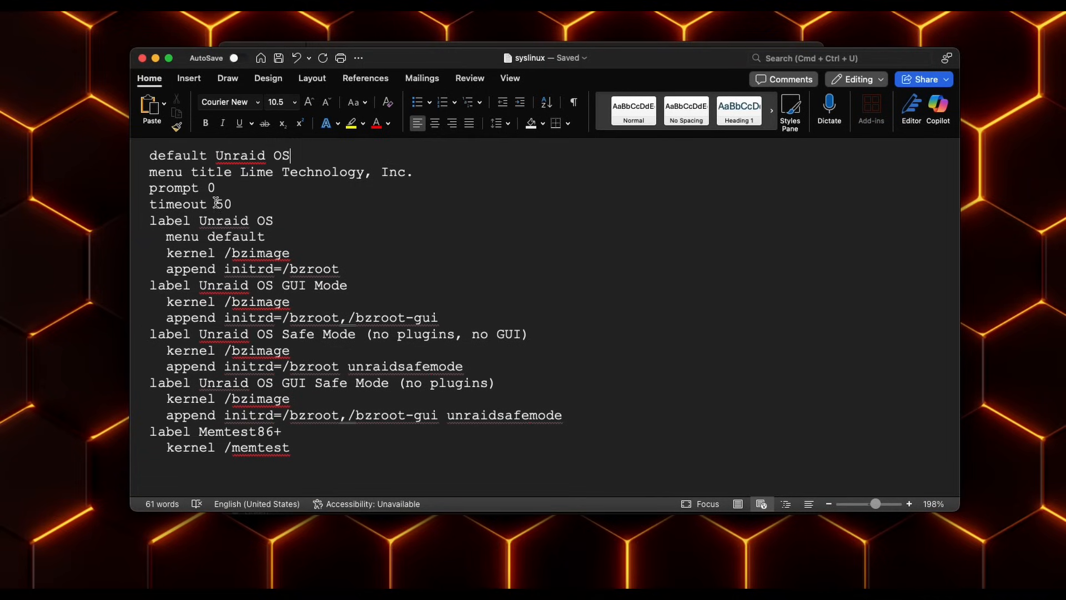
mouse_move(188, 243)
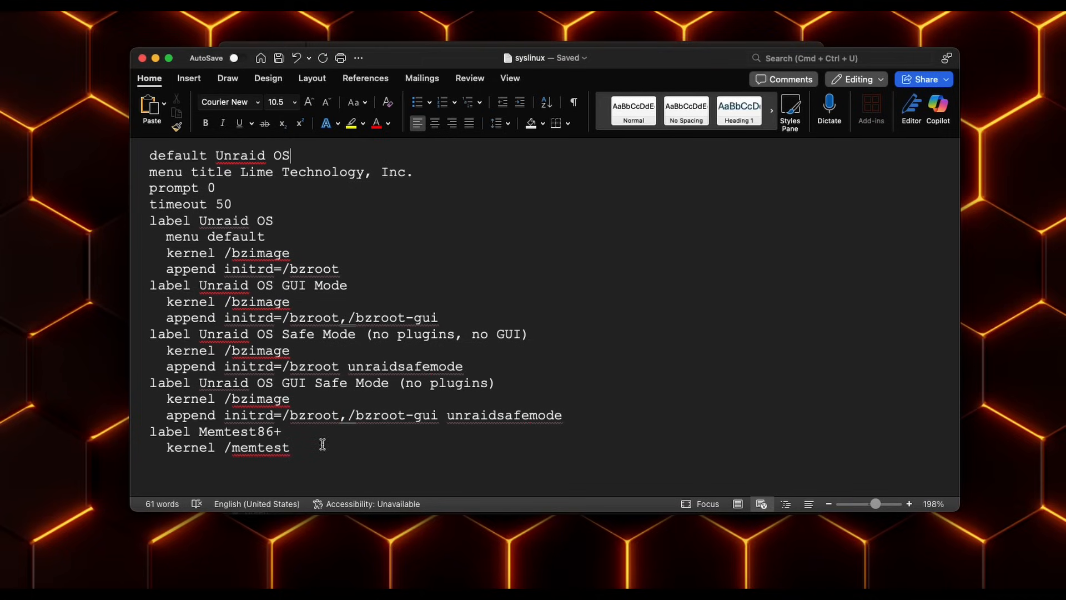
mouse_move(233, 484)
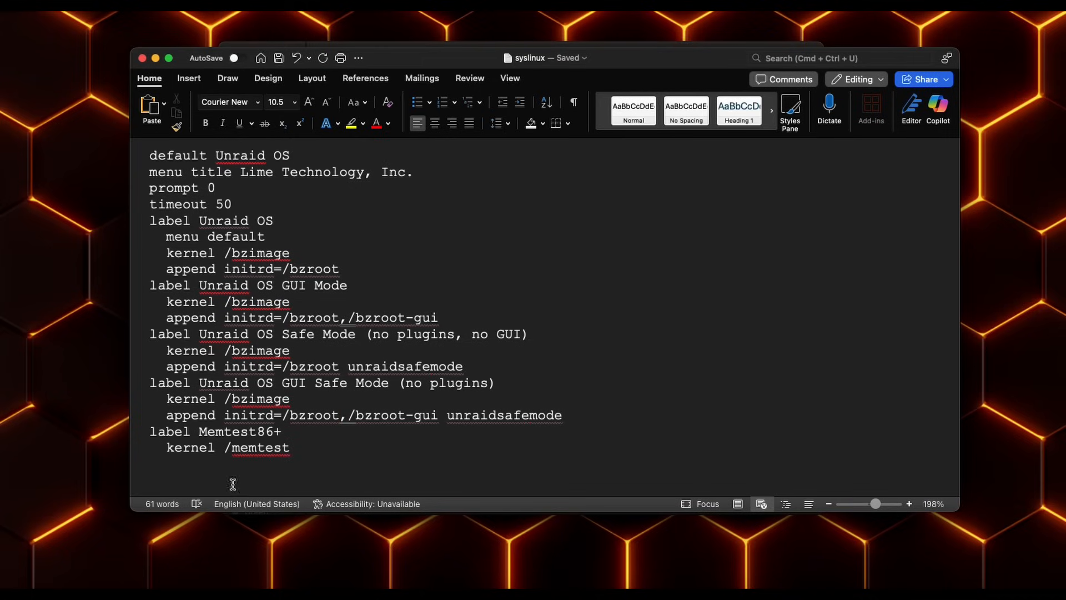
left_click(290, 155)
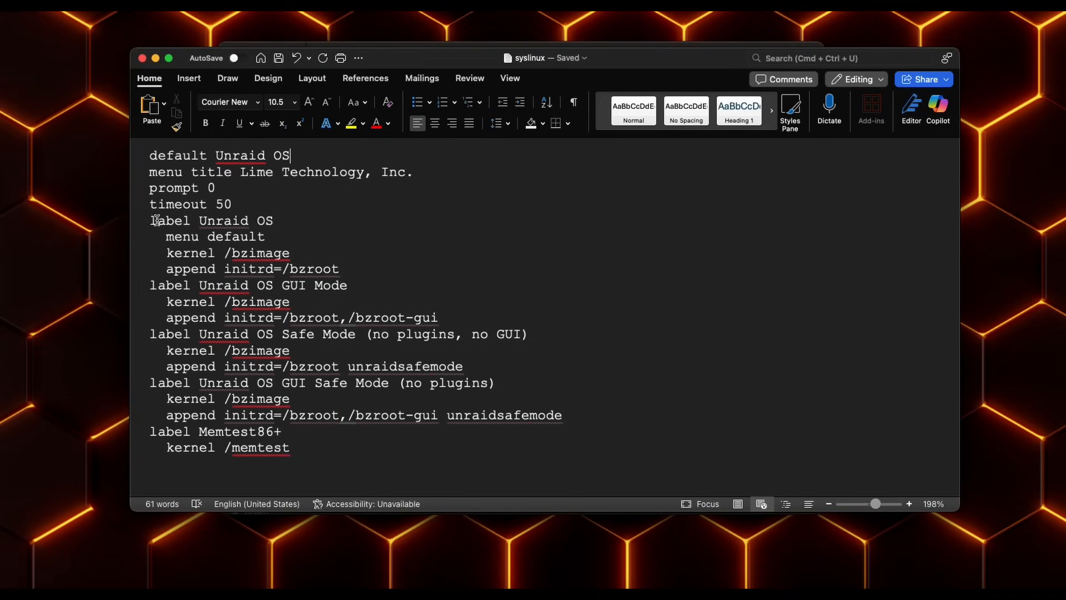
mouse_move(324, 220)
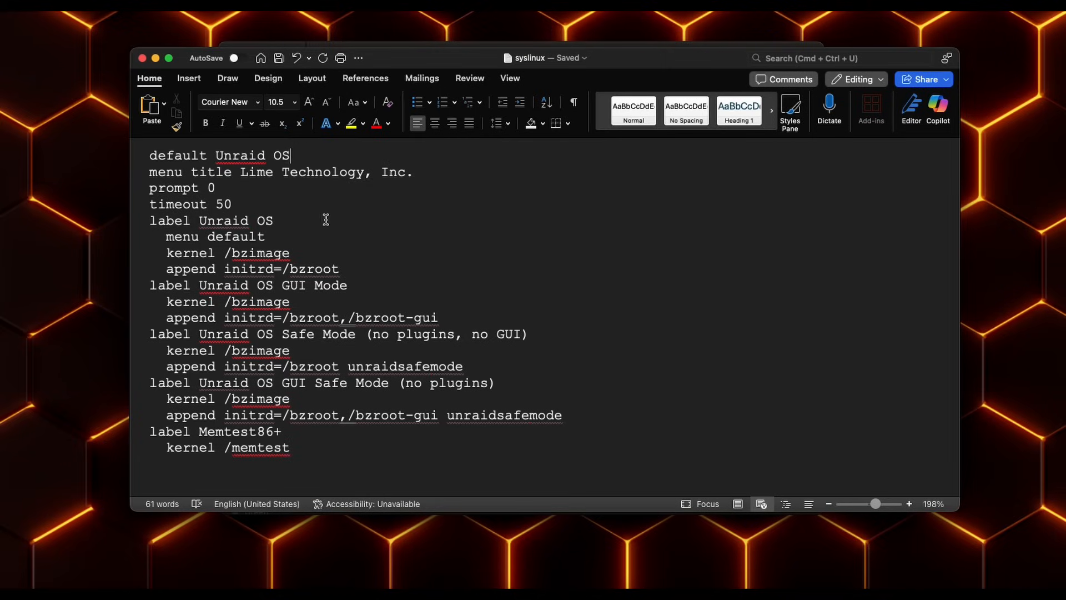
mouse_move(506, 215)
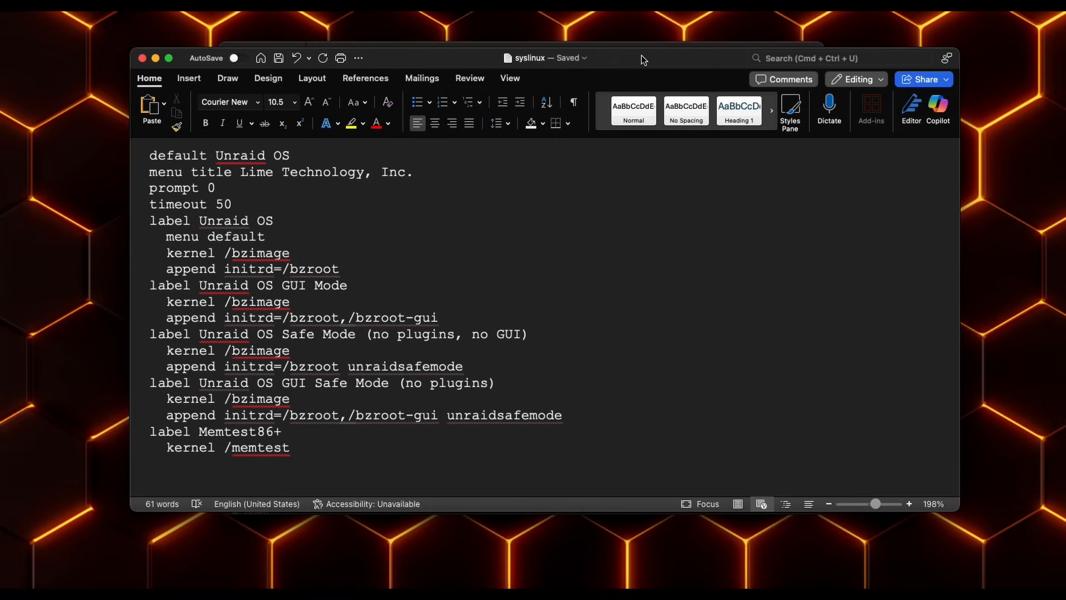
left_click(290, 155)
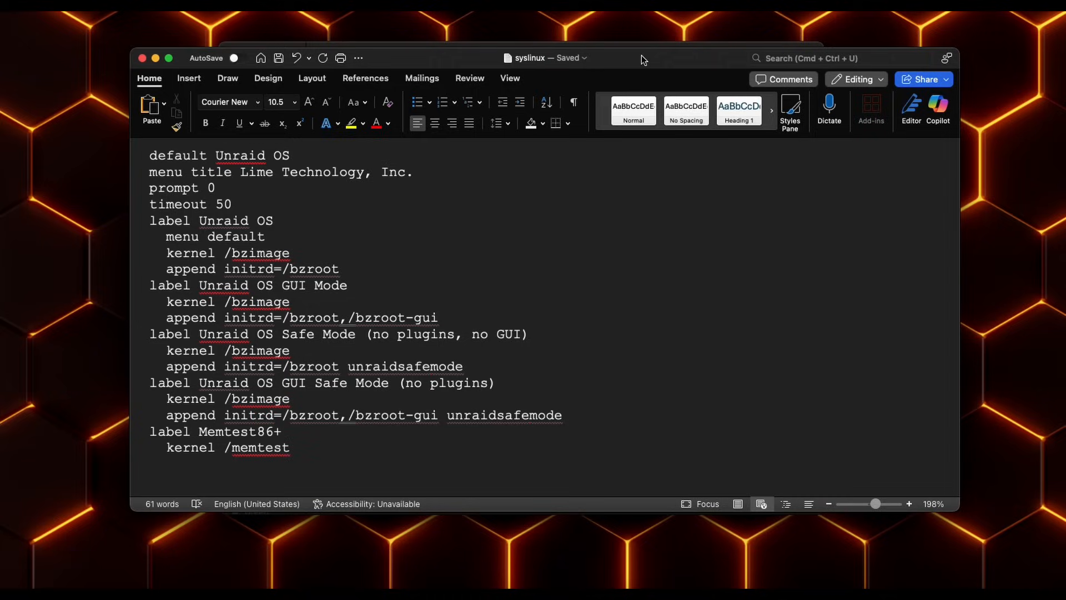
left_click(291, 155)
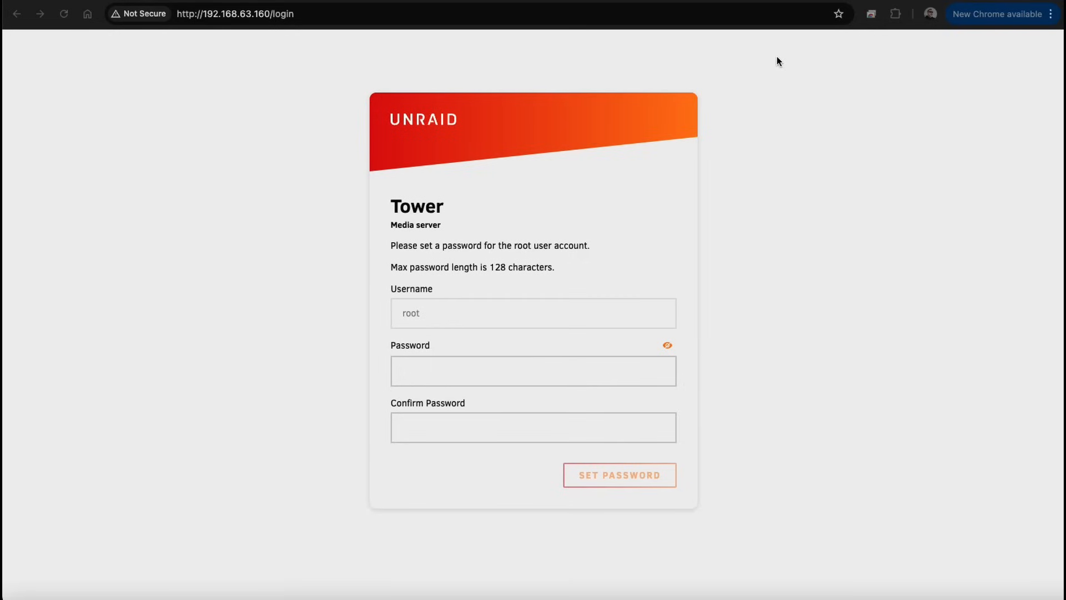
mouse_move(226, 24)
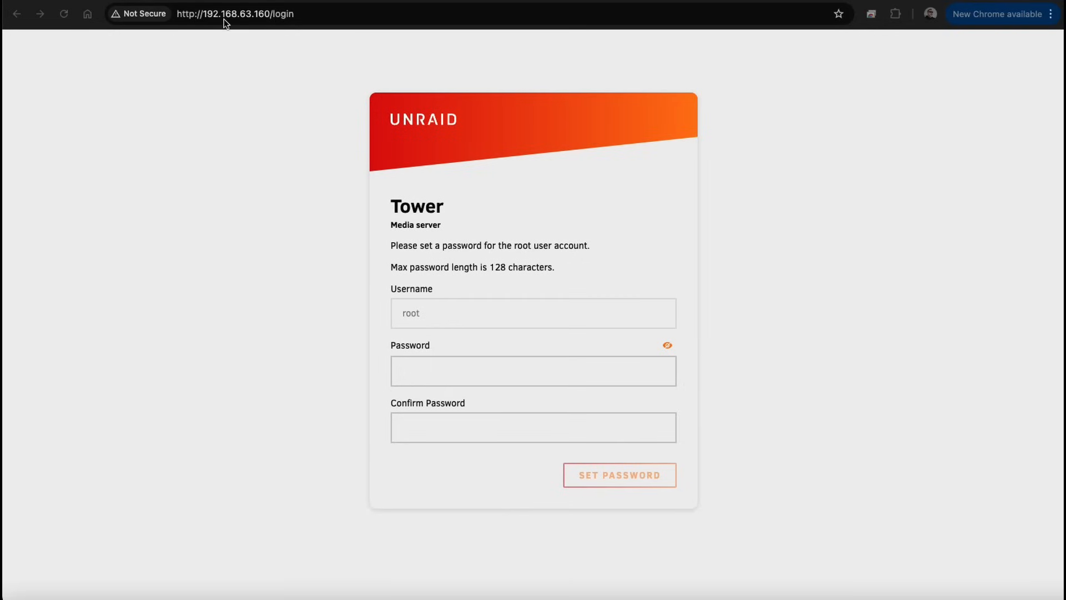
mouse_move(359, 254)
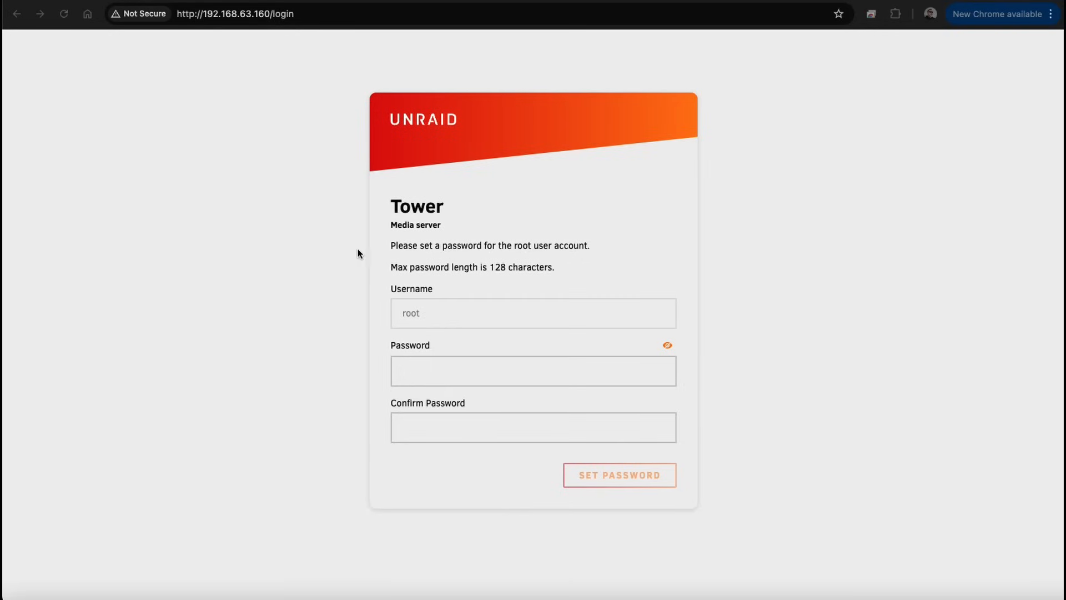
mouse_move(401, 350)
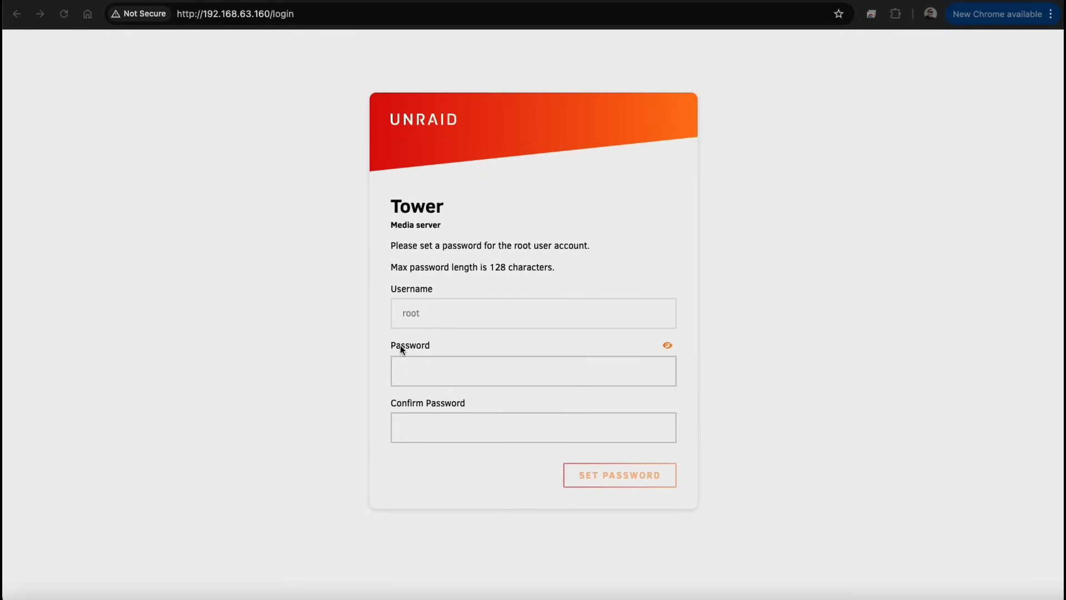
Enter and confirm a custom root password for Tower, declining Chrome's suggestion, and submit it
double_click(410, 313)
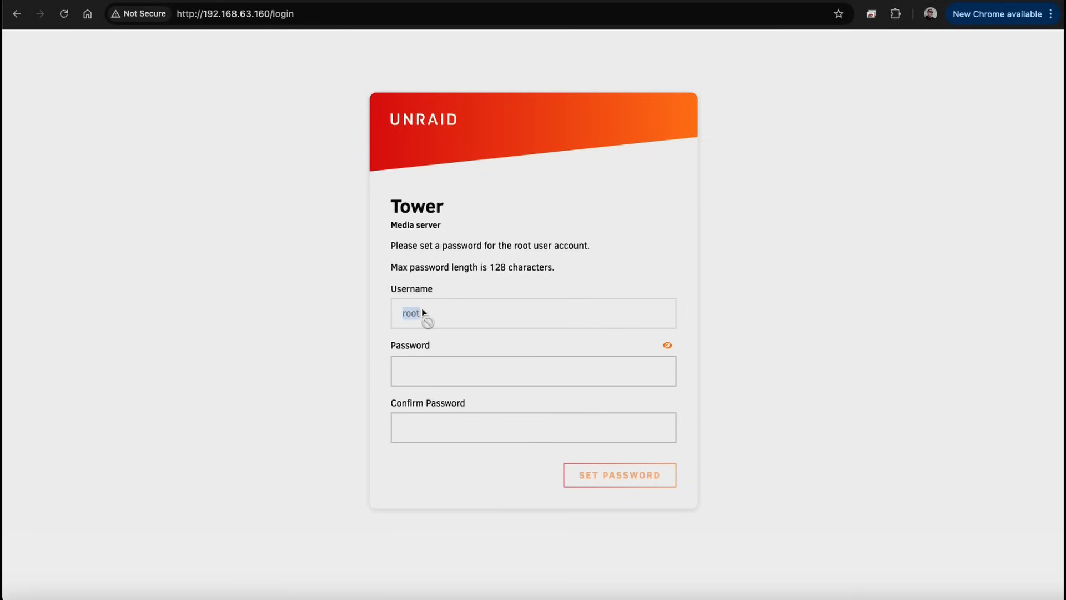
left_click(533, 370)
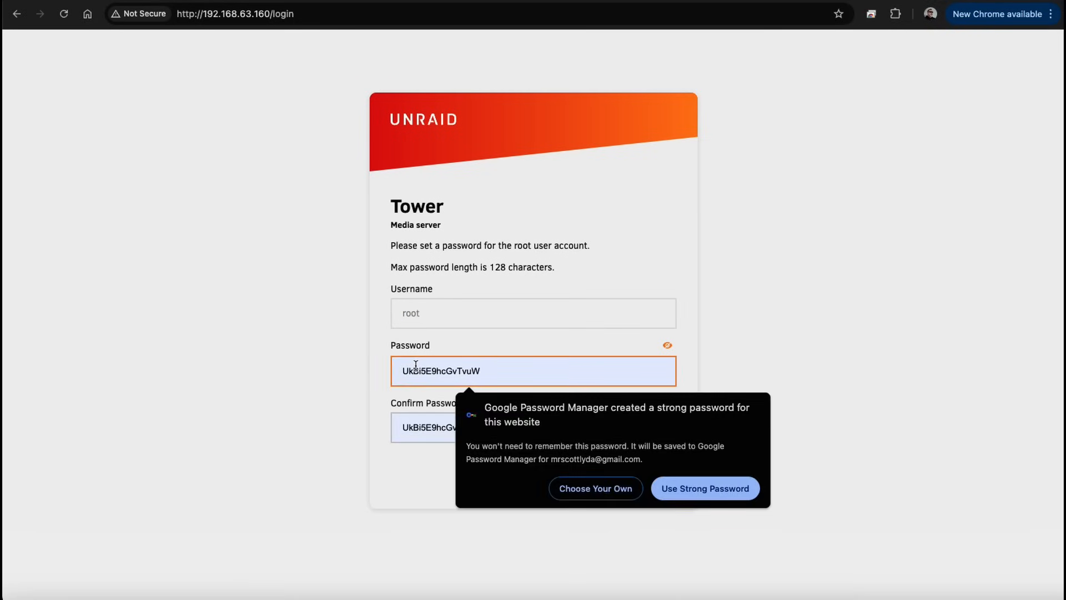
mouse_move(580, 484)
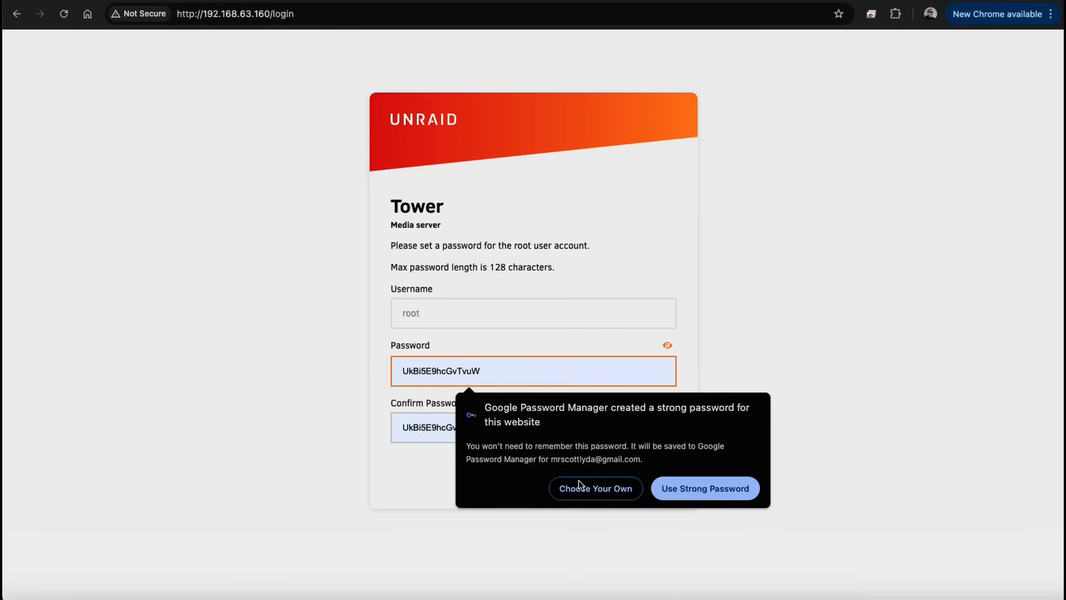
left_click(595, 488)
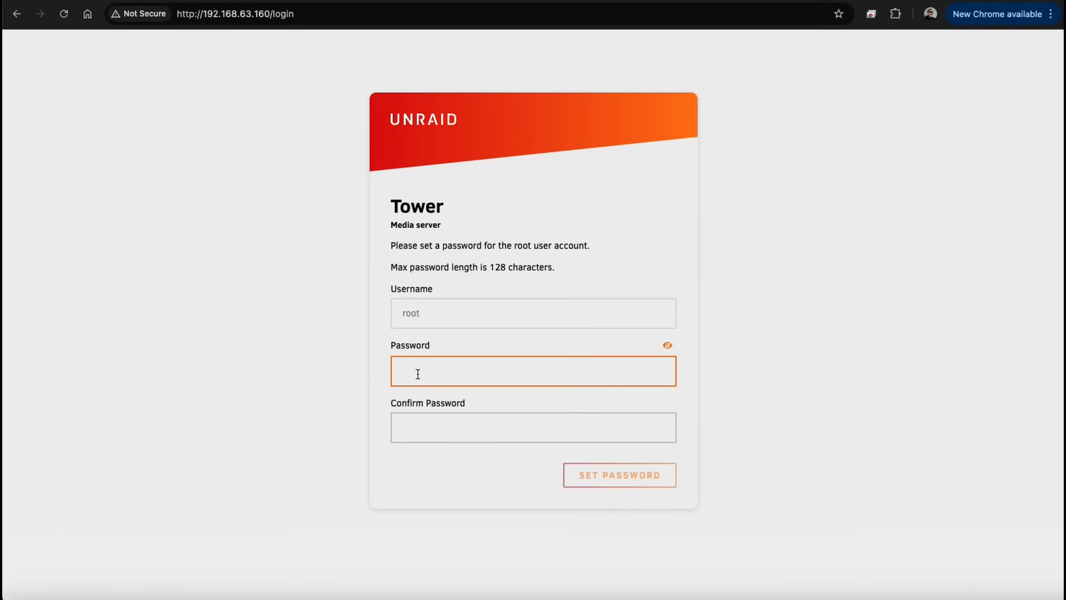
left_click(618, 474)
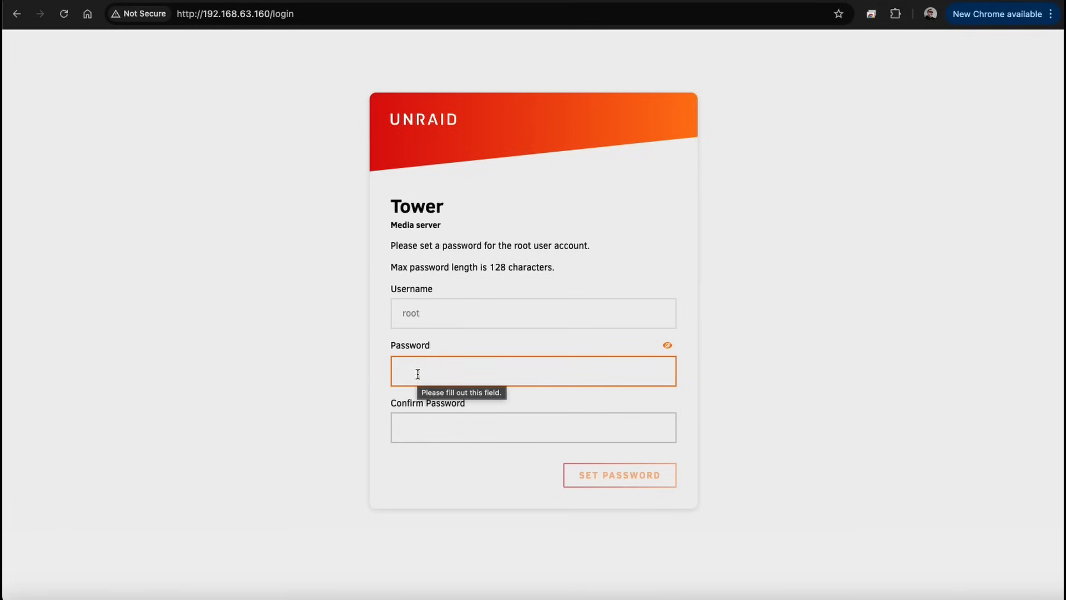
type("••••")
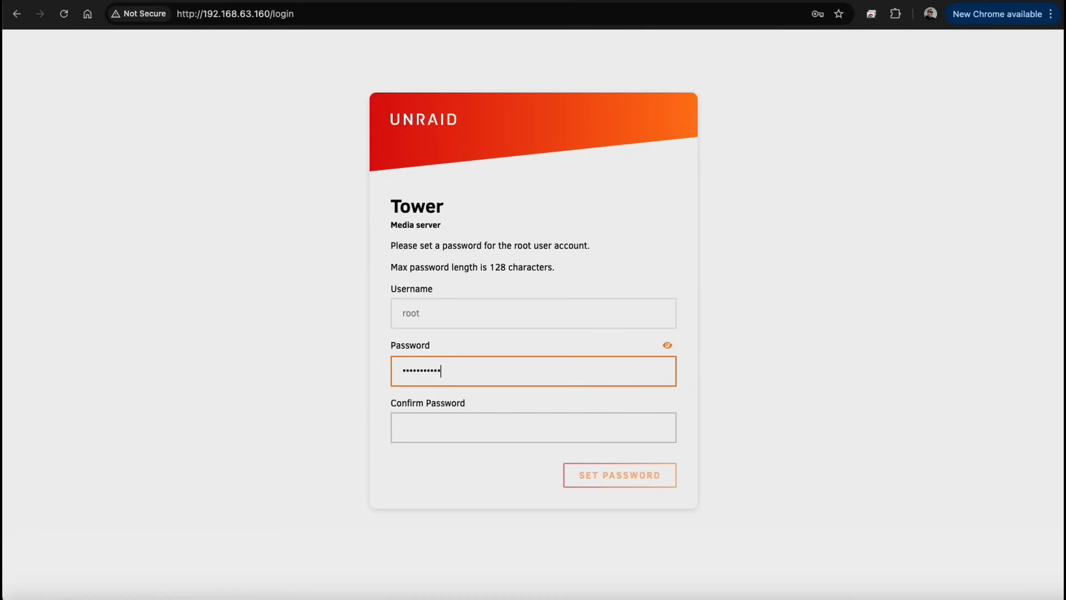
left_click(533, 426)
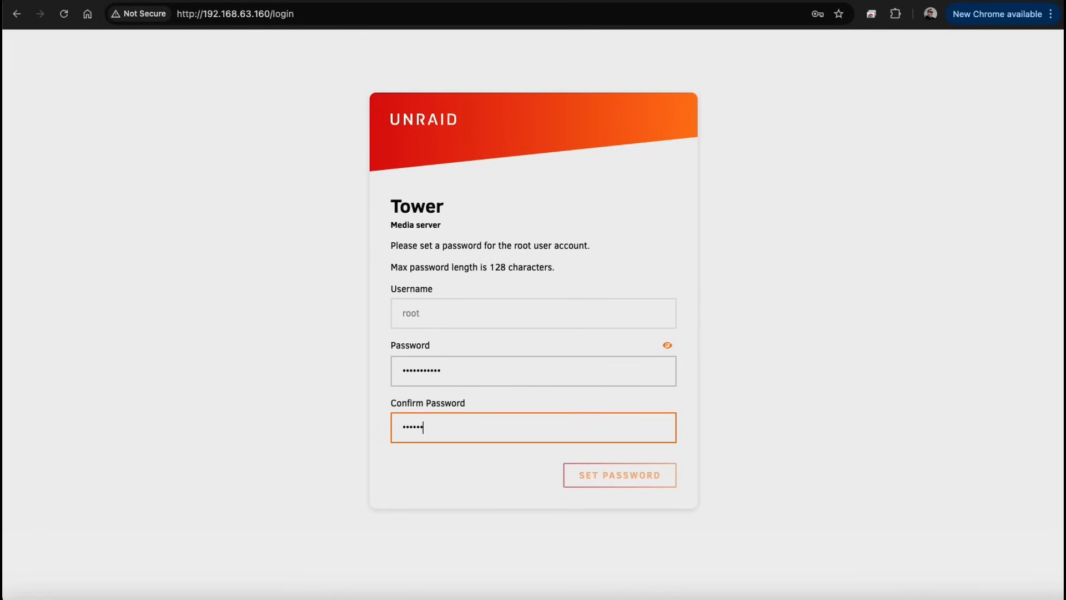
type("•••••")
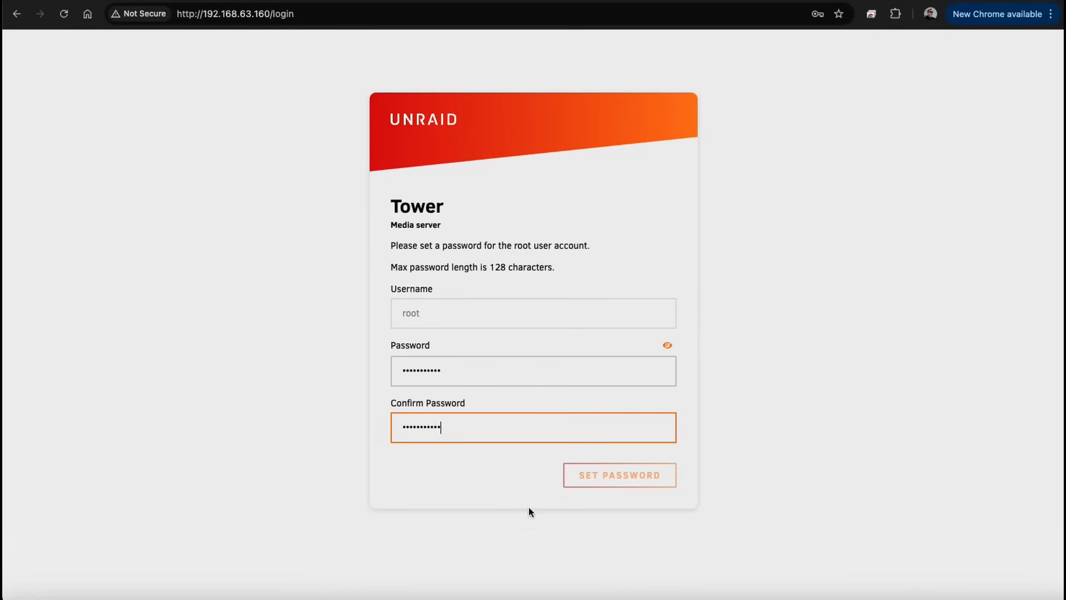
left_click(618, 474)
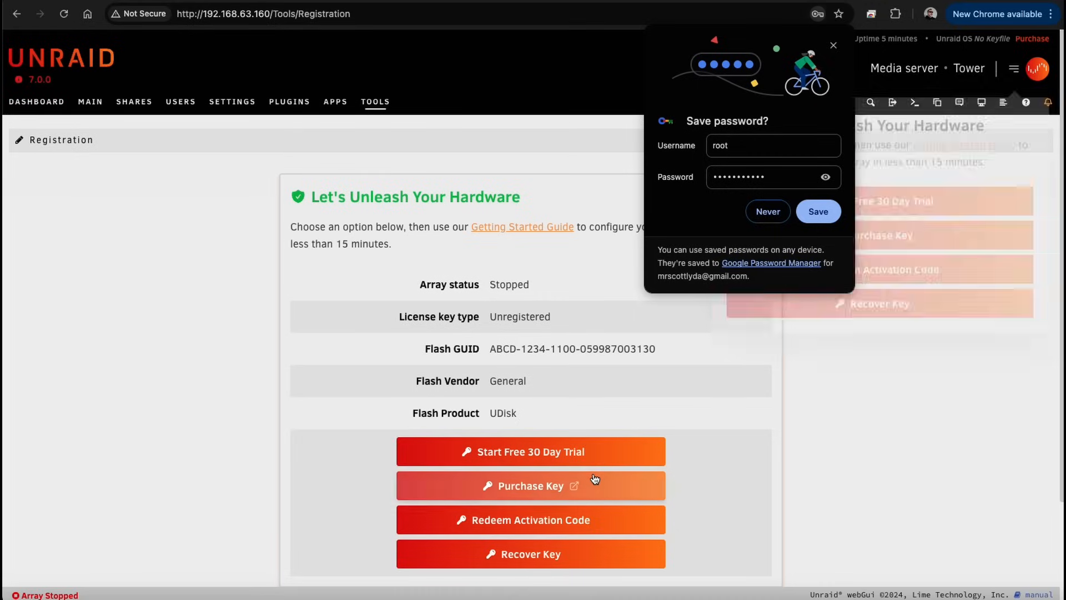
Save the password in Chrome, dismiss the breach warning, and scroll down to Install Key
left_click(818, 211)
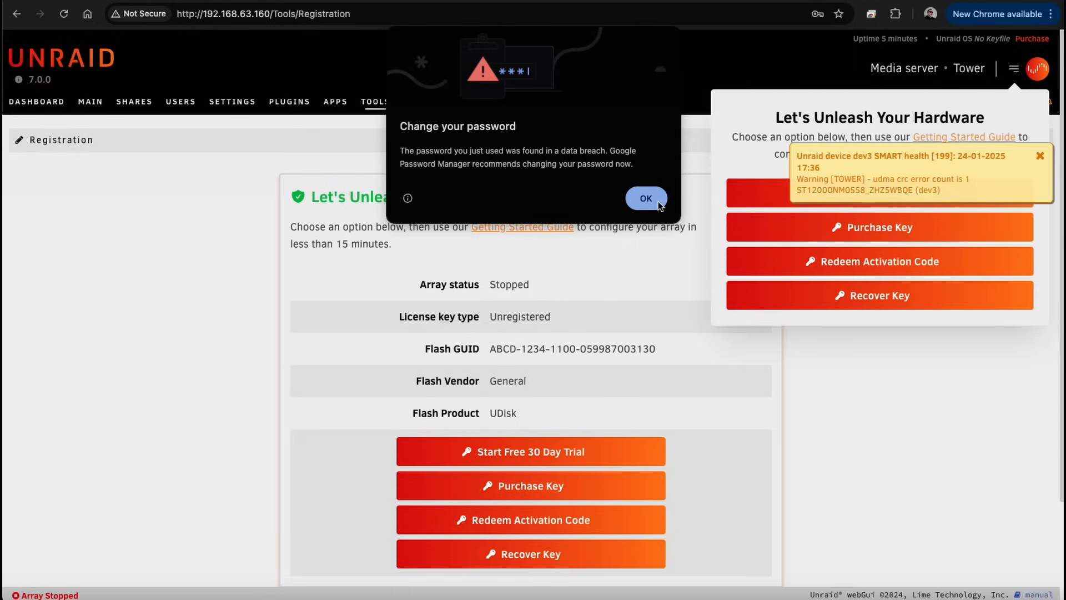
left_click(645, 198)
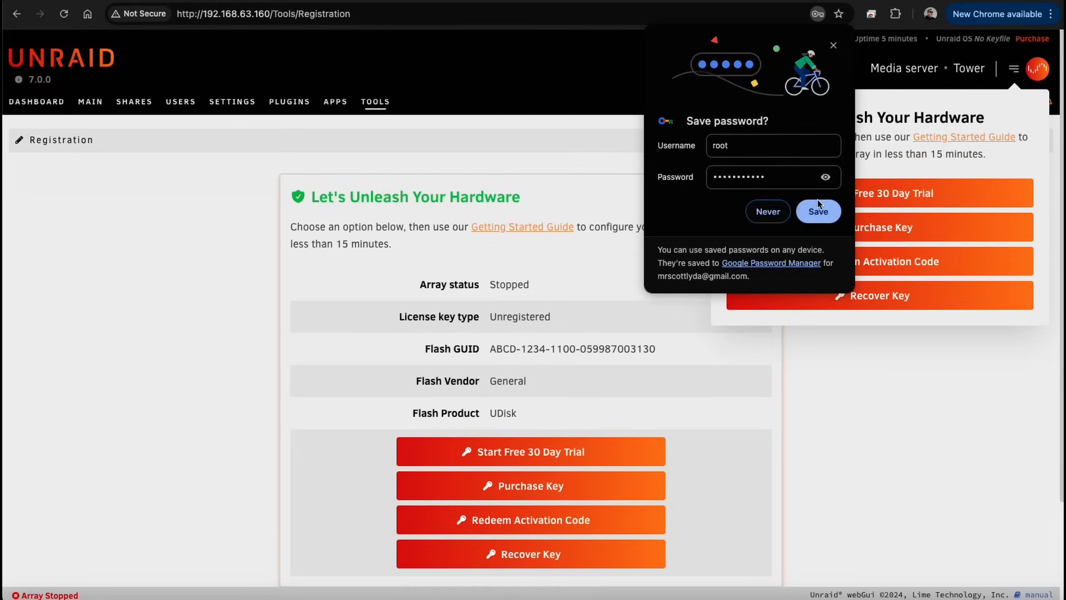
left_click(818, 212)
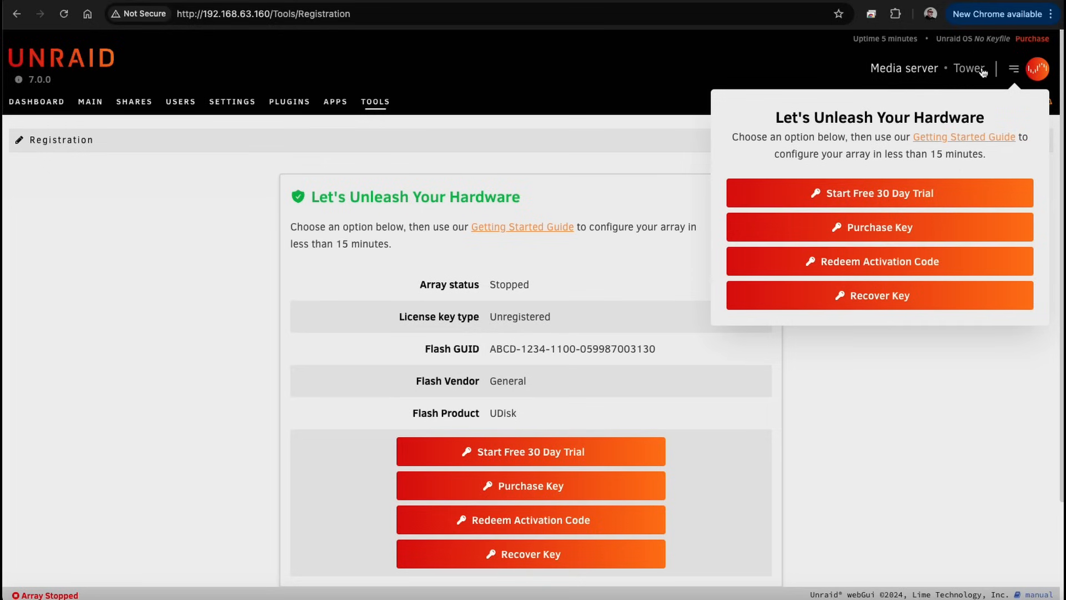
mouse_move(606, 247)
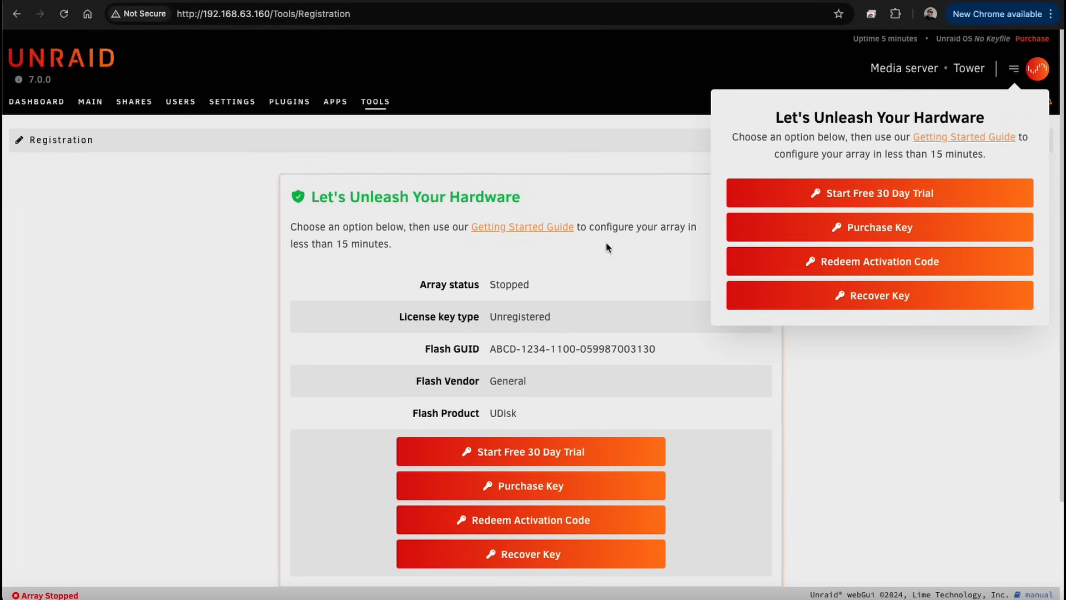
mouse_move(879, 193)
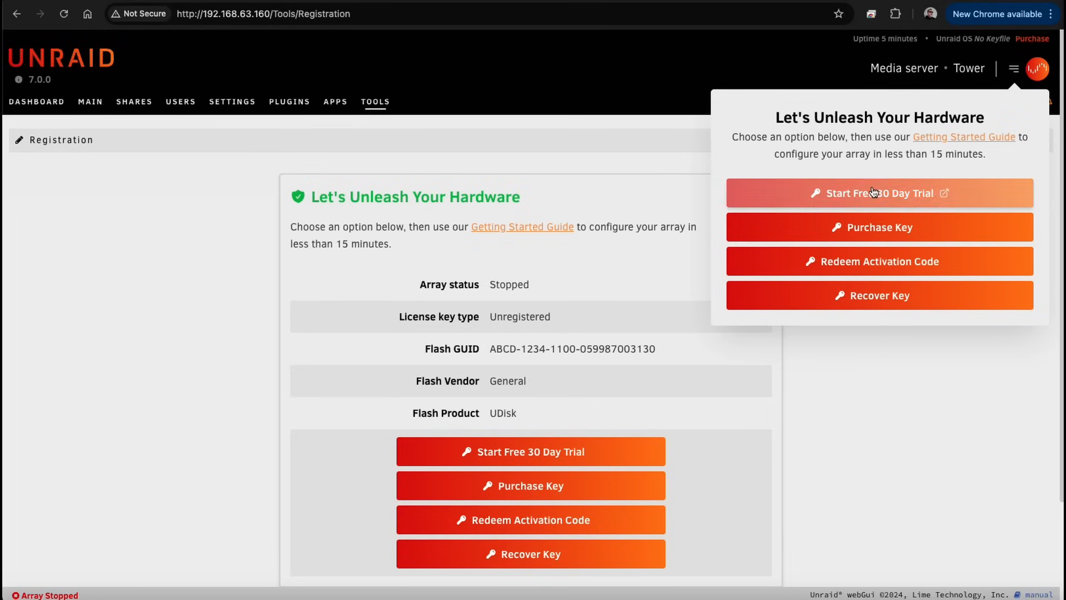
mouse_move(872, 207)
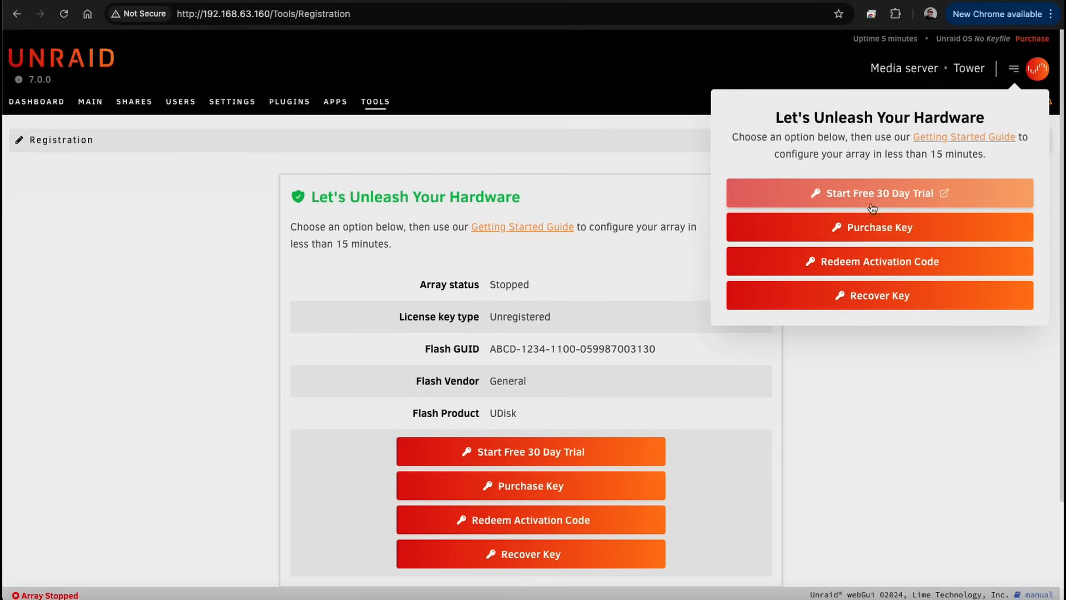
mouse_move(866, 261)
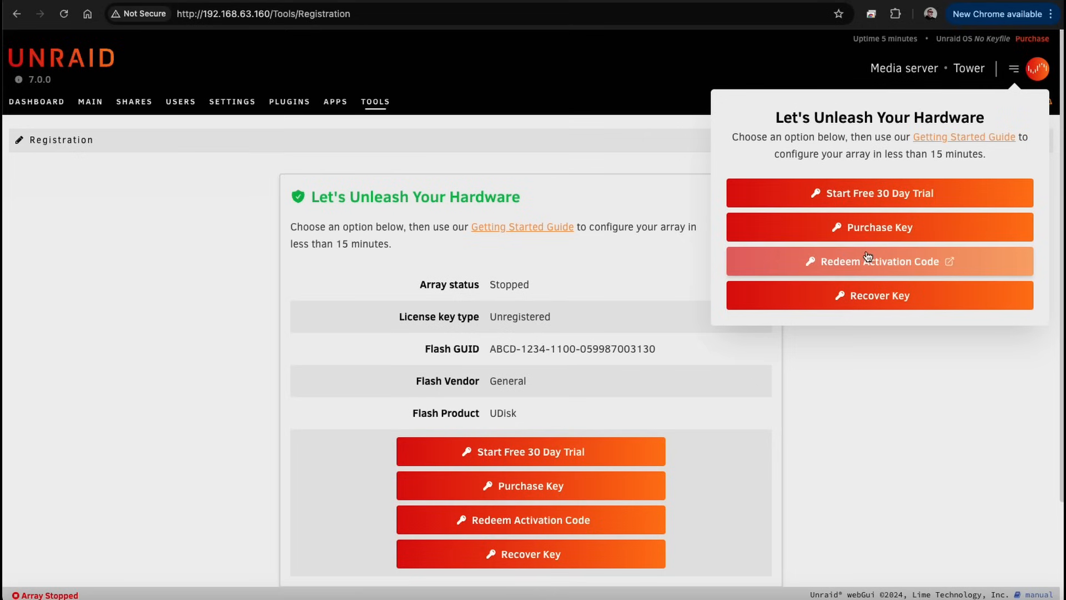
mouse_move(454, 227)
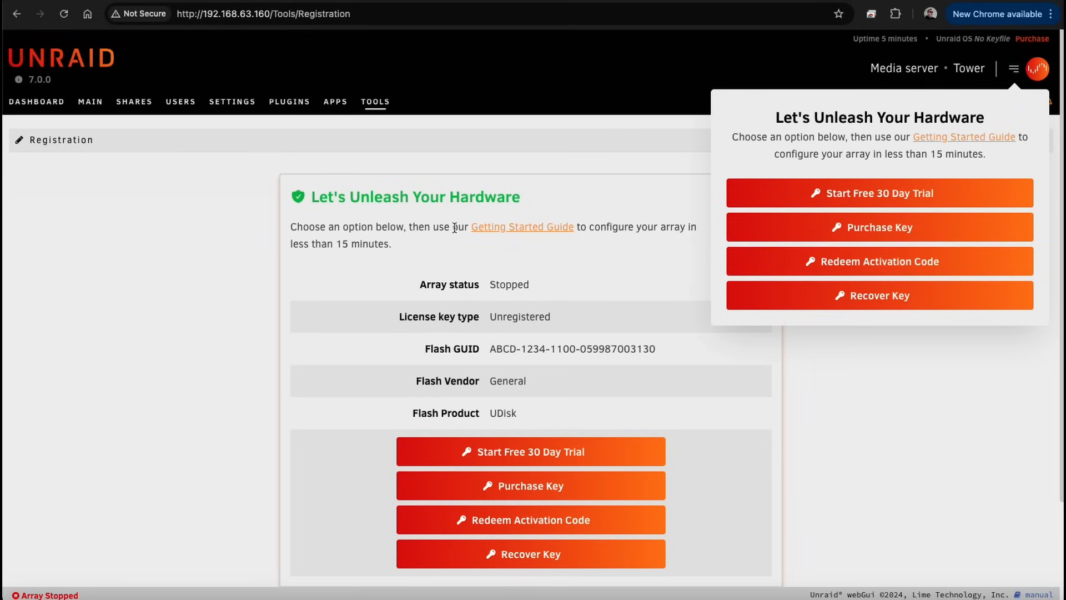
scroll("down", 3)
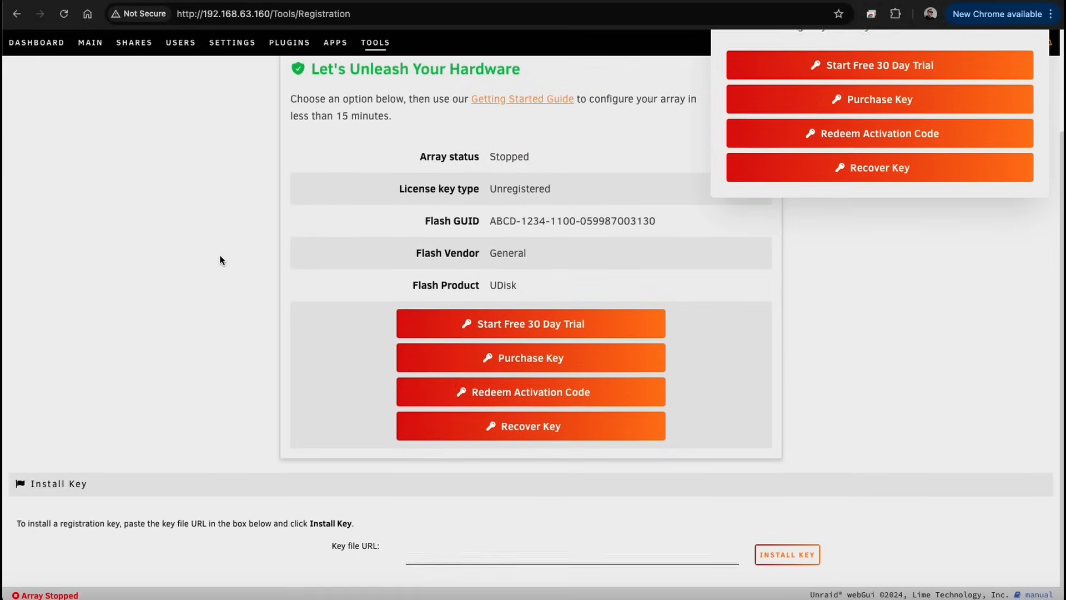
Open the Dashboard and browse the Motherboard, Processor, System, Interface and Unassigned panels
left_click(36, 101)
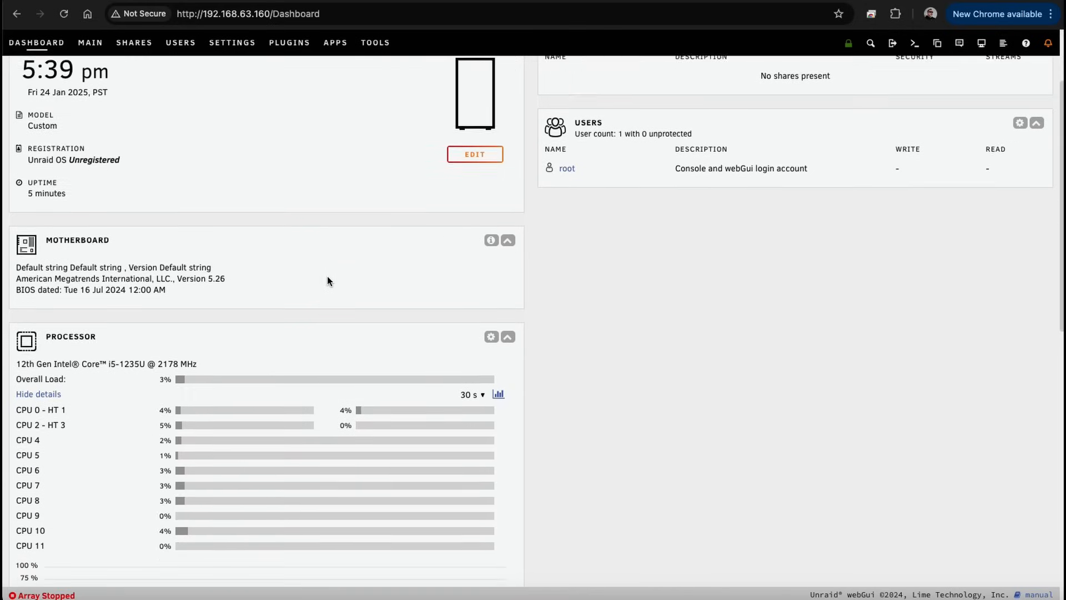
scroll("down", 3)
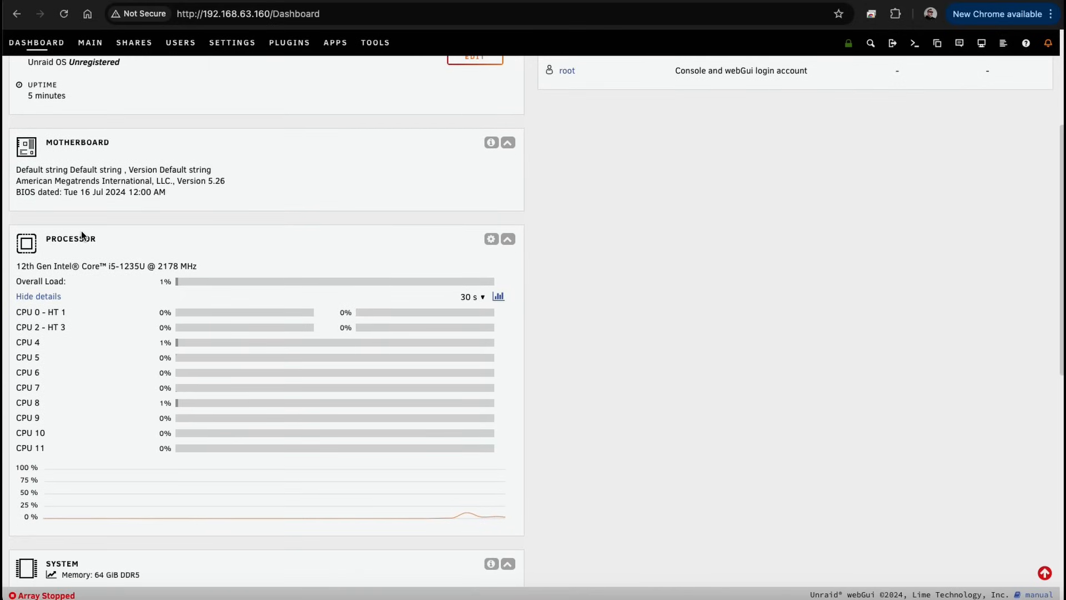
scroll("up", 3)
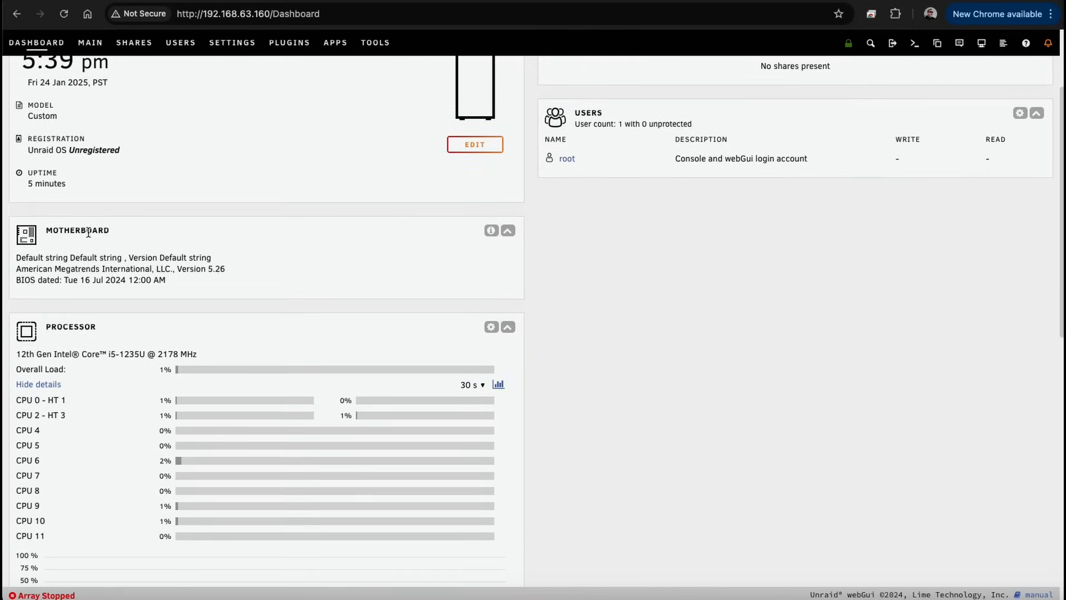
scroll("up", 3)
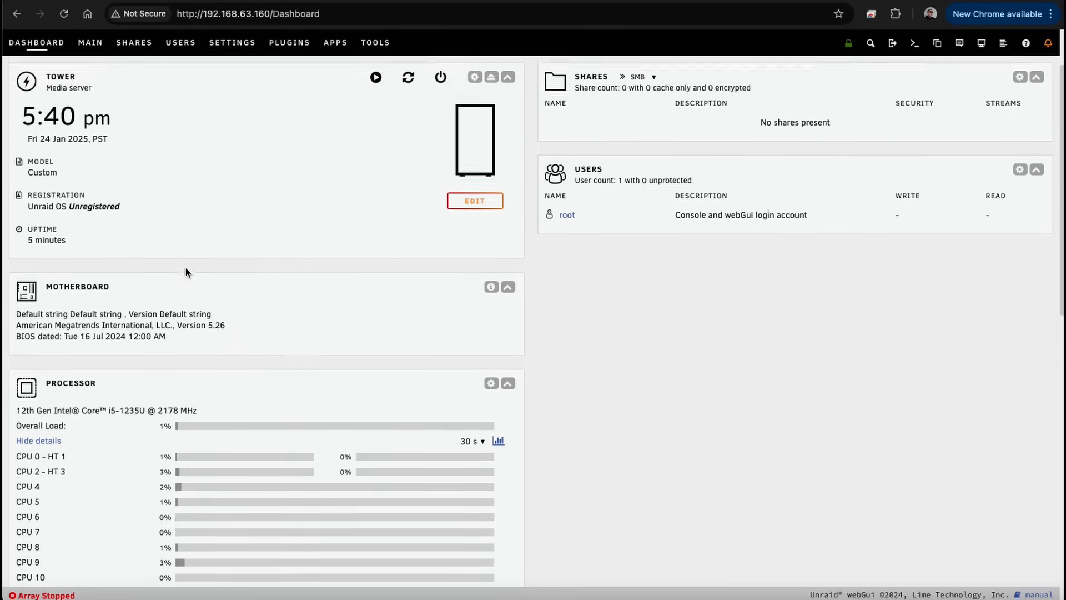
scroll("down", 3)
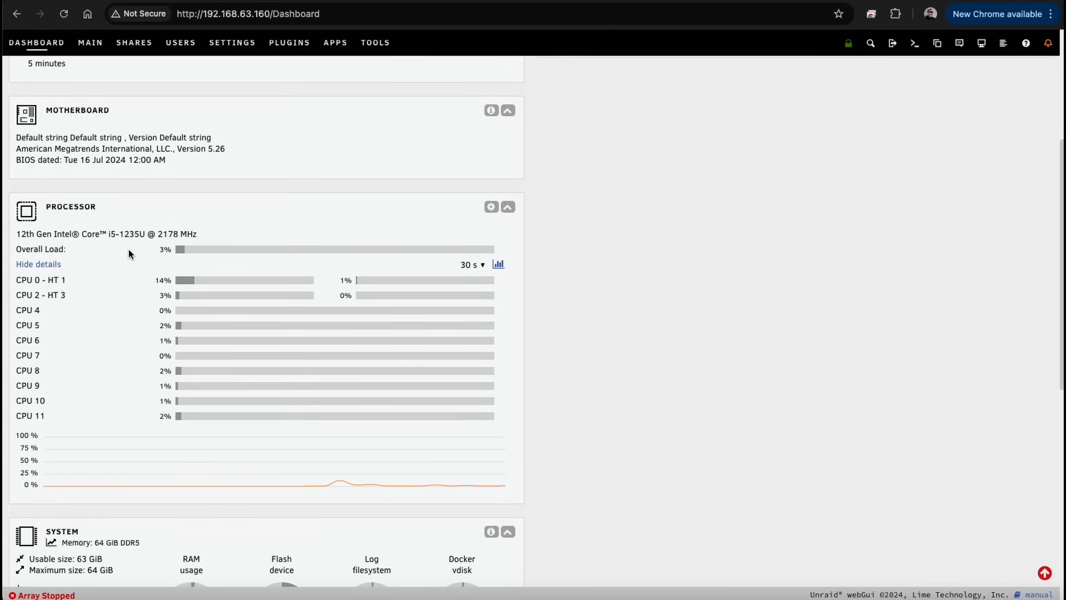
scroll("down", 3)
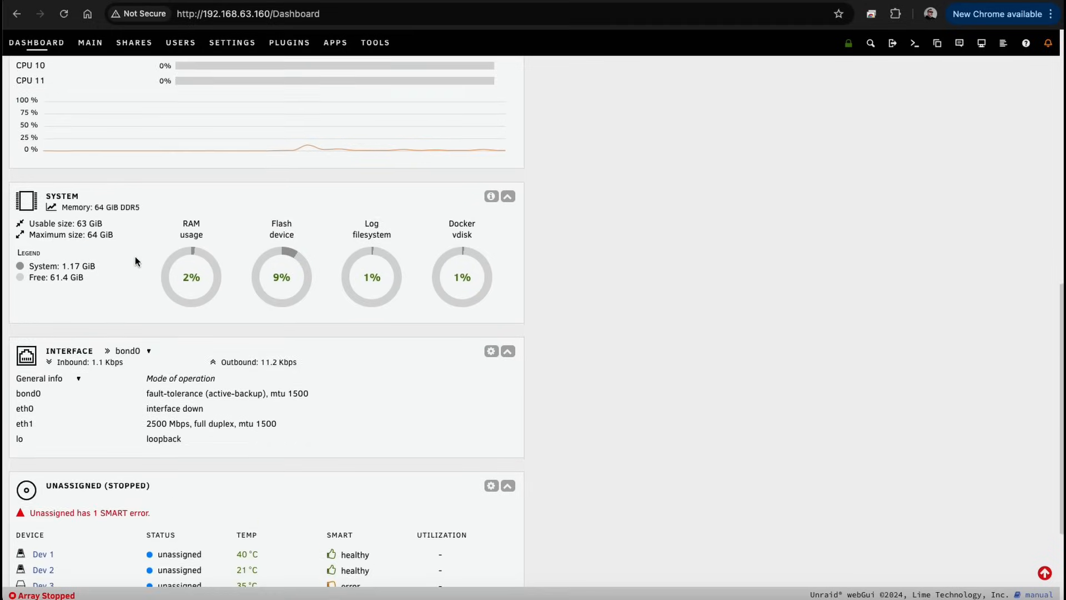
scroll("down", 3)
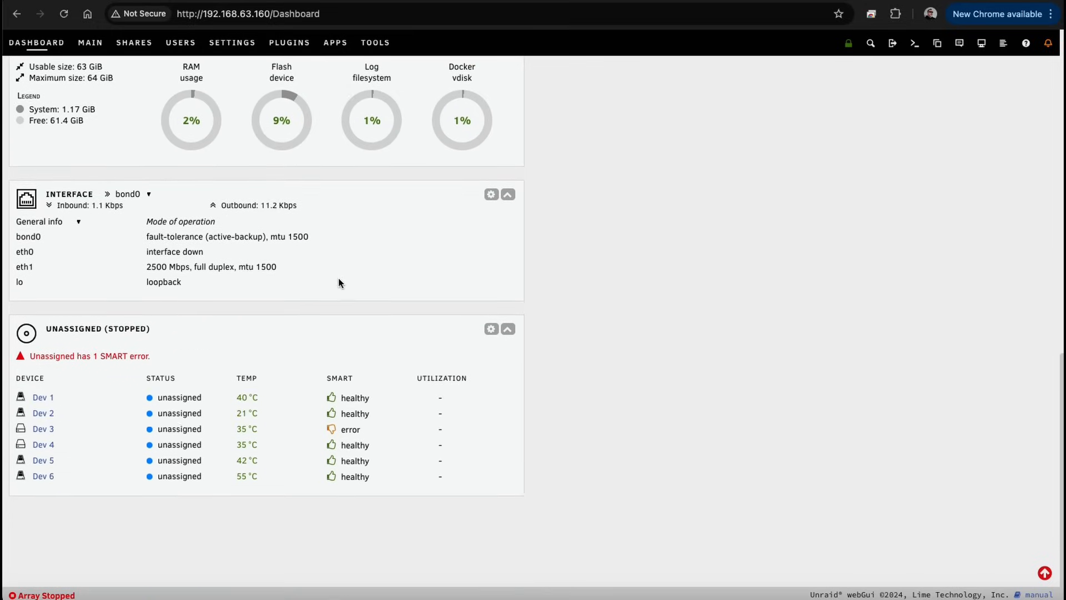
scroll("up", 3)
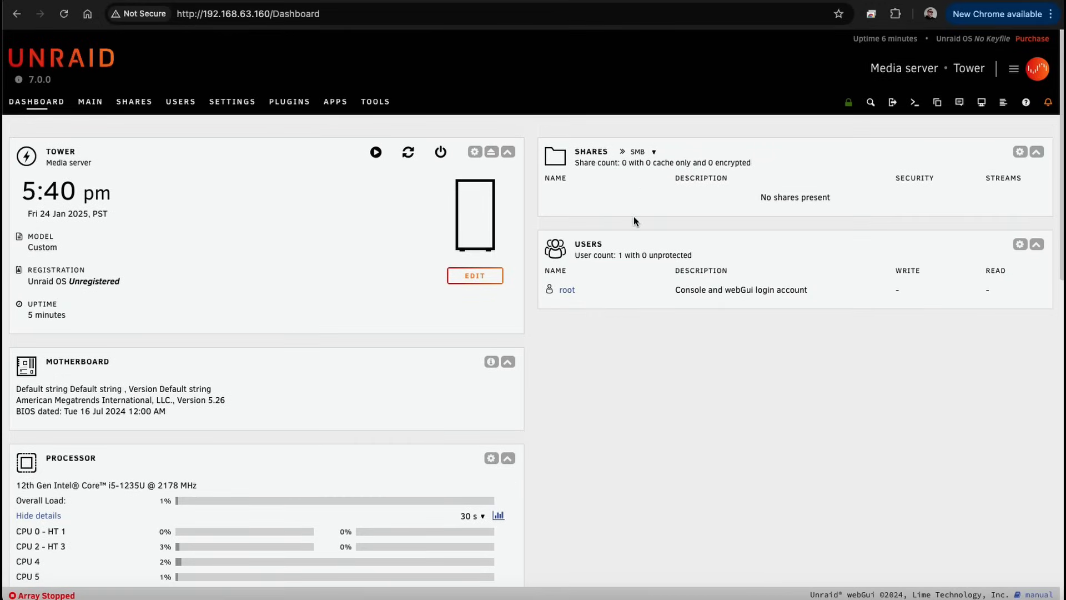
mouse_move(455, 94)
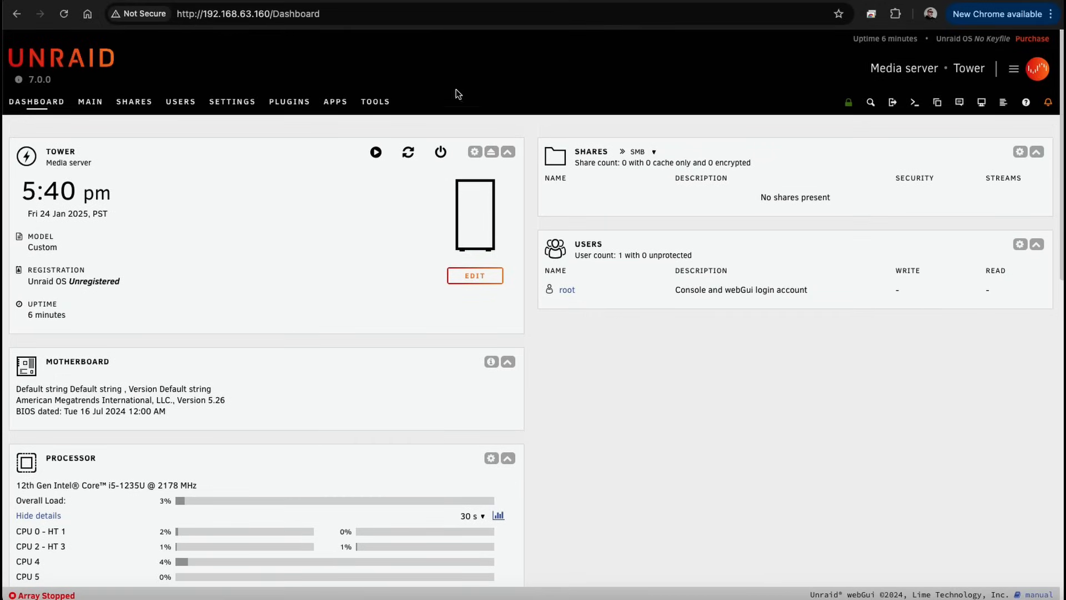
left_click(90, 101)
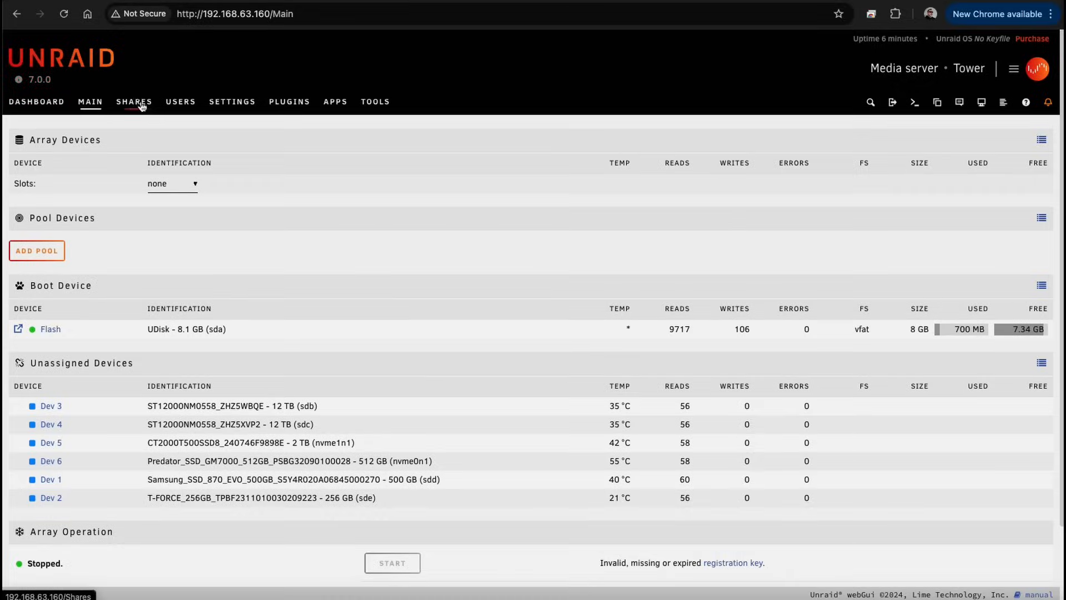
left_click(180, 101)
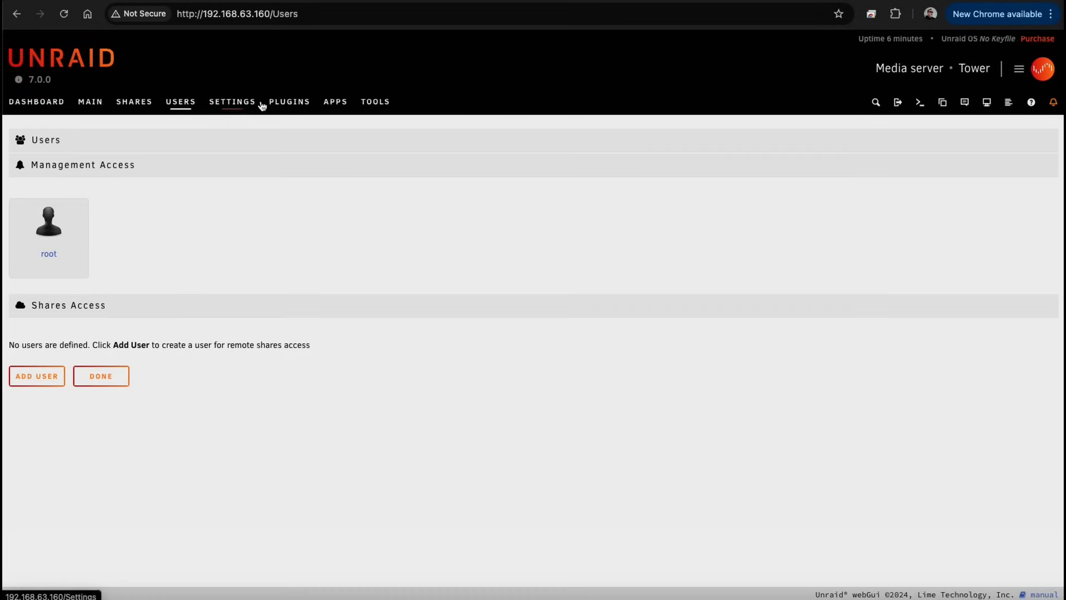
left_click(288, 101)
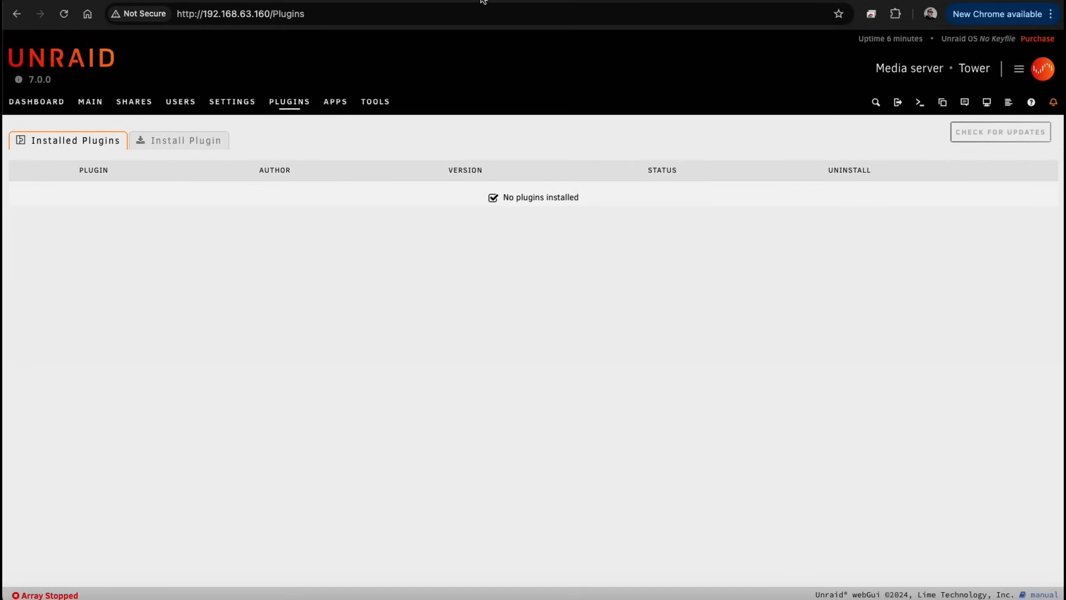
left_click(36, 101)
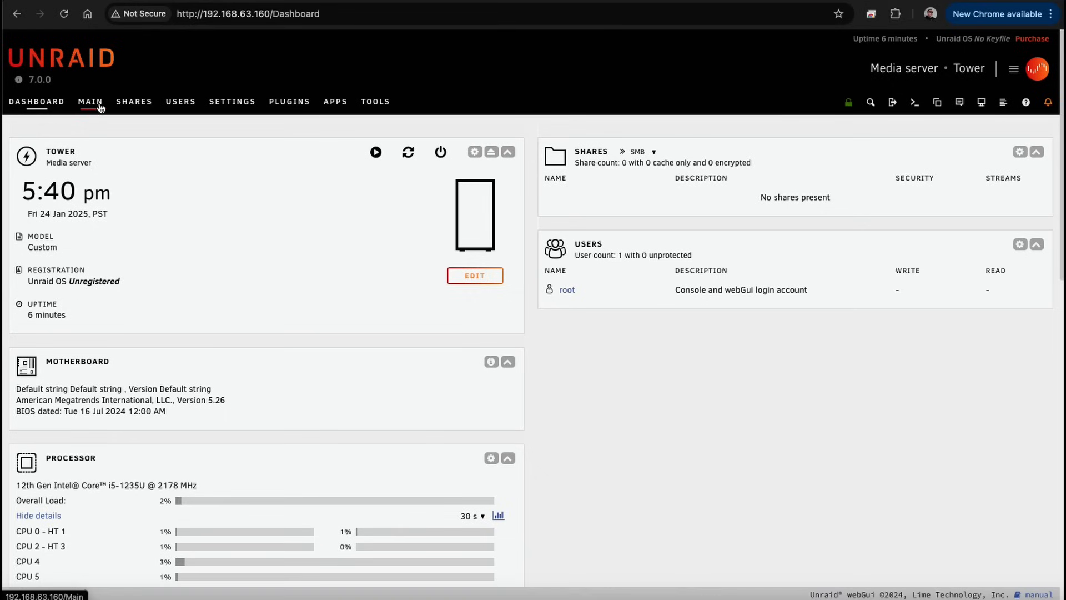
left_click(133, 101)
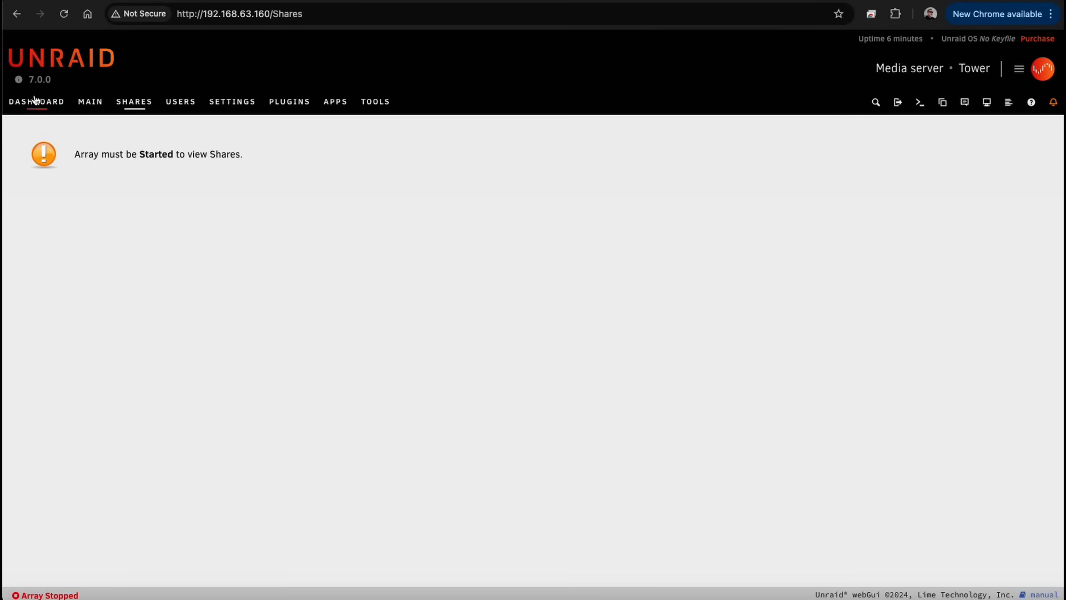
left_click(36, 101)
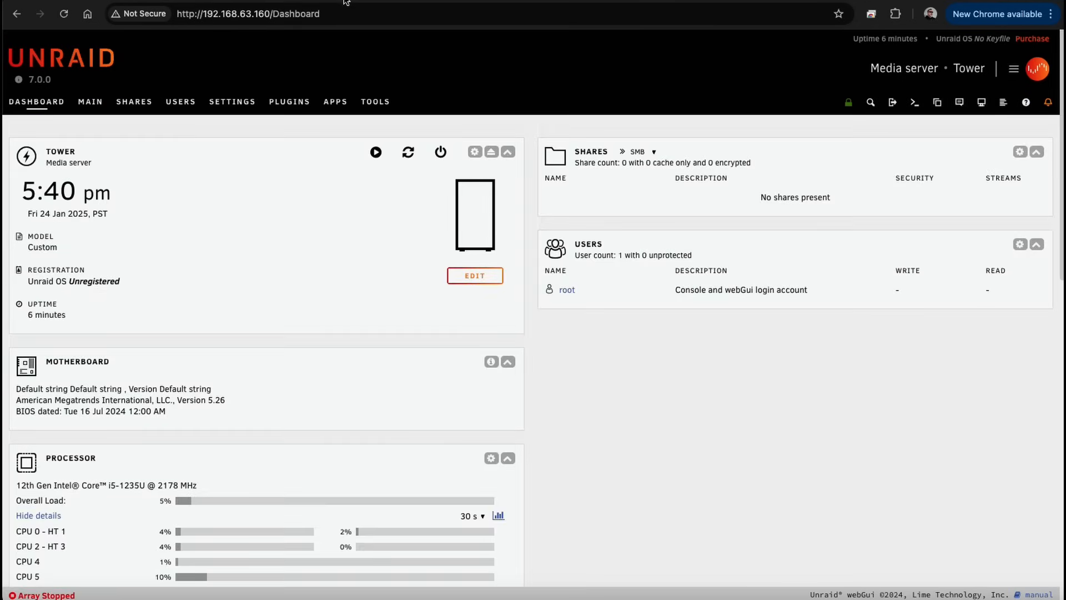